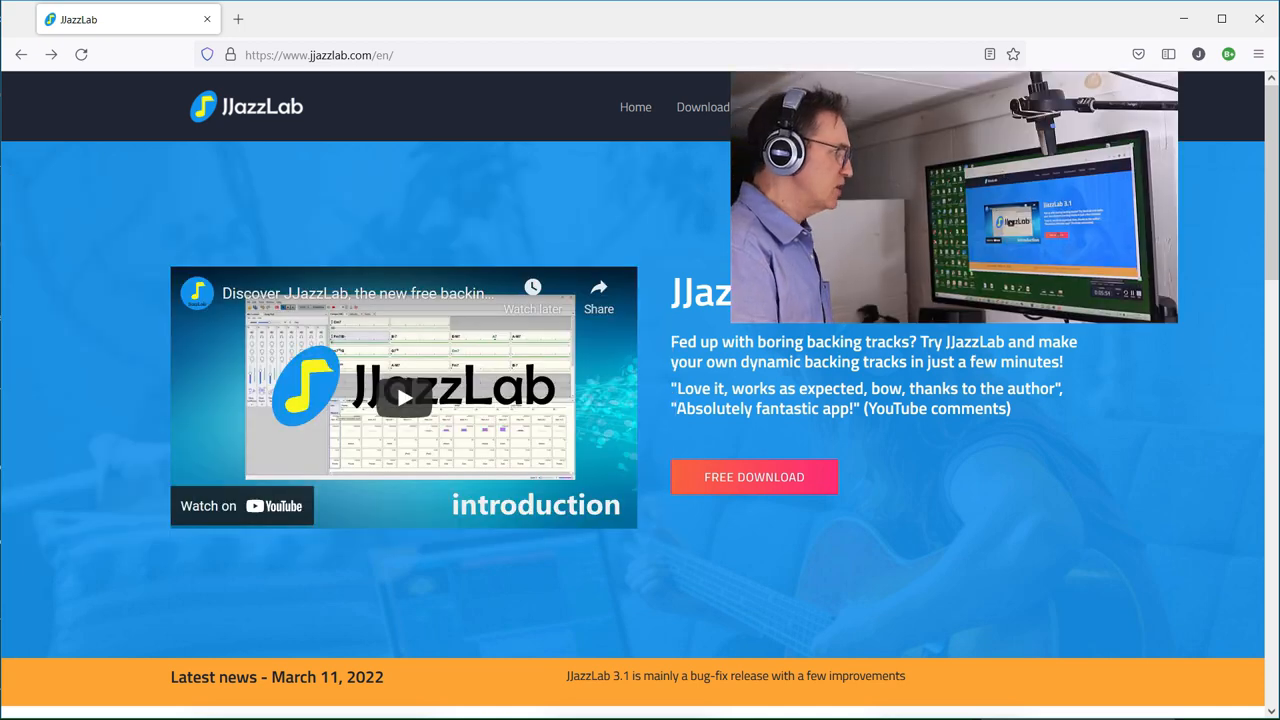
- Open the JJazzLab download page and scroll to the version 3.1 installer links
{"action": "left_click", "coordinate": [238, 19]}
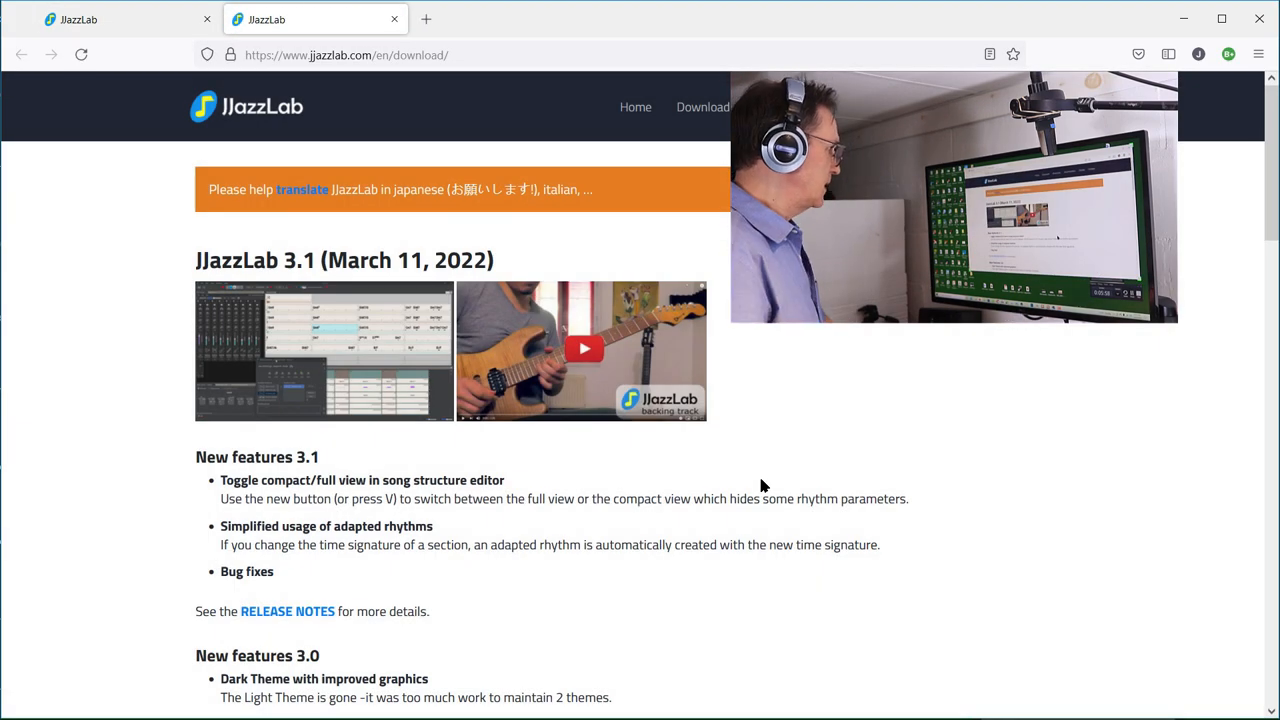
{"action": "mouse_move", "coordinate": [870, 471]}
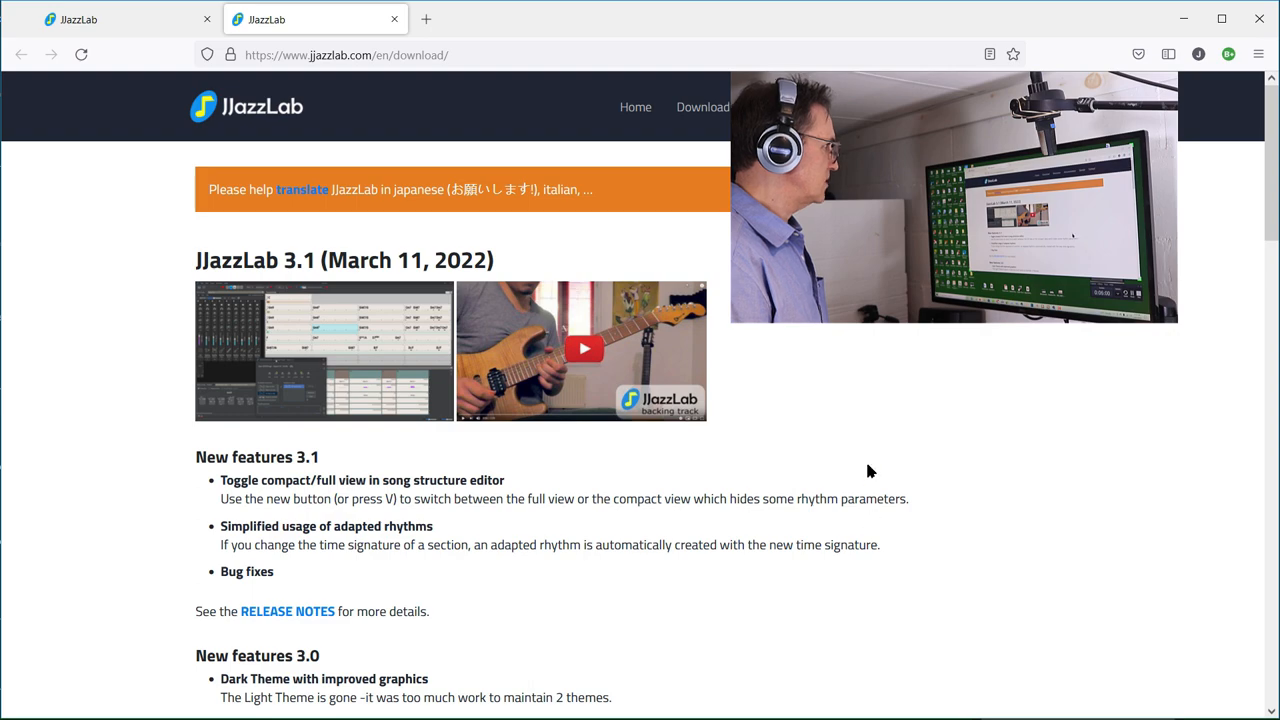
{"action": "scroll", "scroll_direction": "down", "scroll_amount": 3}
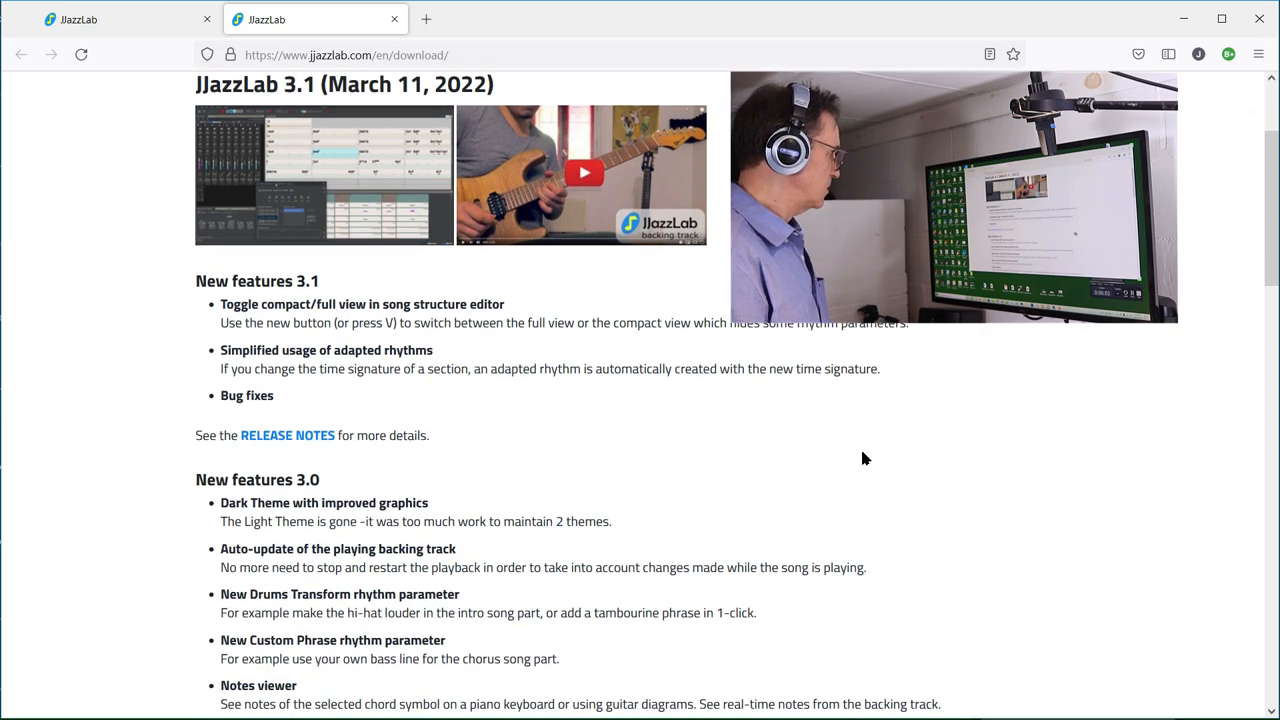
{"action": "scroll", "scroll_direction": "up", "scroll_amount": 3}
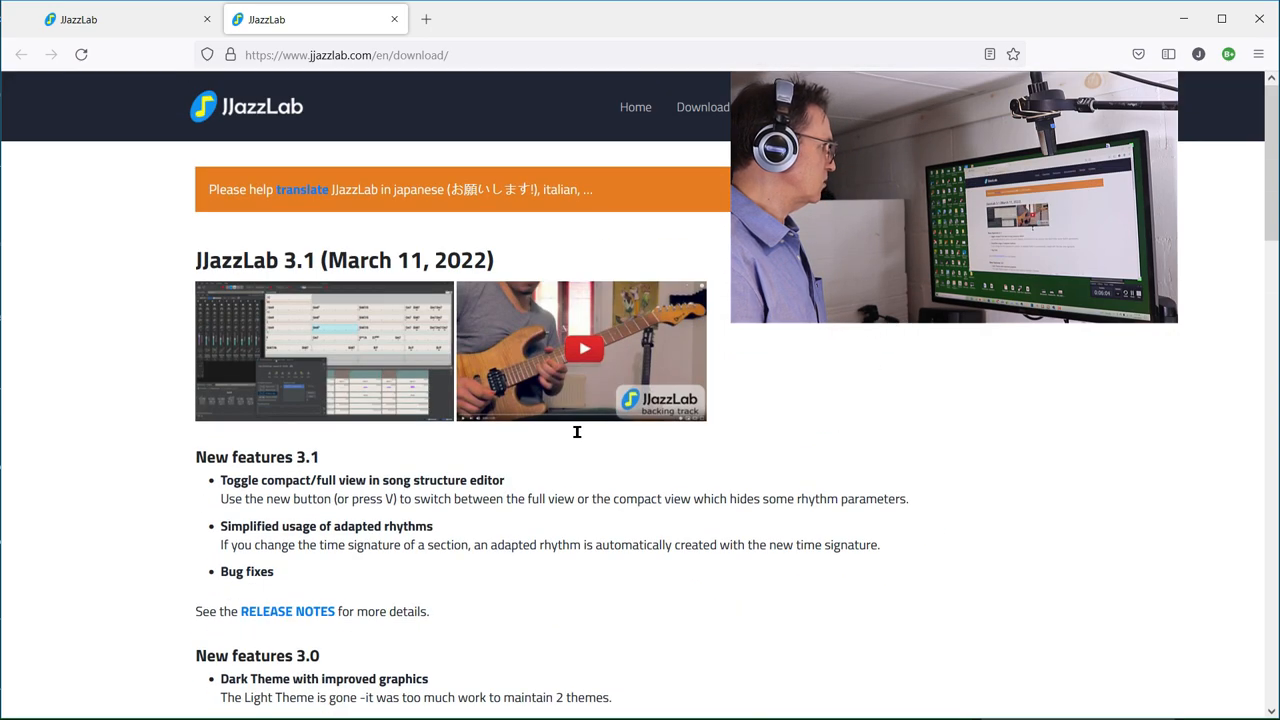
{"action": "scroll", "scroll_direction": "down", "scroll_amount": 3}
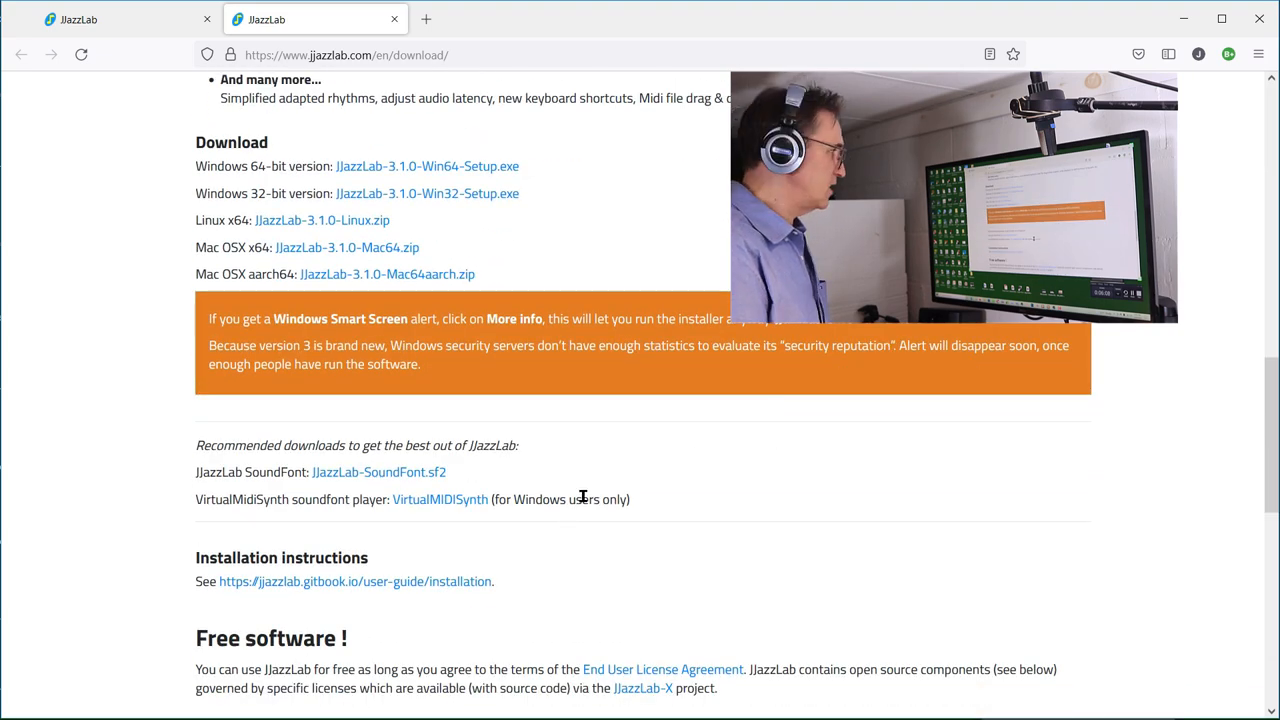
{"action": "mouse_move", "coordinate": [528, 425]}
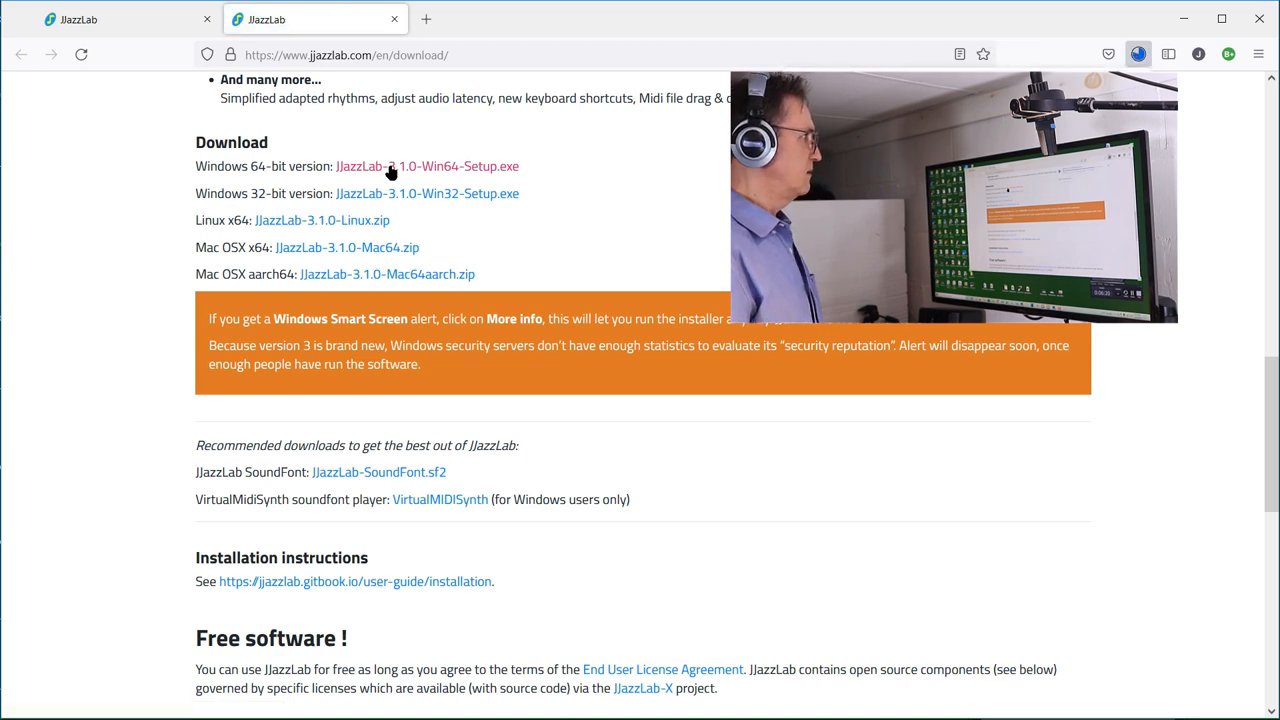
- Download and run the Win64 JJazzLab 3.1.0 installer, installing with a desktop shortcut
{"action": "left_click", "coordinate": [426, 166]}
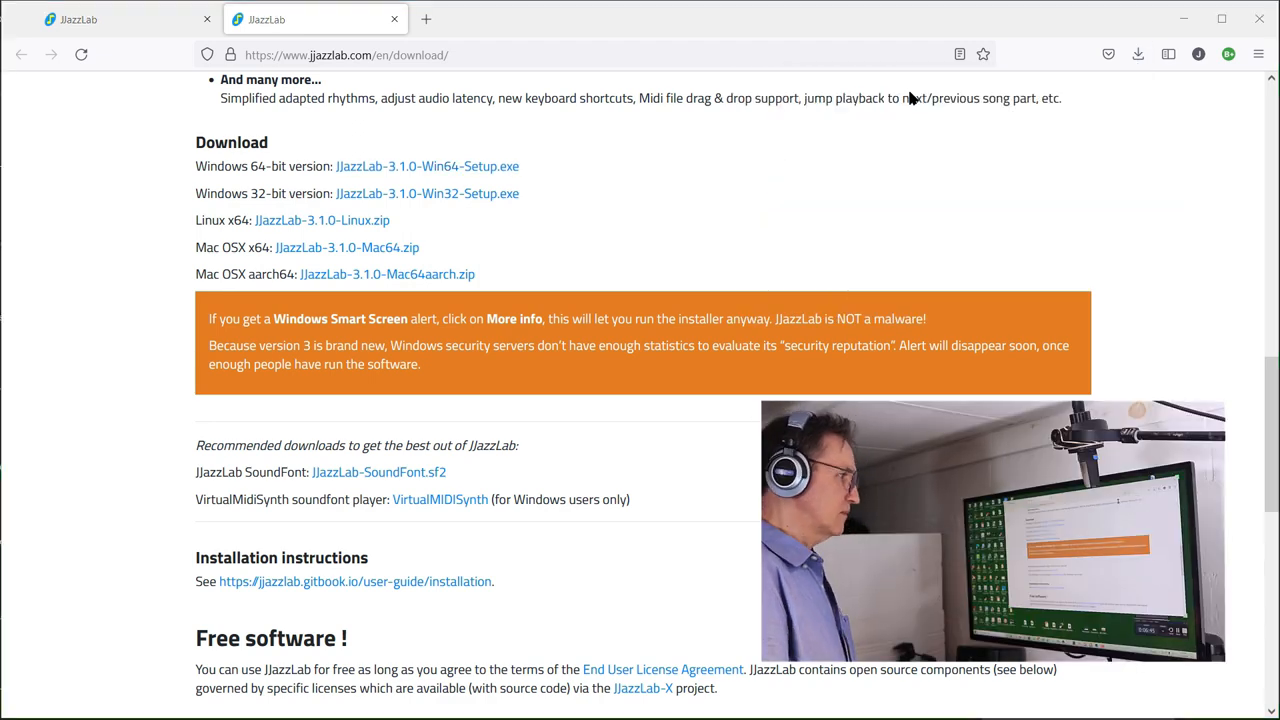
{"action": "left_click", "coordinate": [427, 166]}
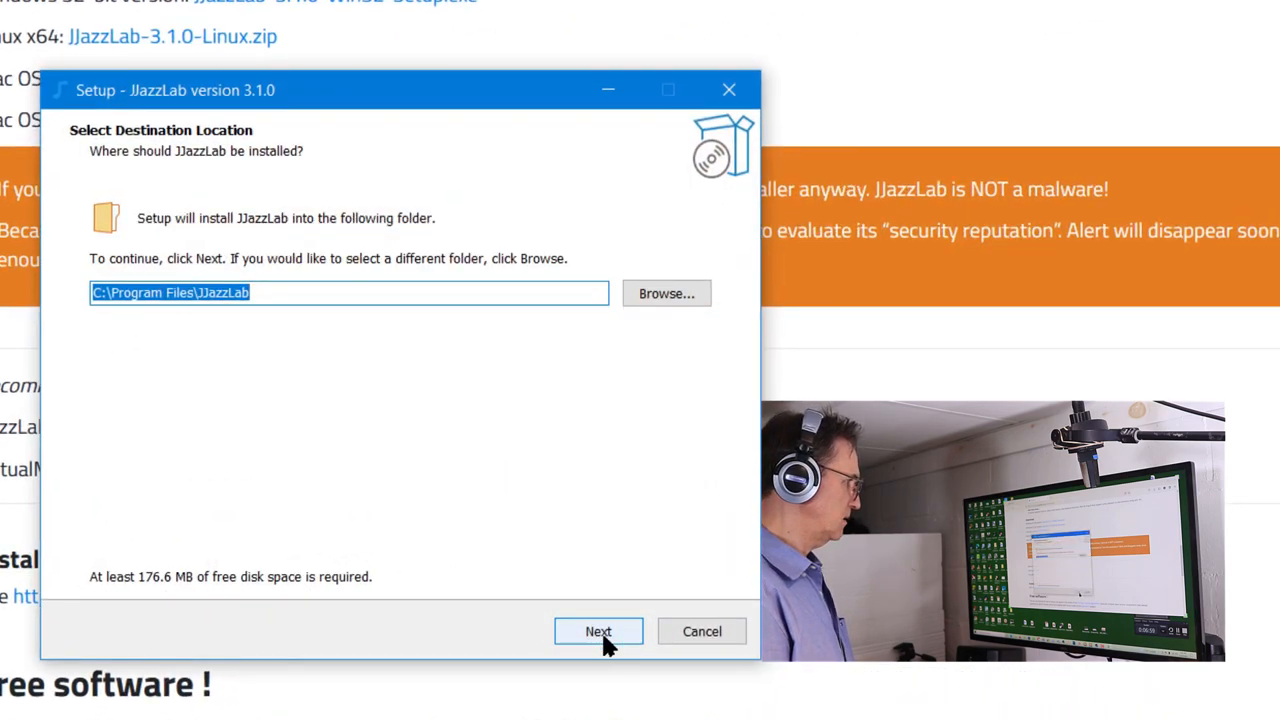
{"action": "left_click", "coordinate": [598, 631]}
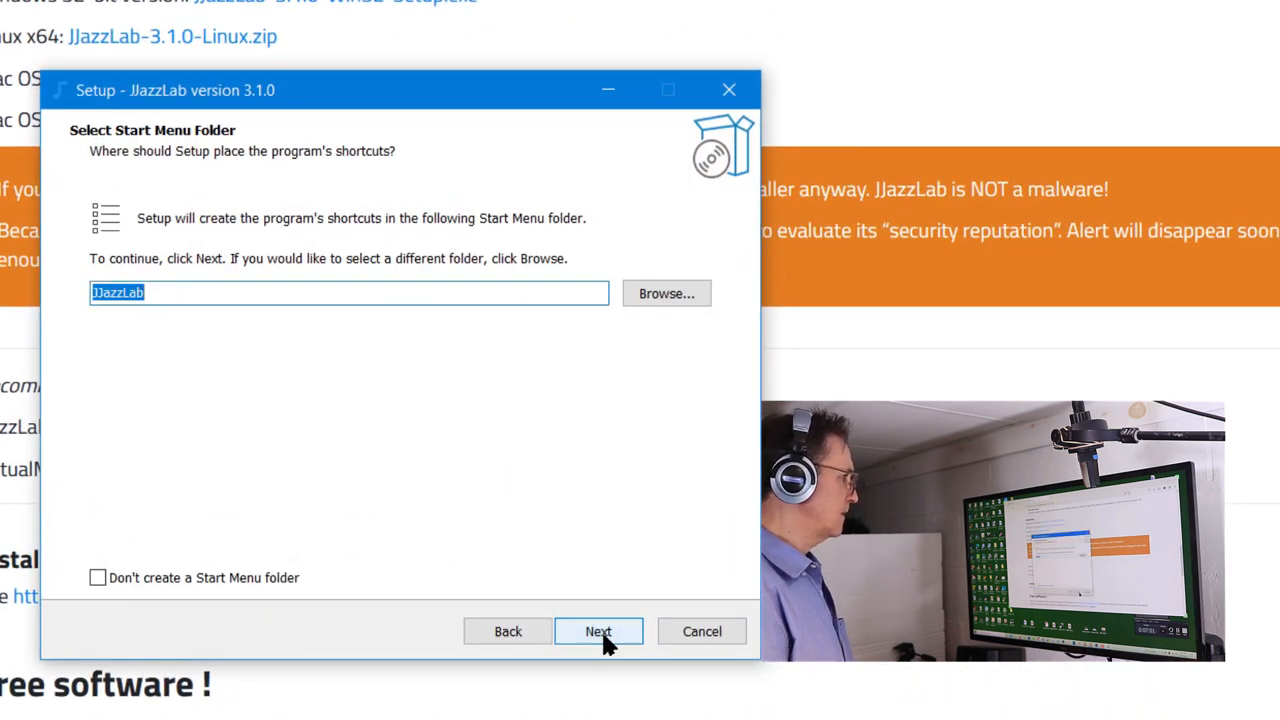
{"action": "left_click", "coordinate": [598, 631]}
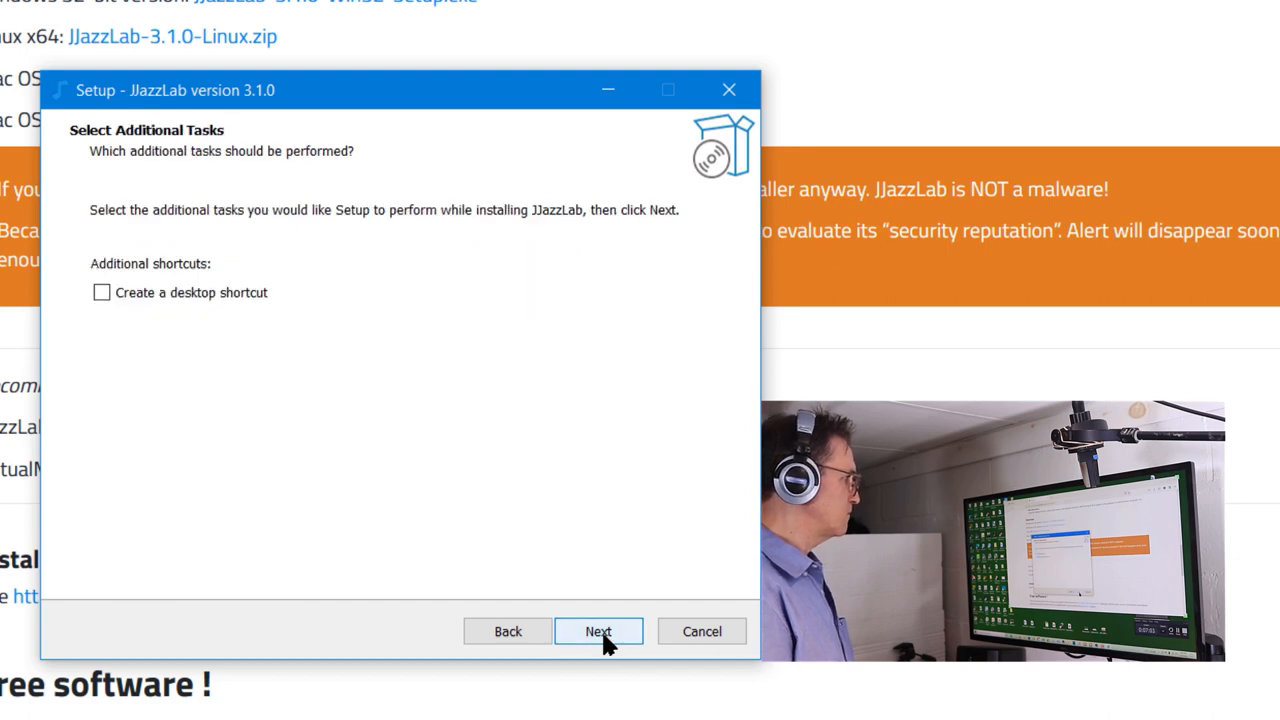
{"action": "left_click", "coordinate": [101, 292]}
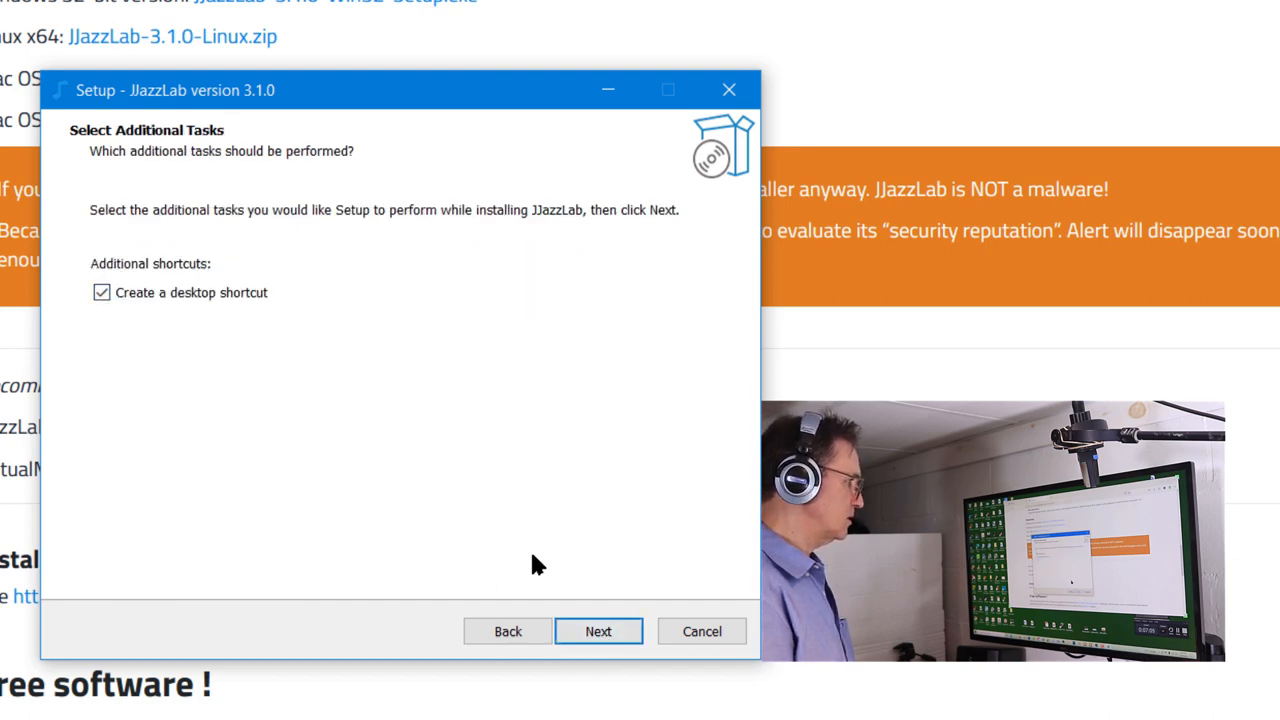
{"action": "left_click", "coordinate": [598, 631]}
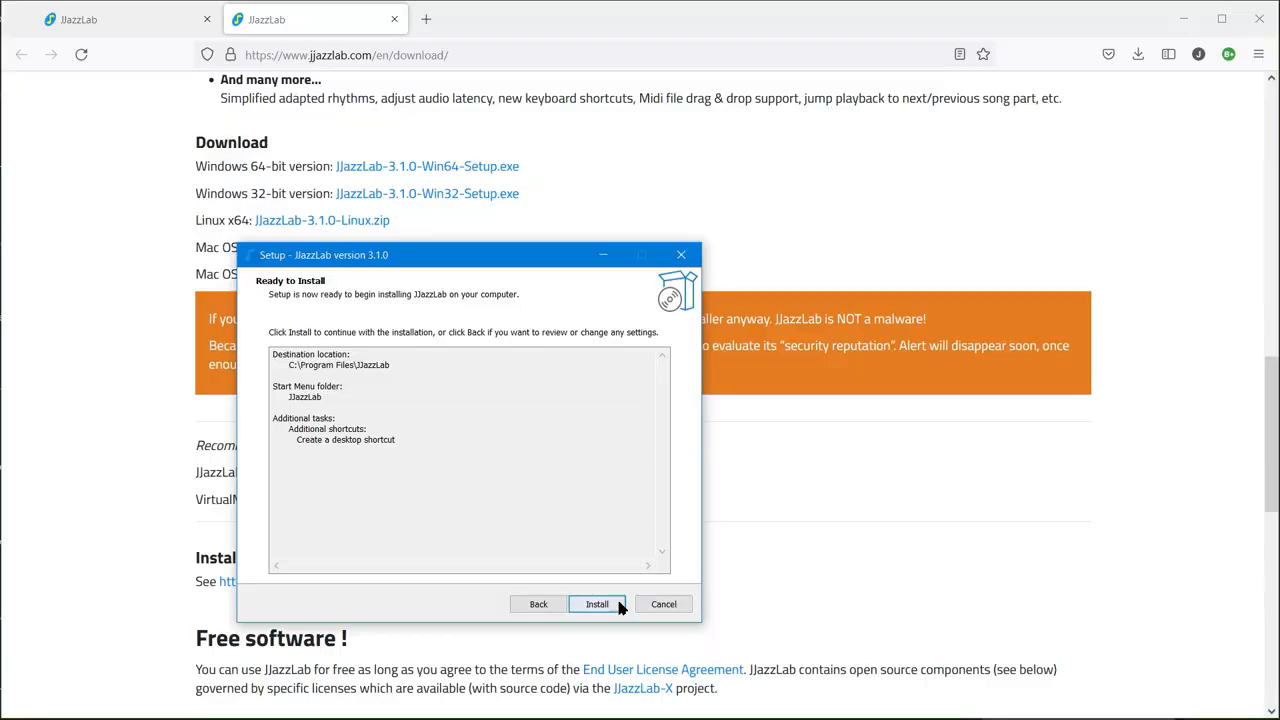
{"action": "left_click", "coordinate": [596, 603]}
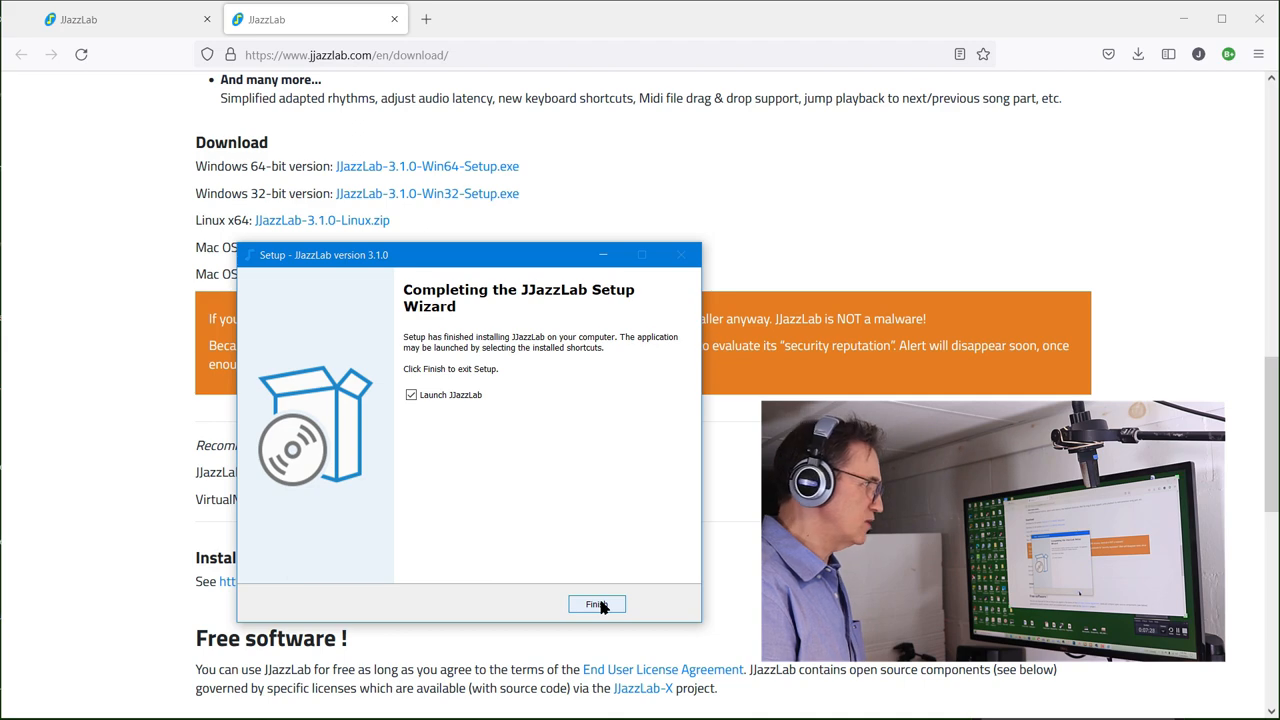
- Launch JJazzLab from setup and keep 'Yes (recommended)' for the JJazzLab SoundFont
{"action": "left_click", "coordinate": [596, 604]}
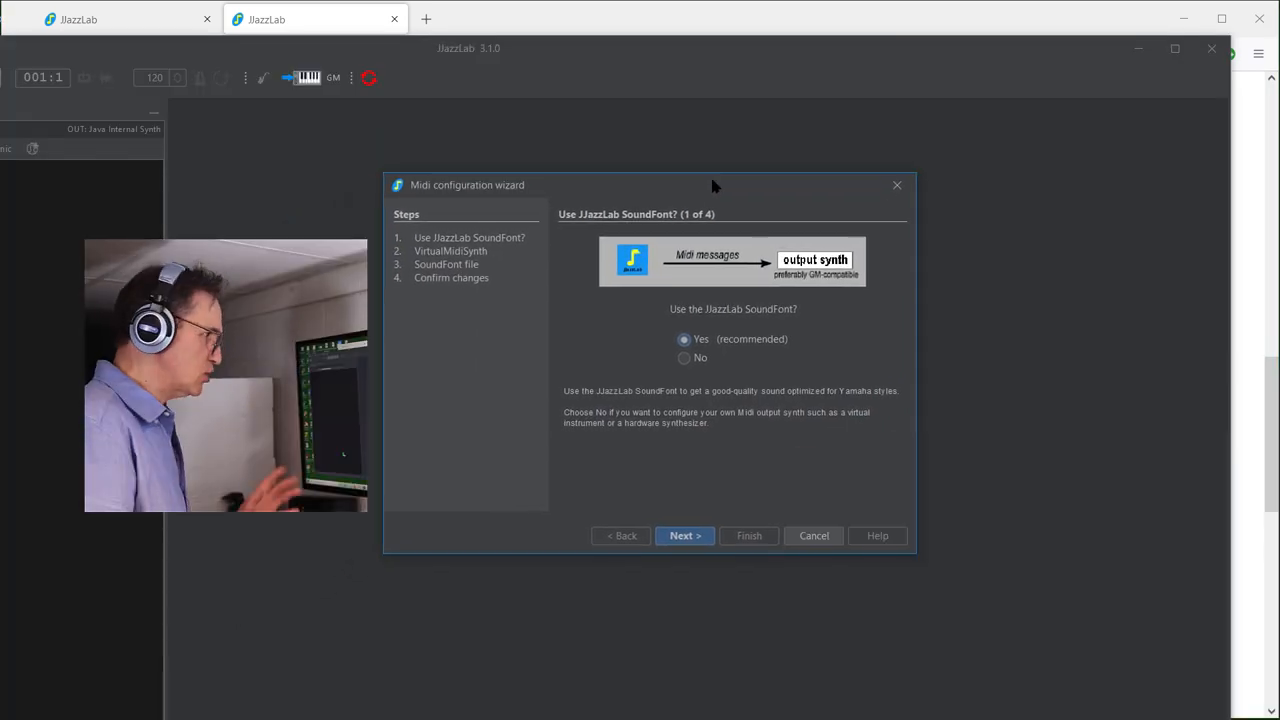
{"action": "mouse_move", "coordinate": [790, 347]}
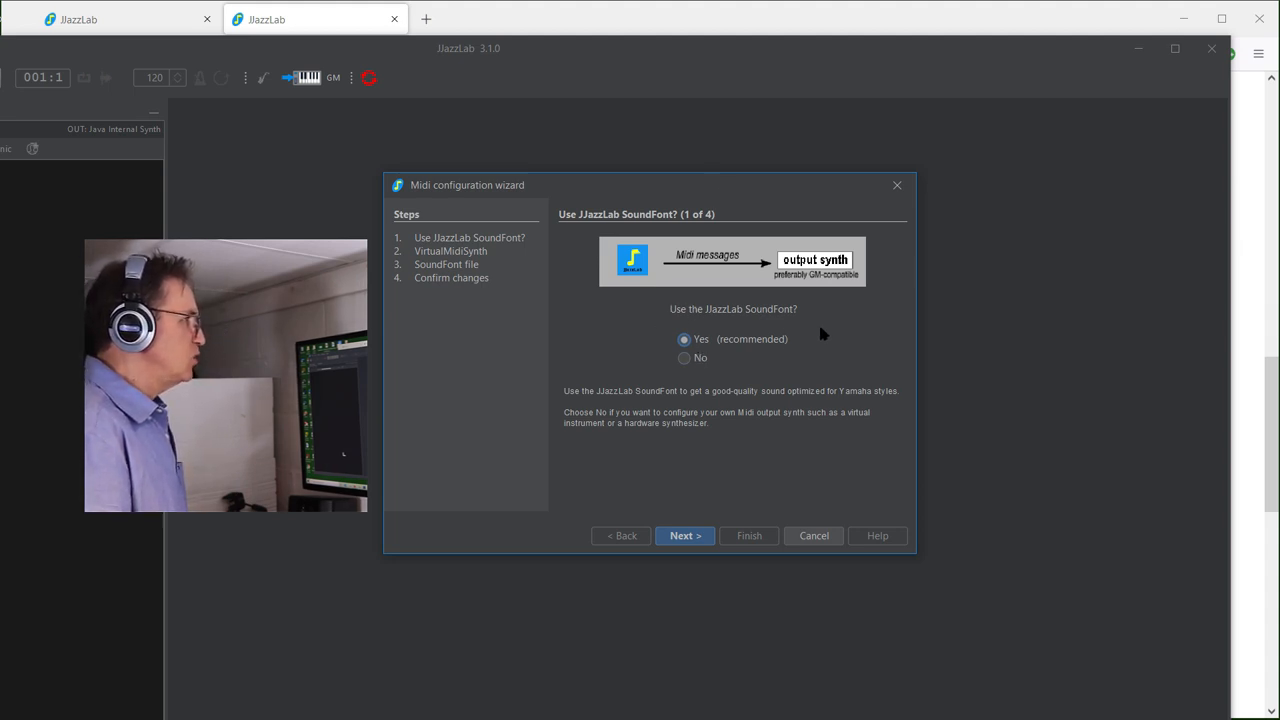
{"action": "mouse_move", "coordinate": [780, 342]}
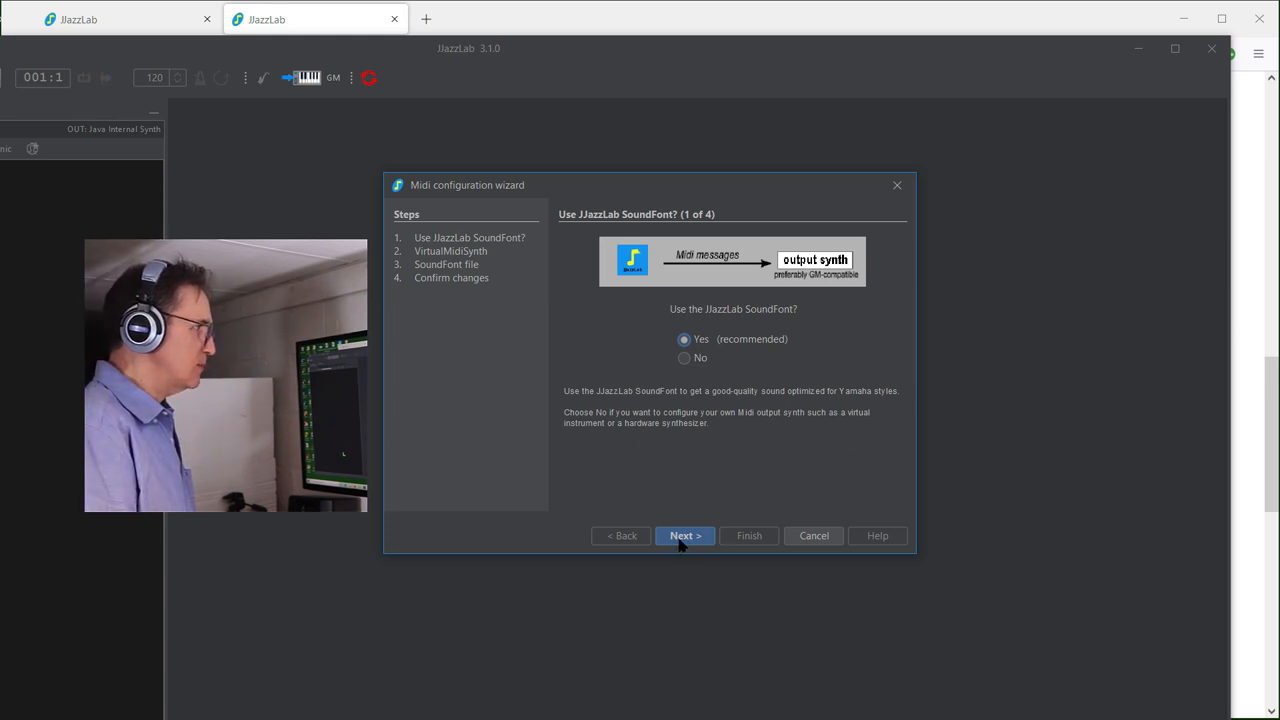
{"action": "left_click", "coordinate": [684, 535]}
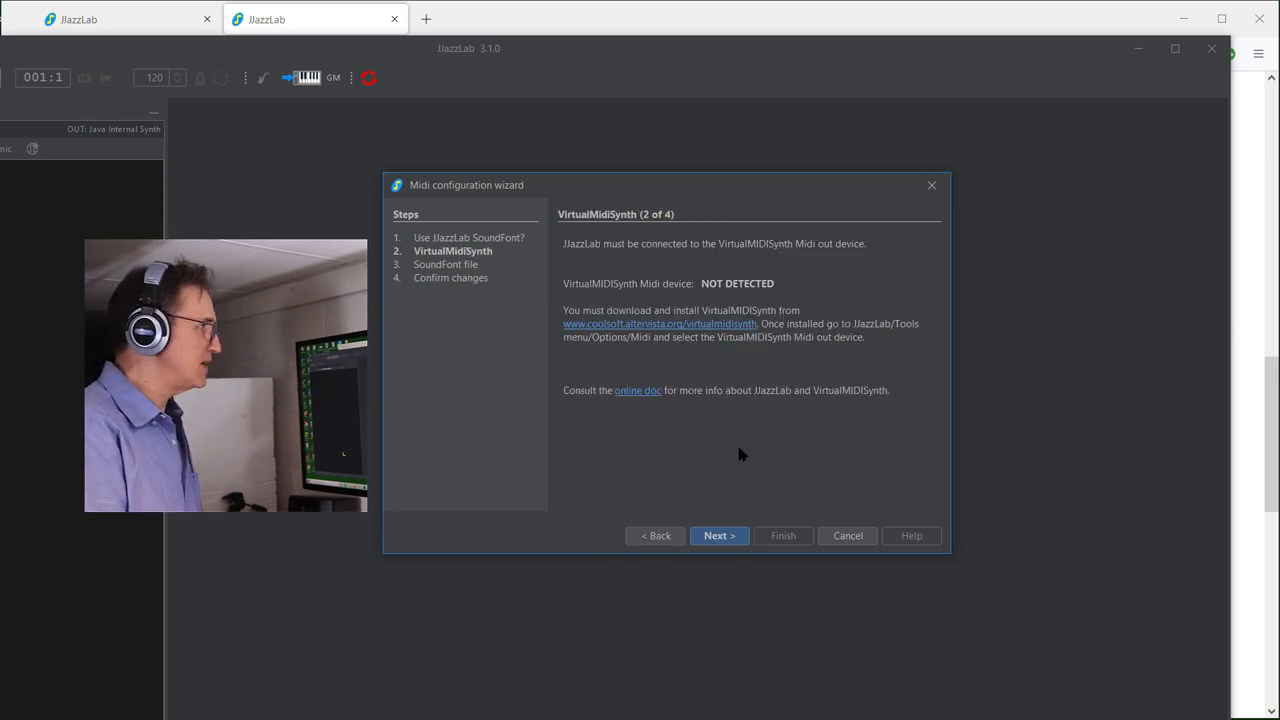
{"action": "mouse_move", "coordinate": [778, 275]}
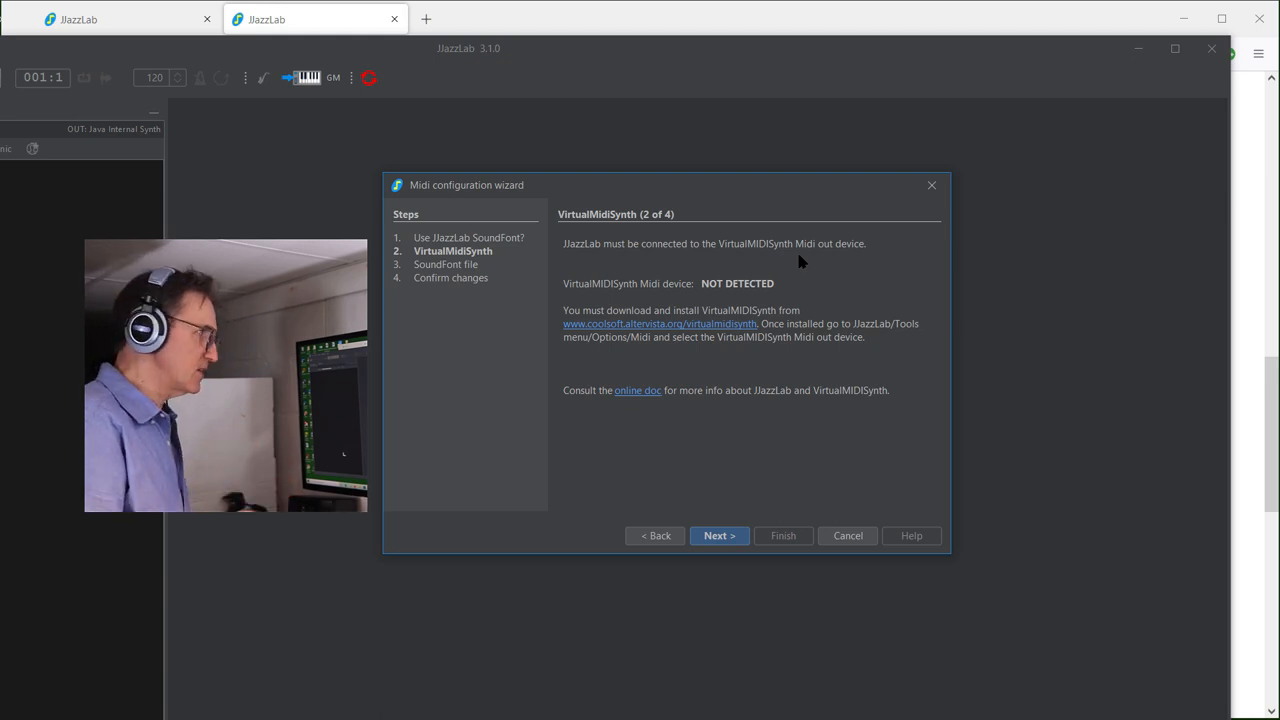
{"action": "mouse_move", "coordinate": [838, 355]}
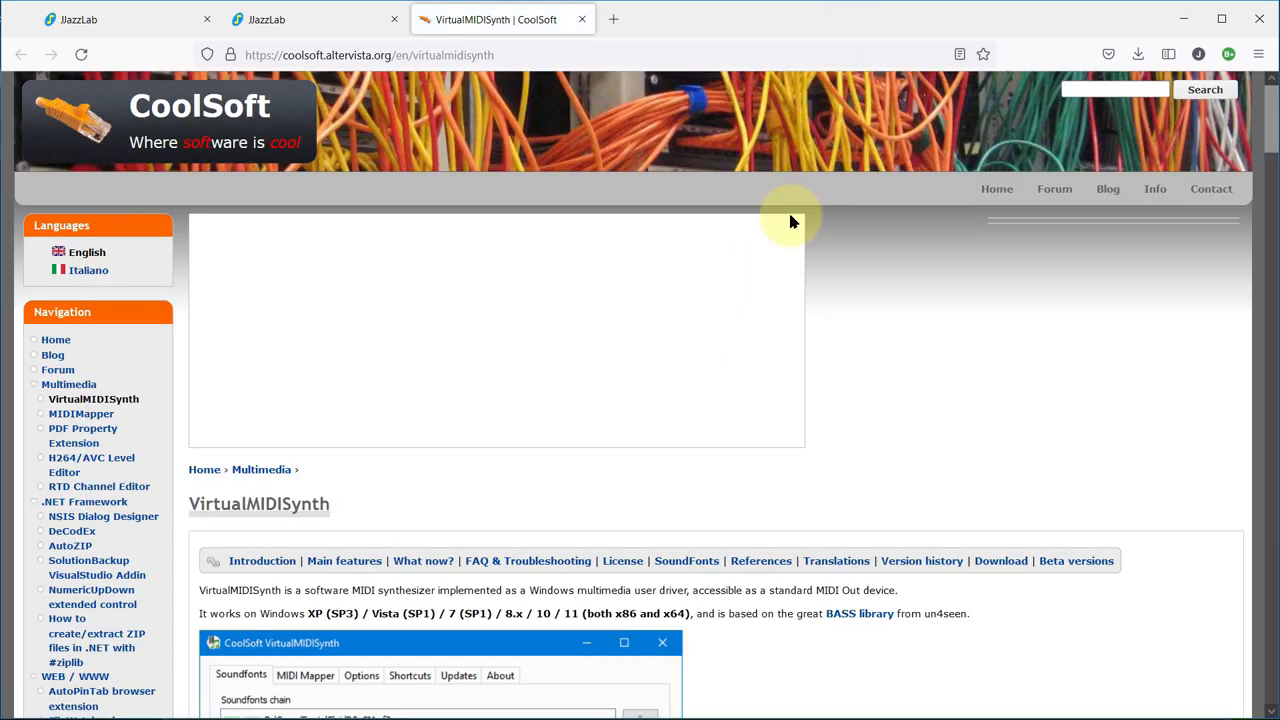
{"action": "mouse_move", "coordinate": [487, 458]}
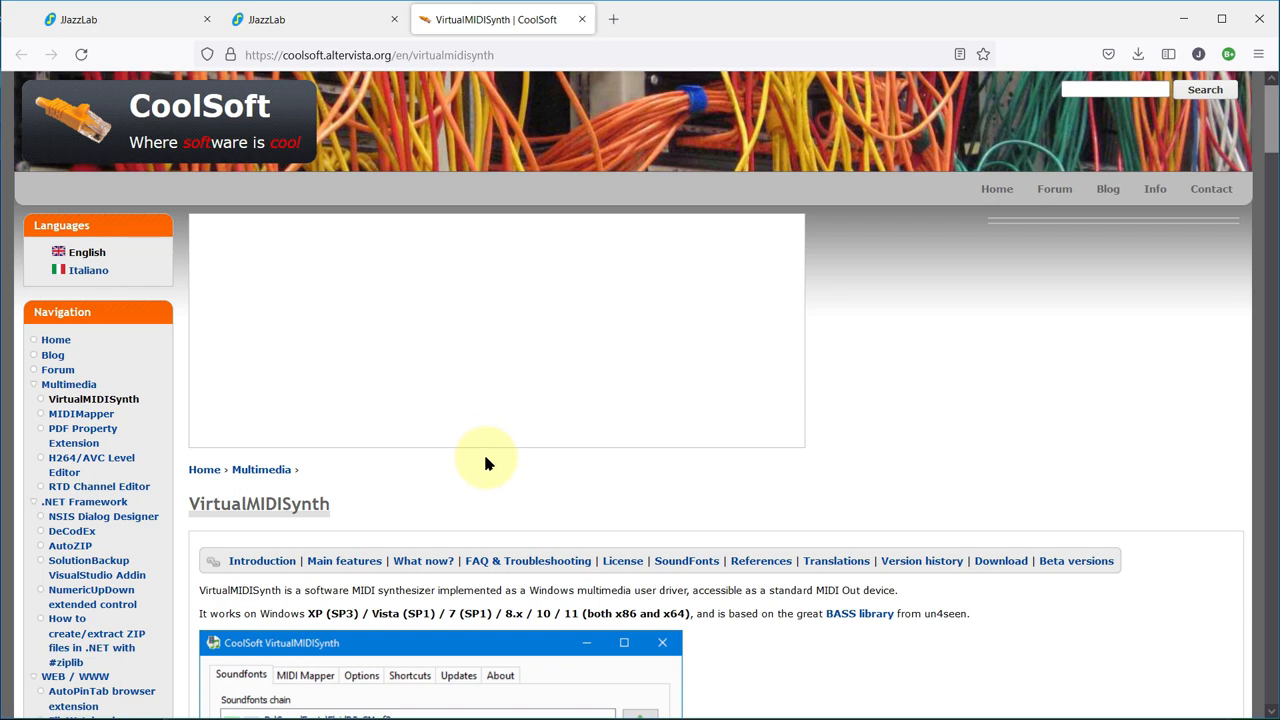
- Scroll to CoolSoft's downloads and download CoolSoft_VirtualMIDISynth_2.12.5.exe
{"action": "scroll", "scroll_direction": "down", "scroll_amount": 3}
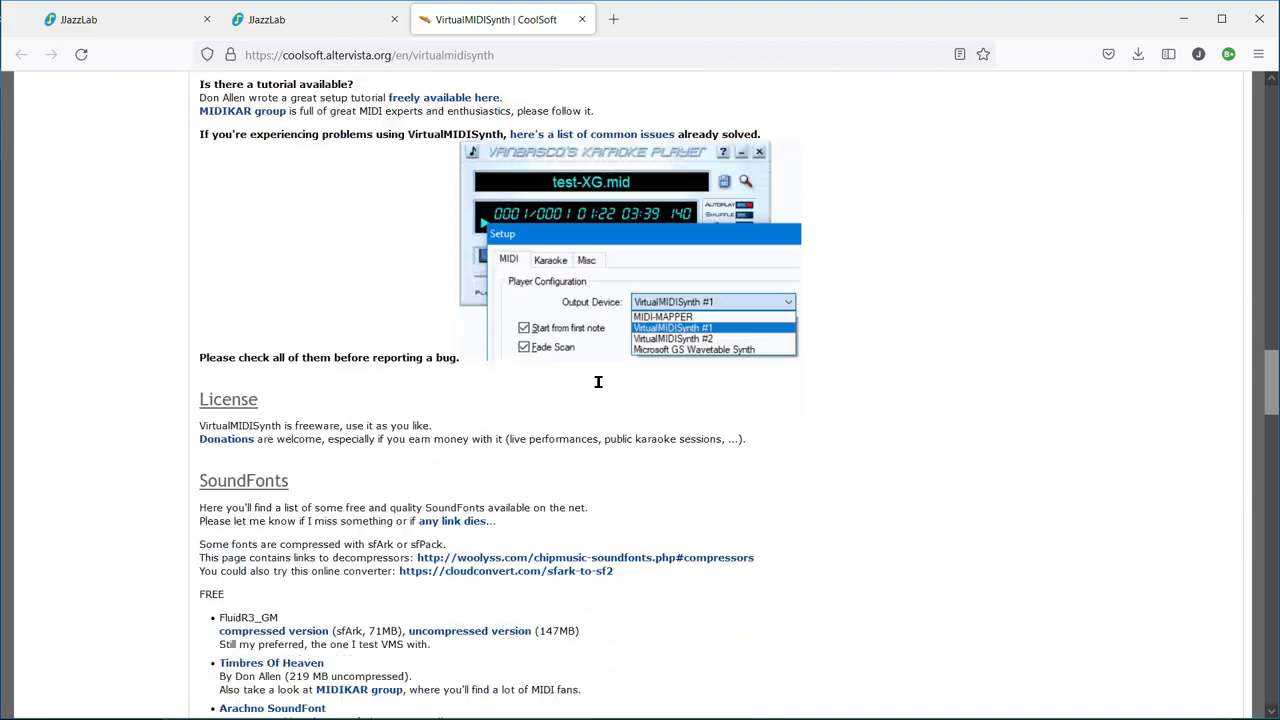
{"action": "scroll", "scroll_direction": "down", "scroll_amount": 3}
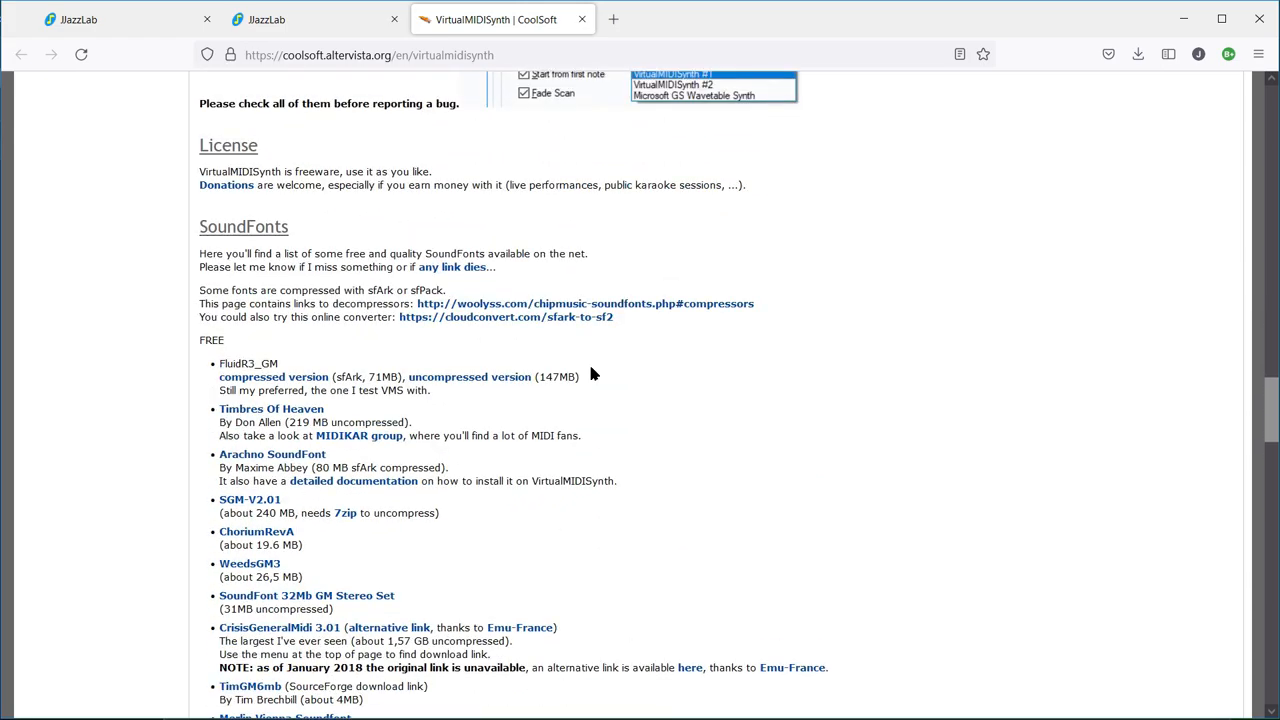
{"action": "scroll", "scroll_direction": "down", "scroll_amount": 3}
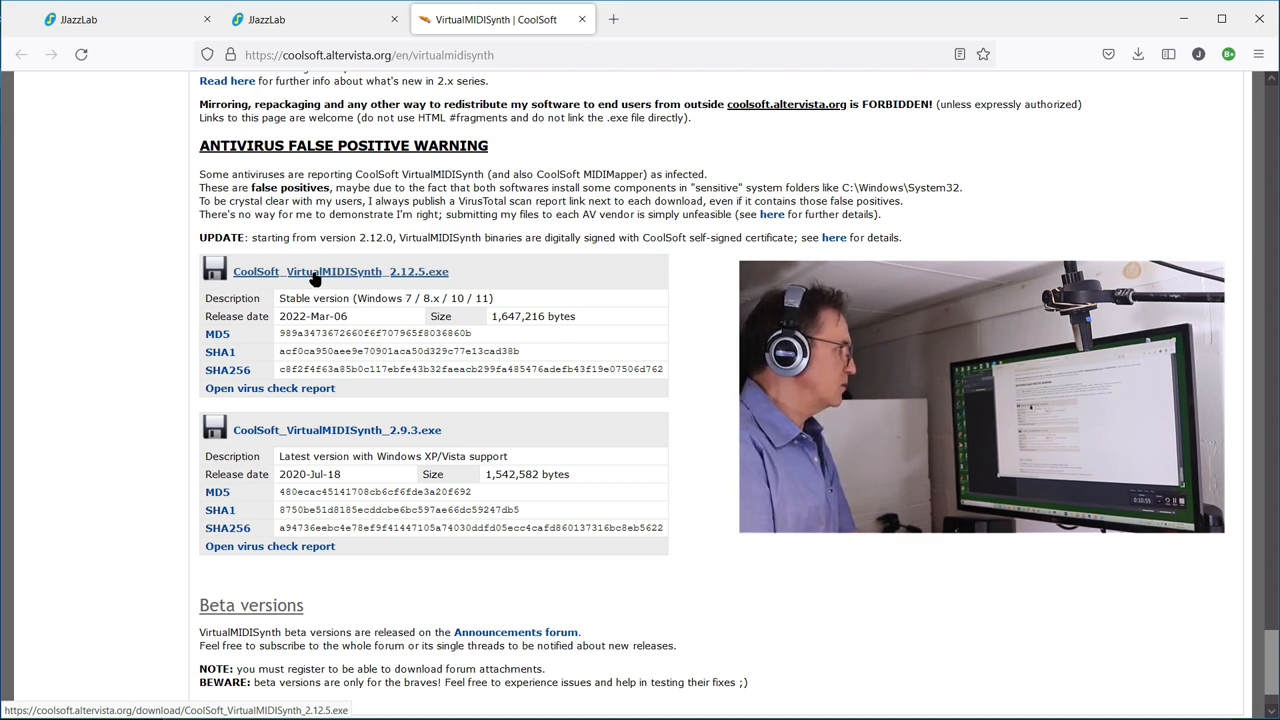
{"action": "left_click", "coordinate": [340, 271]}
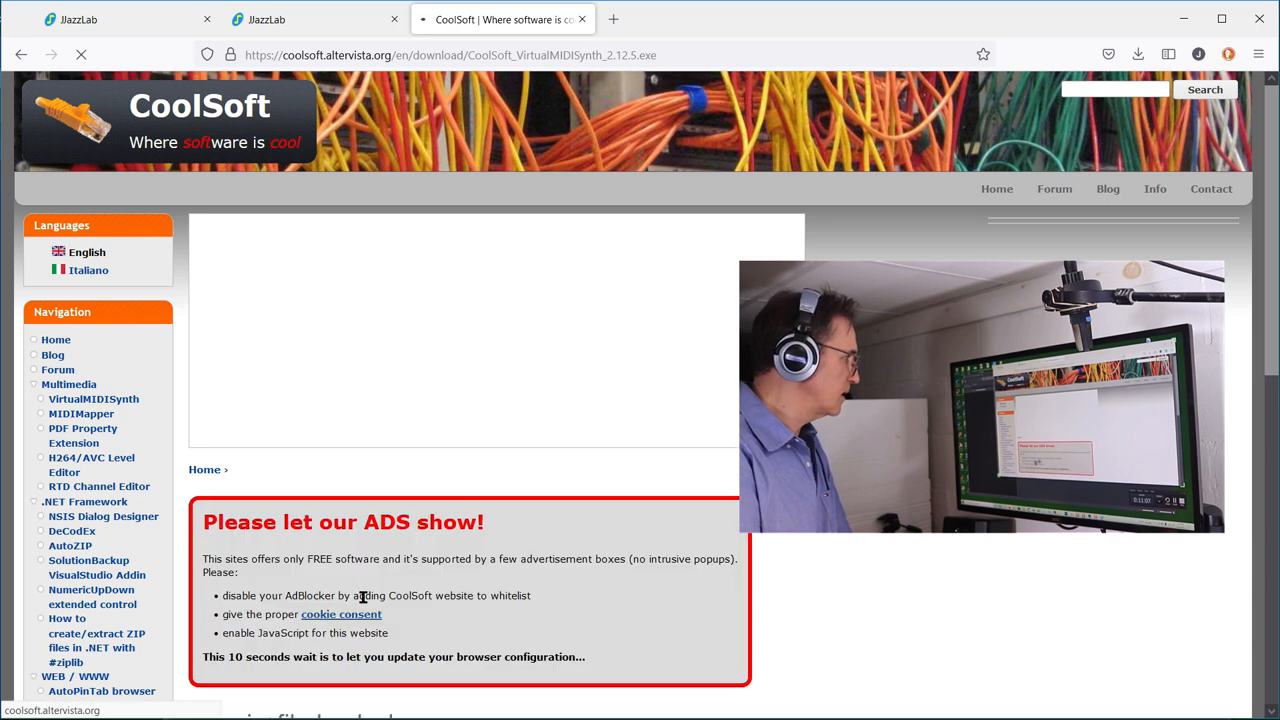
- Launch the VirtualMIDISynth installer, letting it run despite the SmartScreen warning
{"action": "left_click", "coordinate": [1138, 54]}
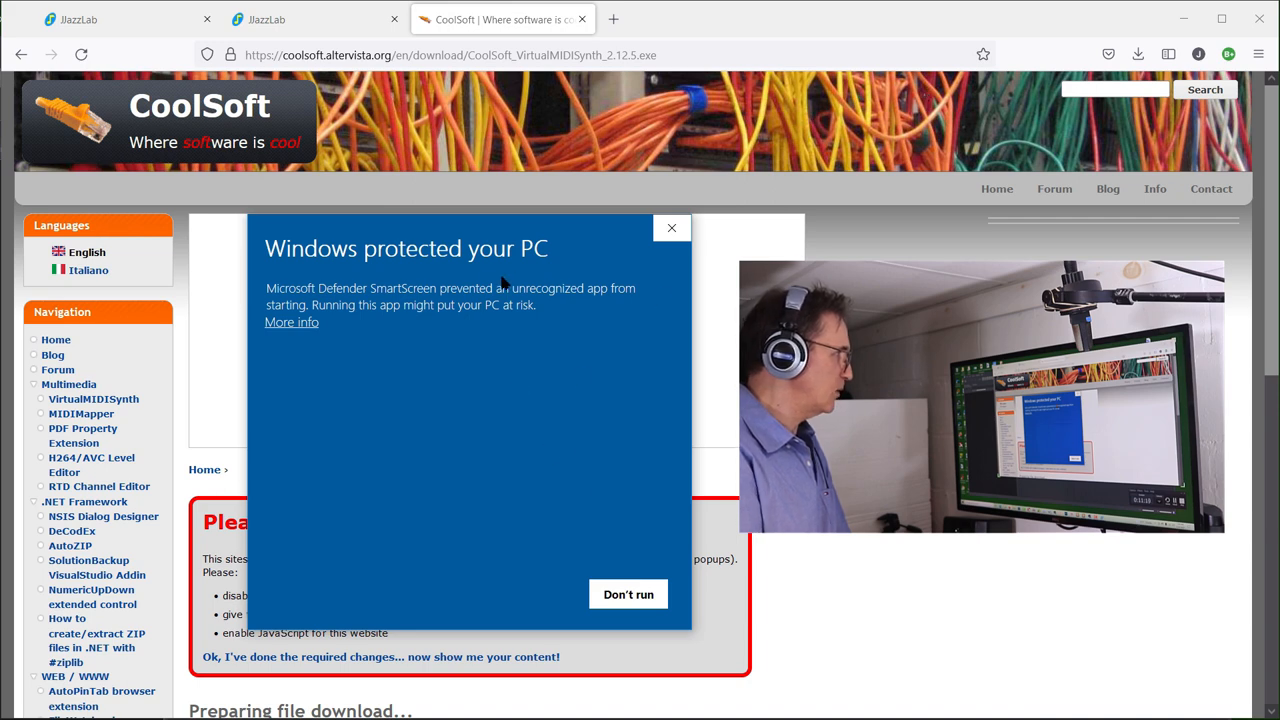
{"action": "mouse_move", "coordinate": [575, 410]}
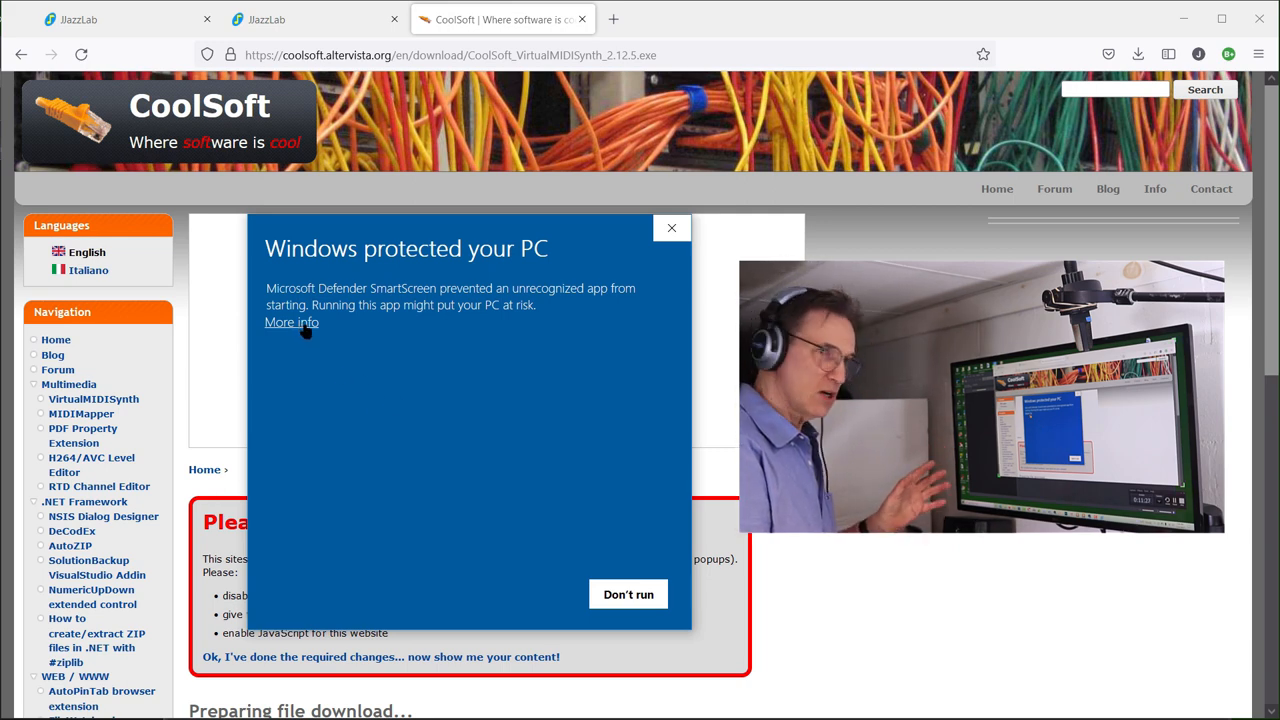
{"action": "left_click", "coordinate": [291, 322]}
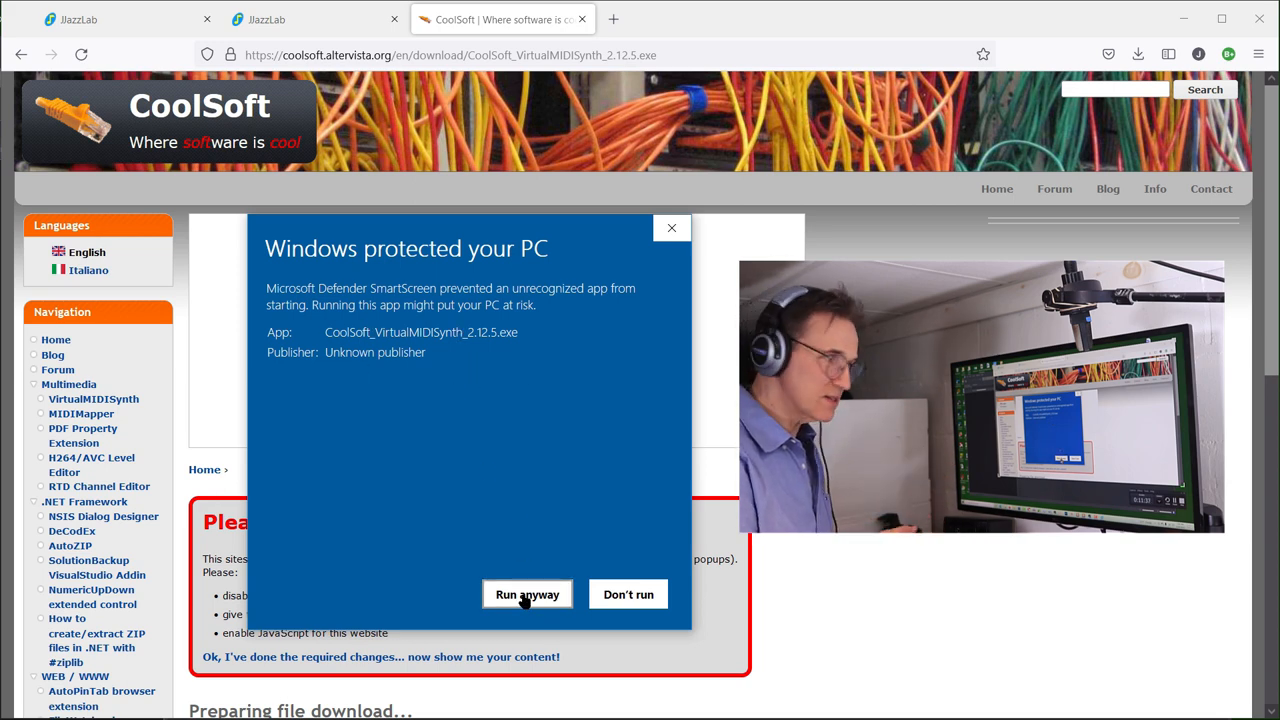
{"action": "left_click", "coordinate": [628, 594]}
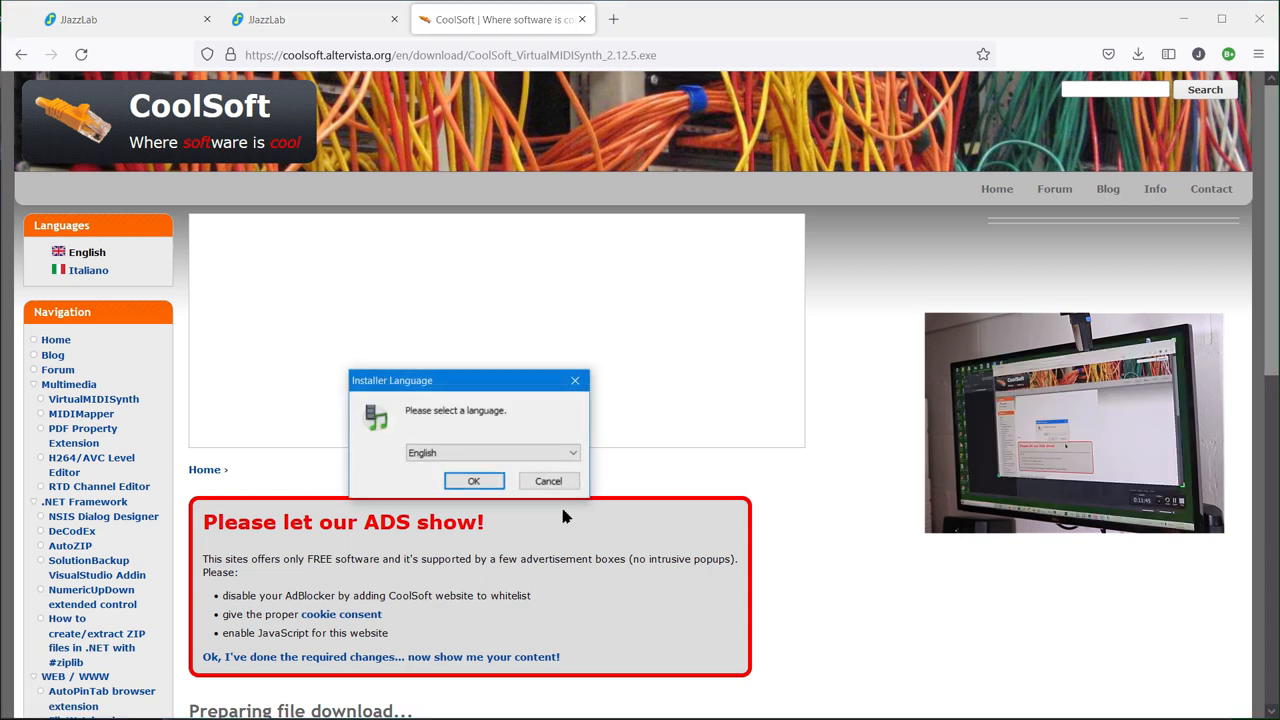
- Install VirtualMIDISynth 2.12.5 in English to the default folder and launch it
{"action": "left_click", "coordinate": [473, 481]}
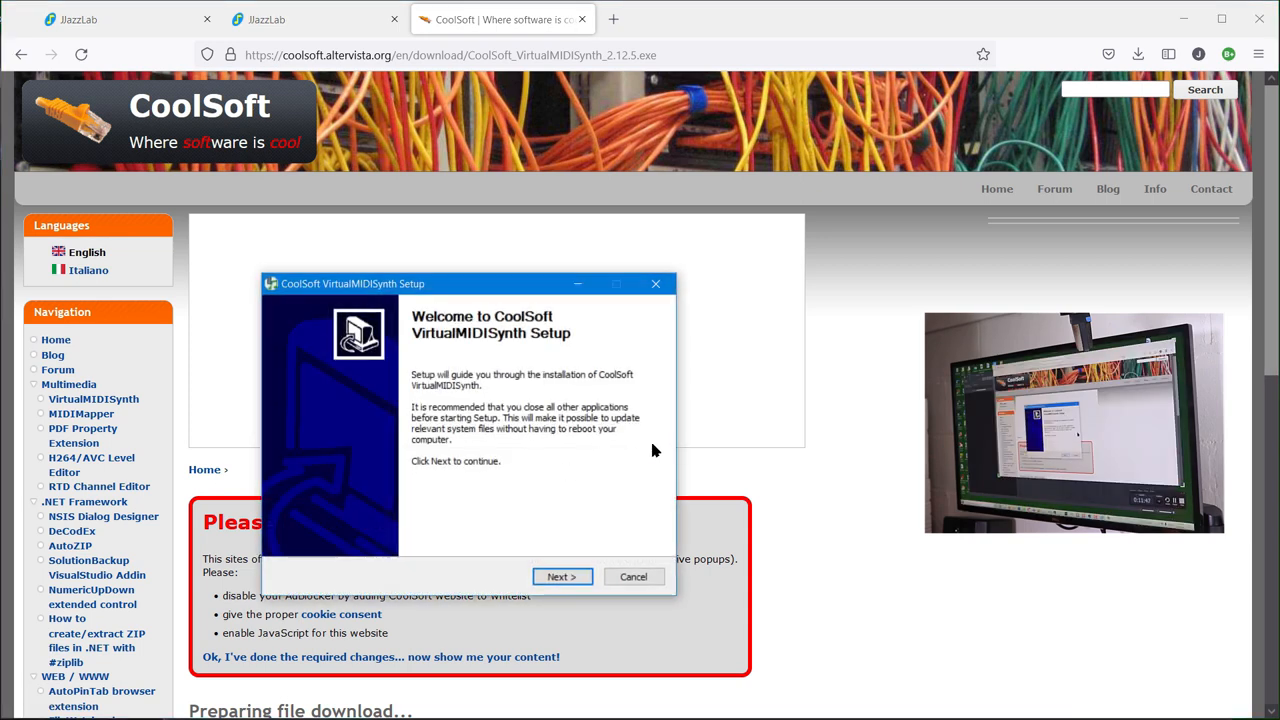
{"action": "left_click", "coordinate": [562, 576]}
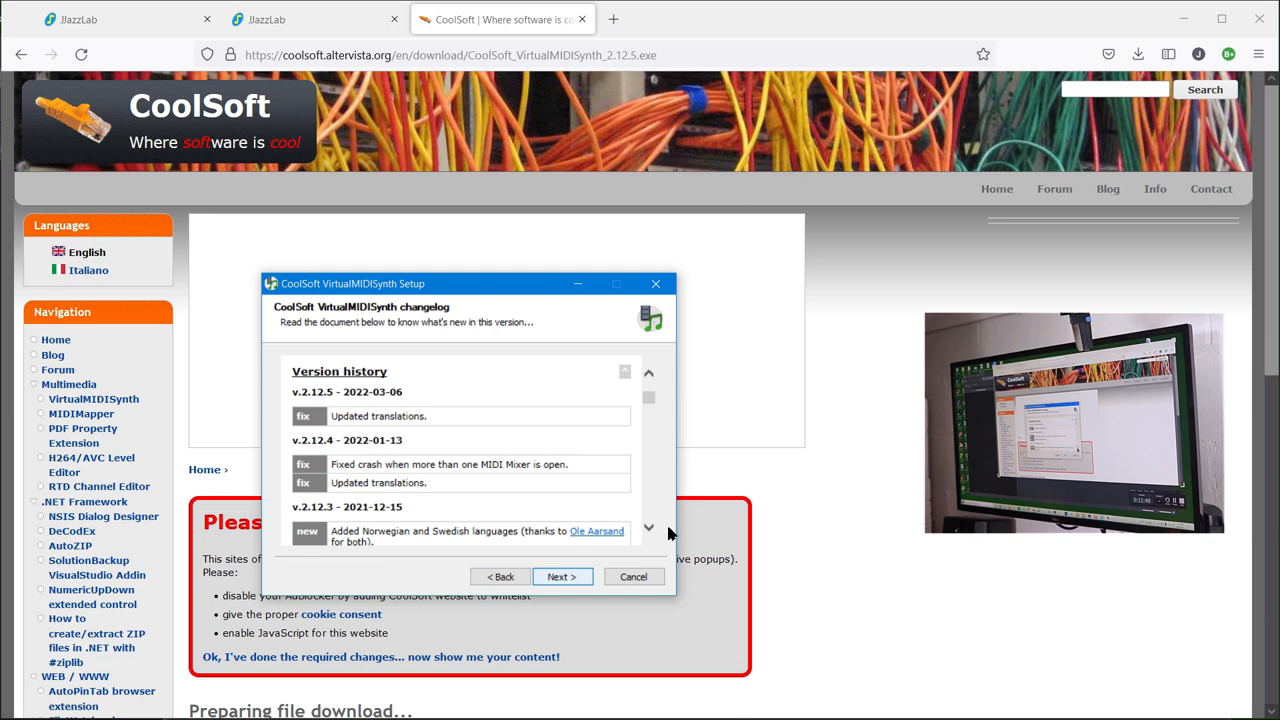
{"action": "left_click", "coordinate": [562, 576]}
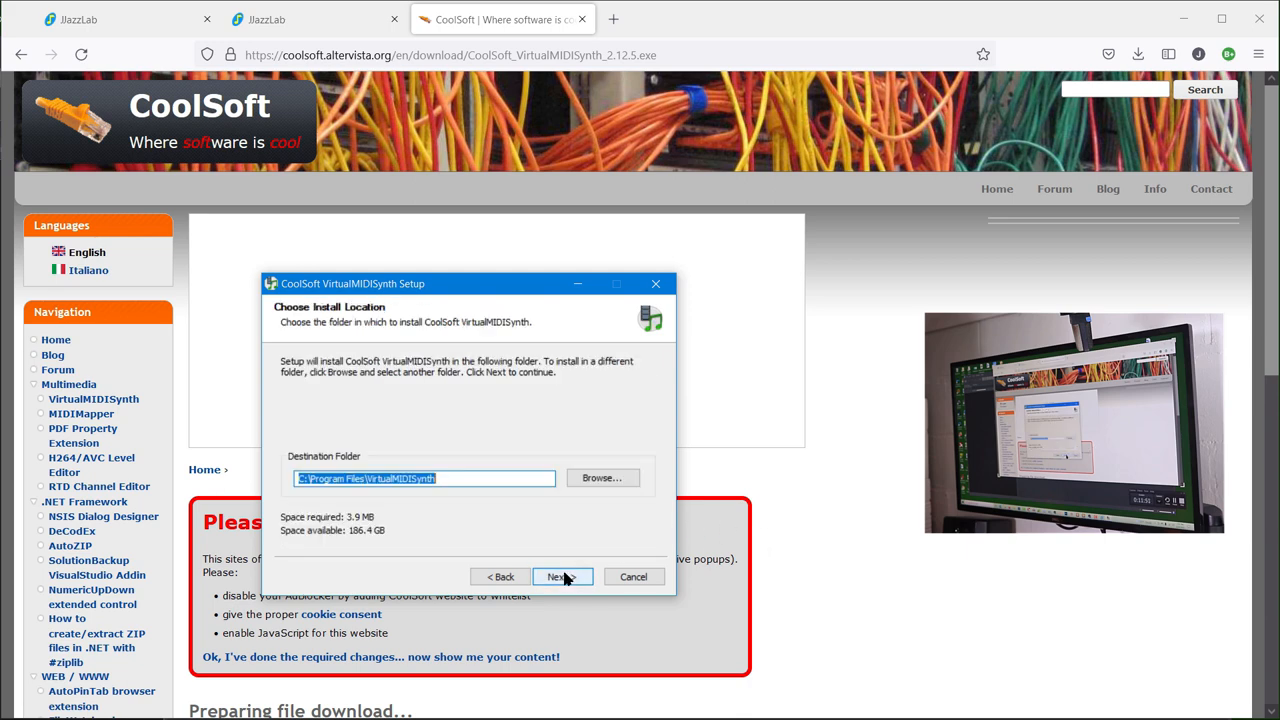
{"action": "left_click", "coordinate": [562, 576]}
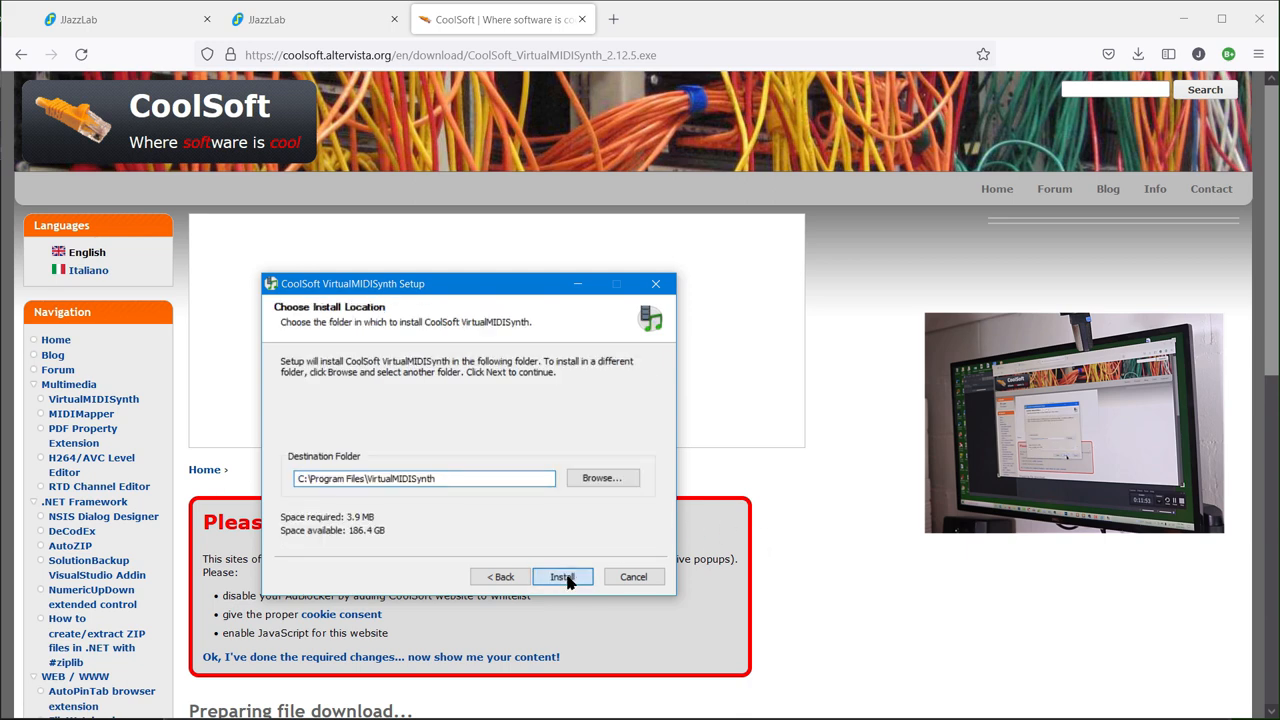
{"action": "left_click", "coordinate": [562, 576]}
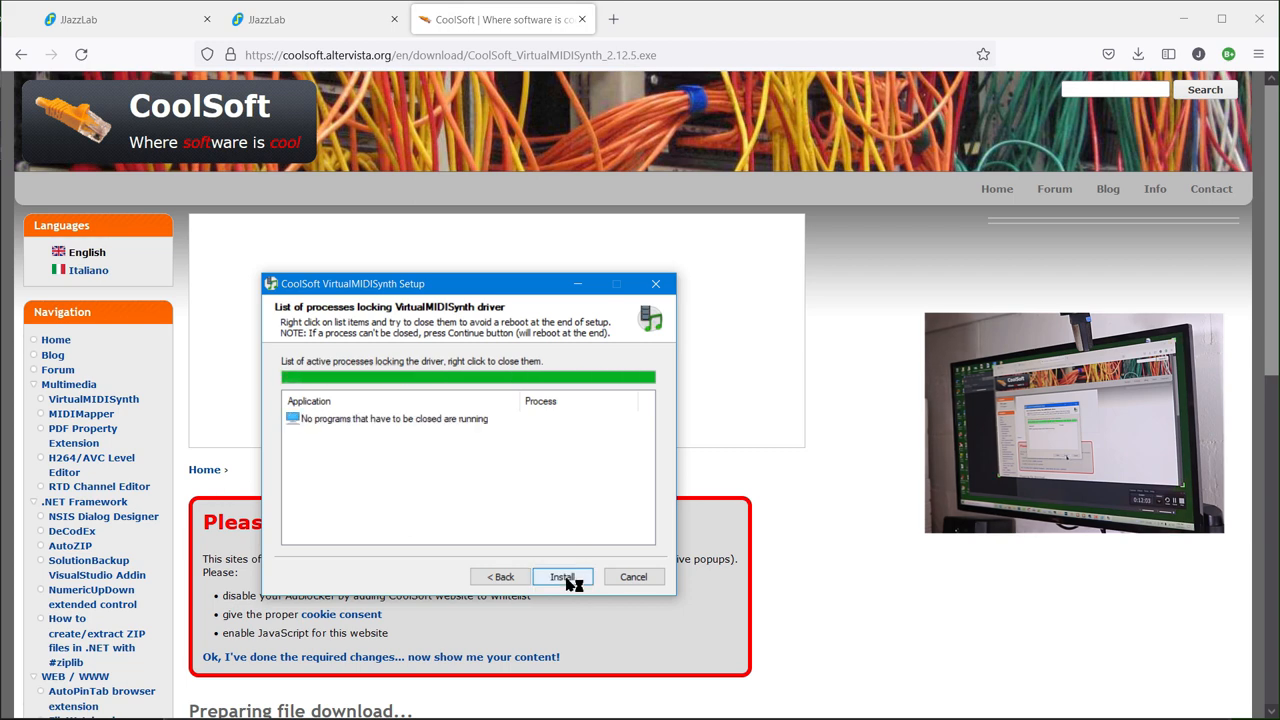
{"action": "left_click", "coordinate": [562, 576]}
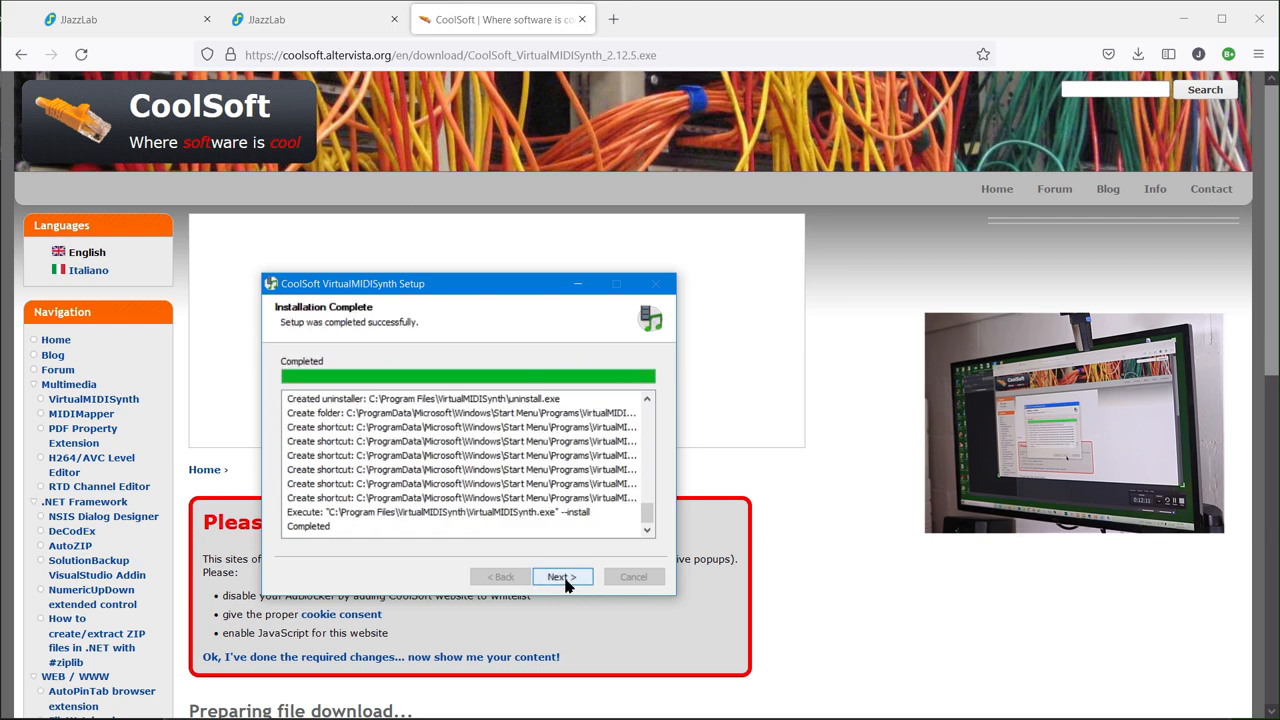
{"action": "left_click", "coordinate": [562, 576]}
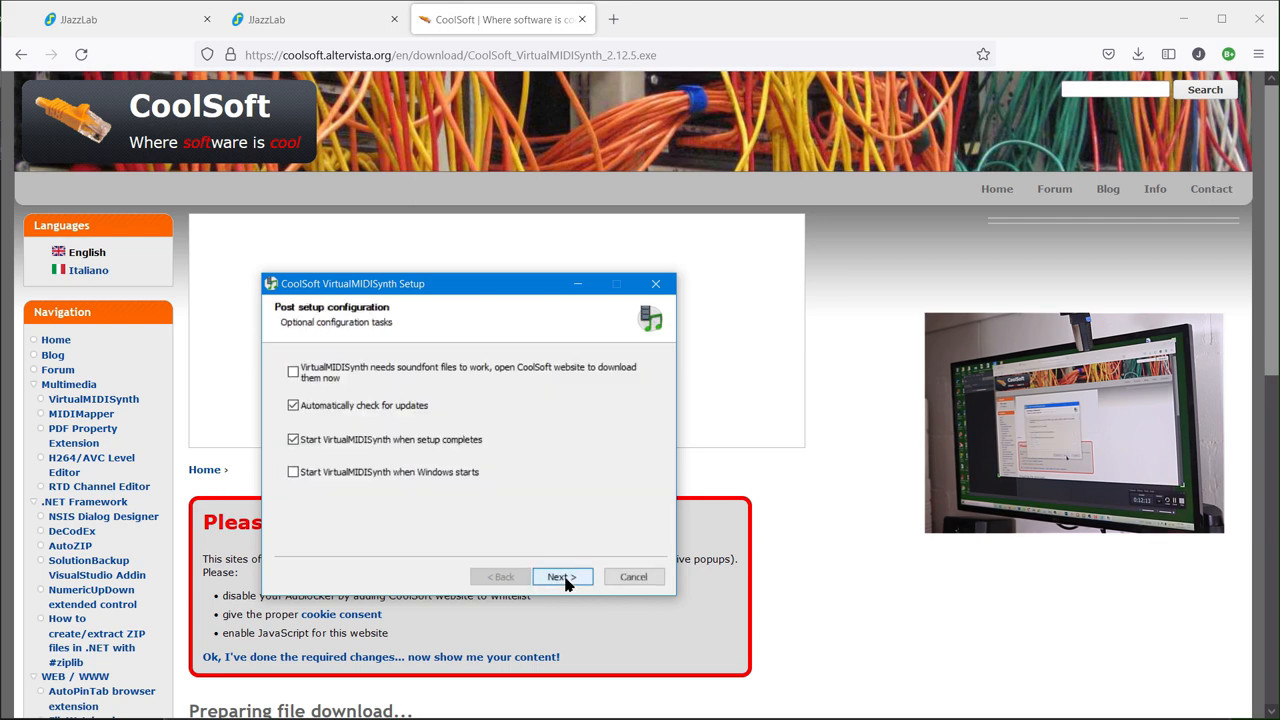
{"action": "left_click", "coordinate": [561, 576]}
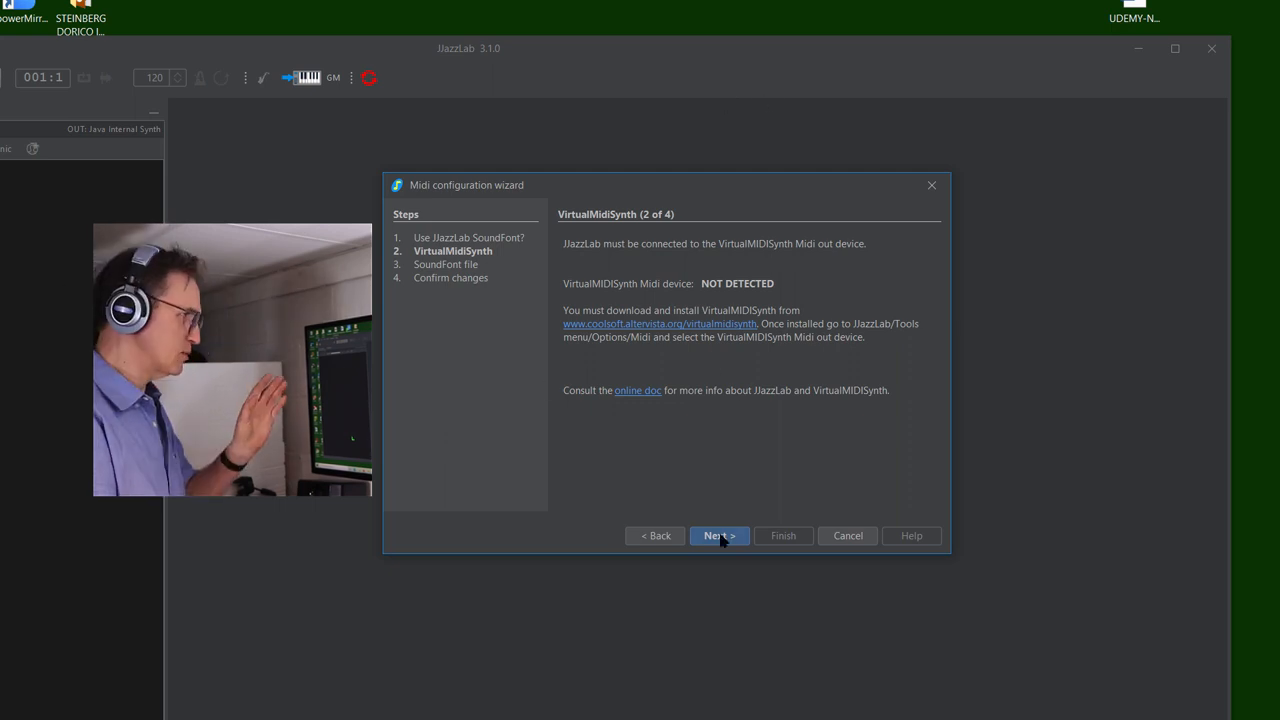
- Move the Midi configuration wizard on to the JJazzLab .sf2 SoundFont instructions
{"action": "left_click", "coordinate": [719, 535]}
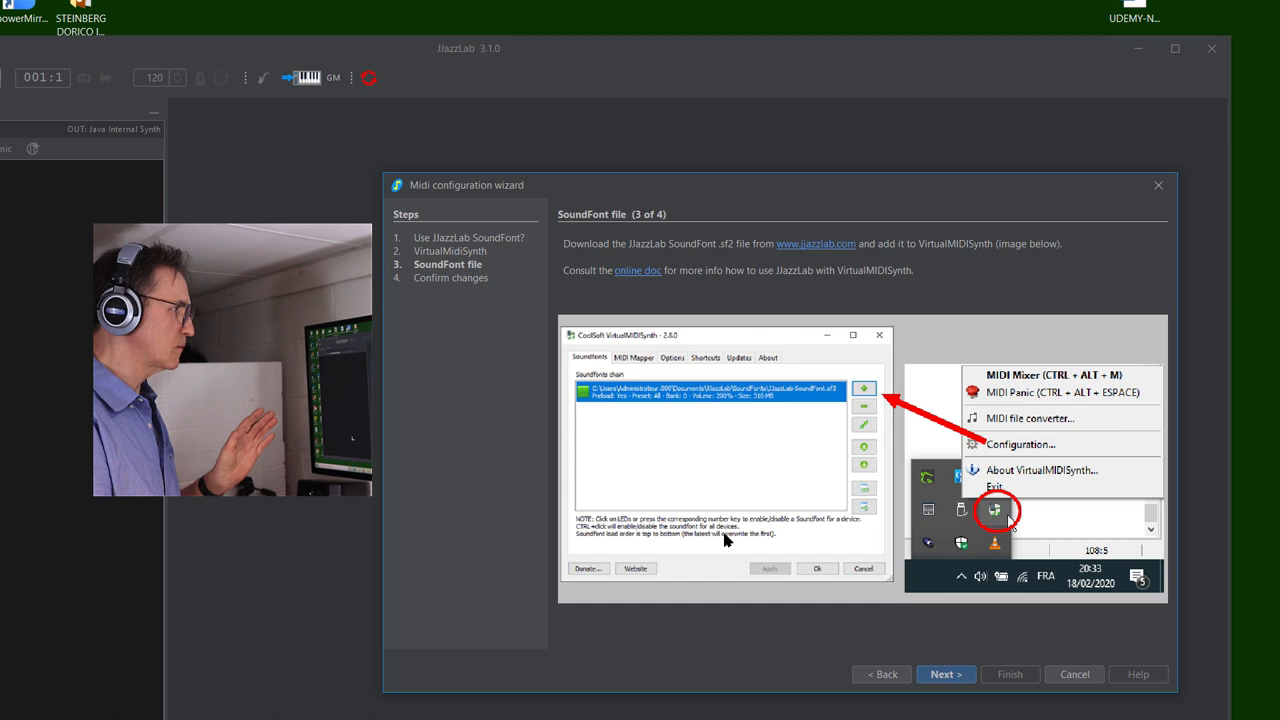
{"action": "mouse_move", "coordinate": [700, 281]}
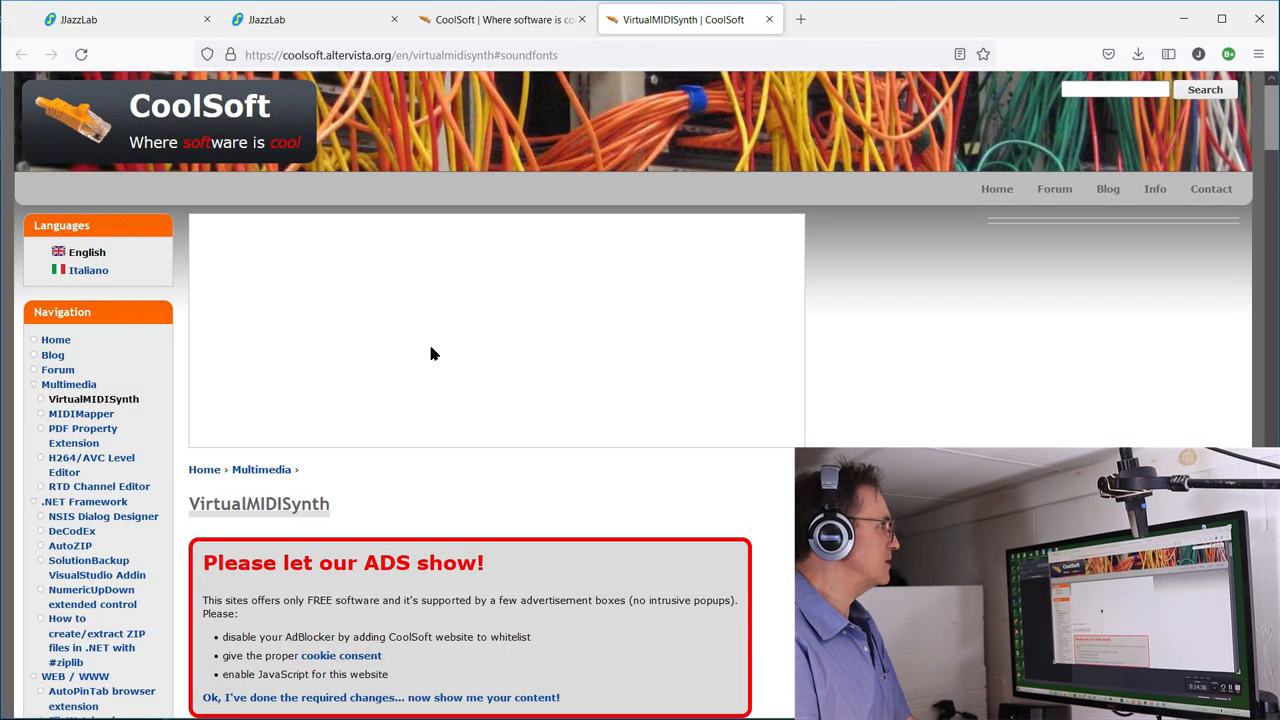
{"action": "mouse_move", "coordinate": [295, 19]}
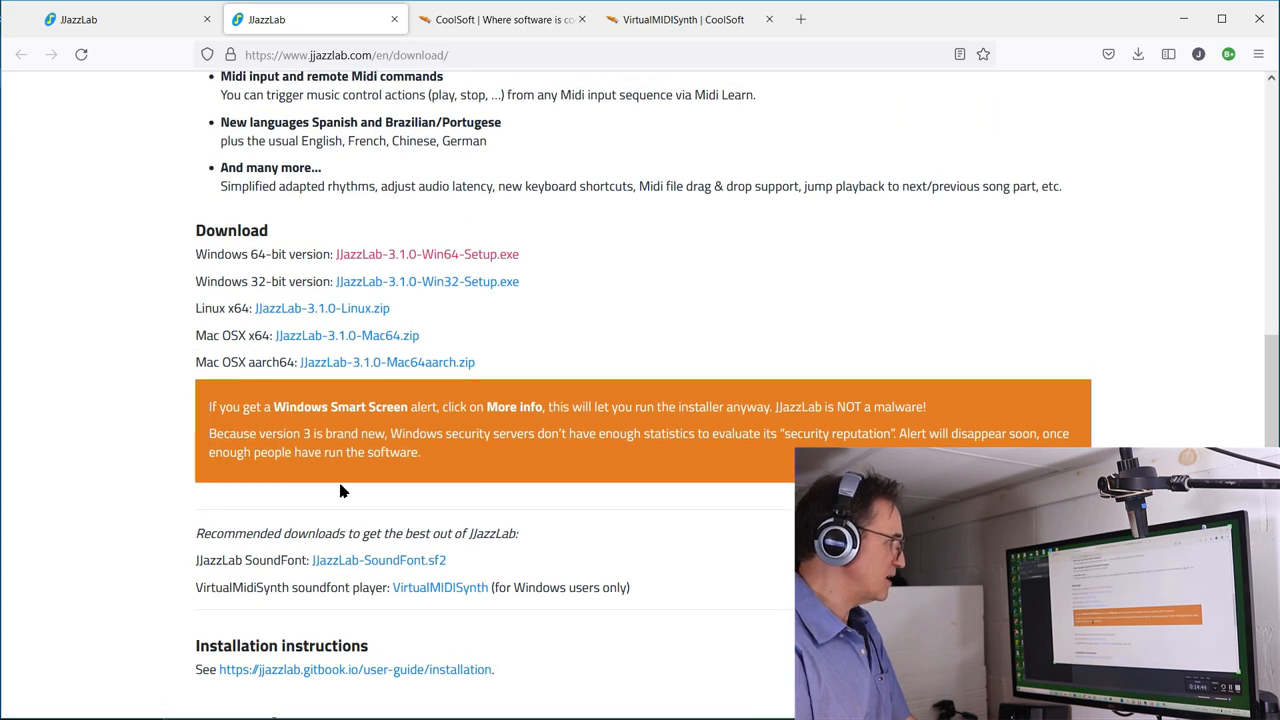
{"action": "mouse_move", "coordinate": [378, 560]}
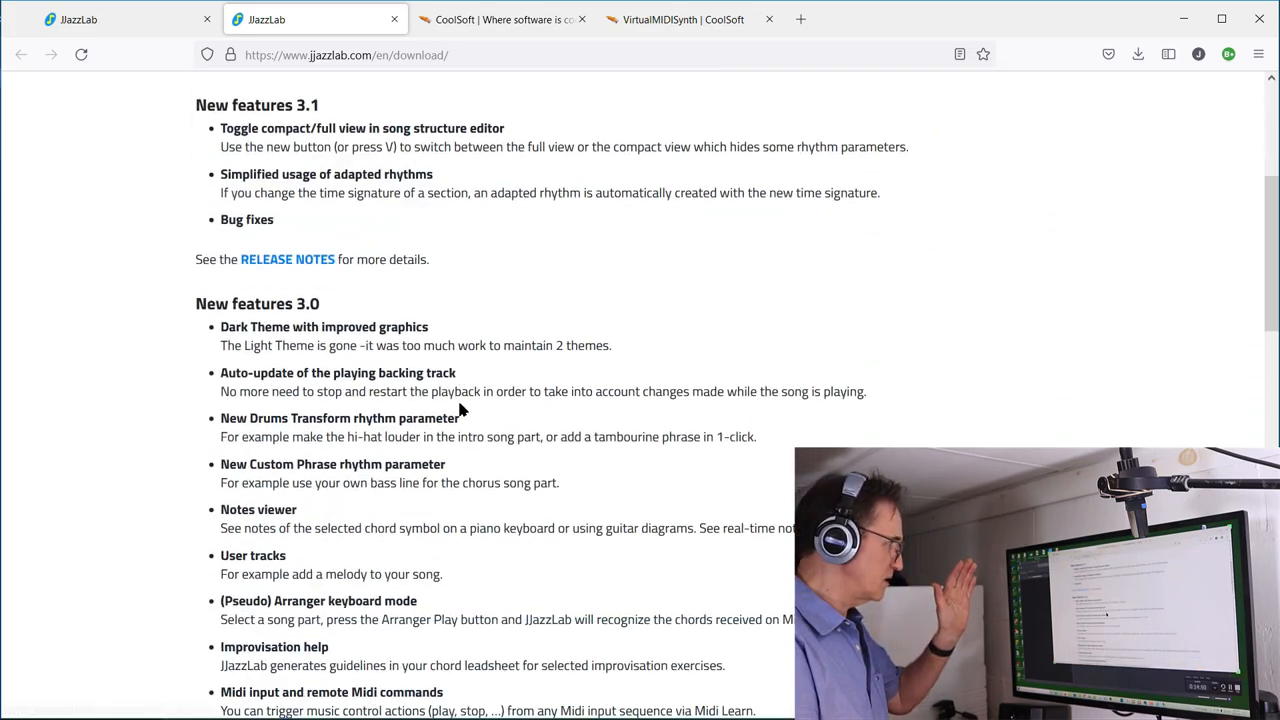
- Scroll to Recommended downloads and open the JJazzLab-SoundFont.sf2 page on musical-artifacts
{"action": "scroll", "scroll_direction": "down", "scroll_amount": 3}
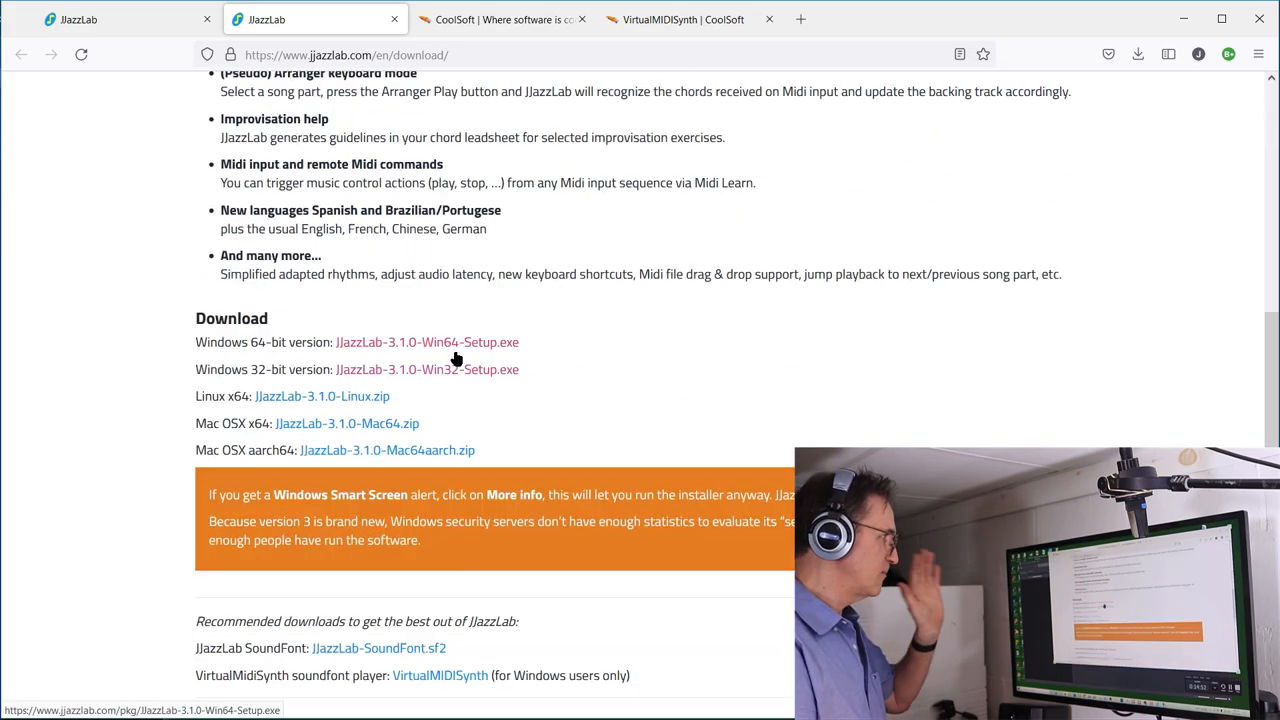
{"action": "scroll", "scroll_direction": "down", "scroll_amount": 3}
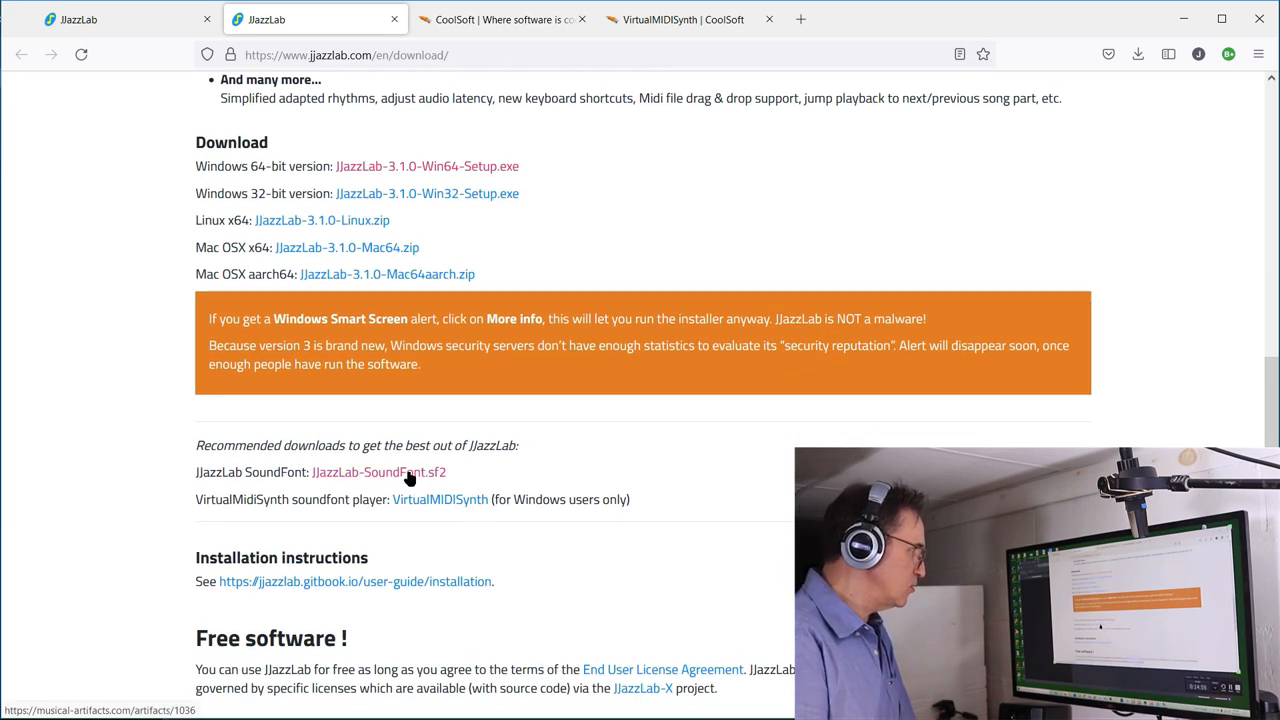
{"action": "left_click", "coordinate": [378, 471]}
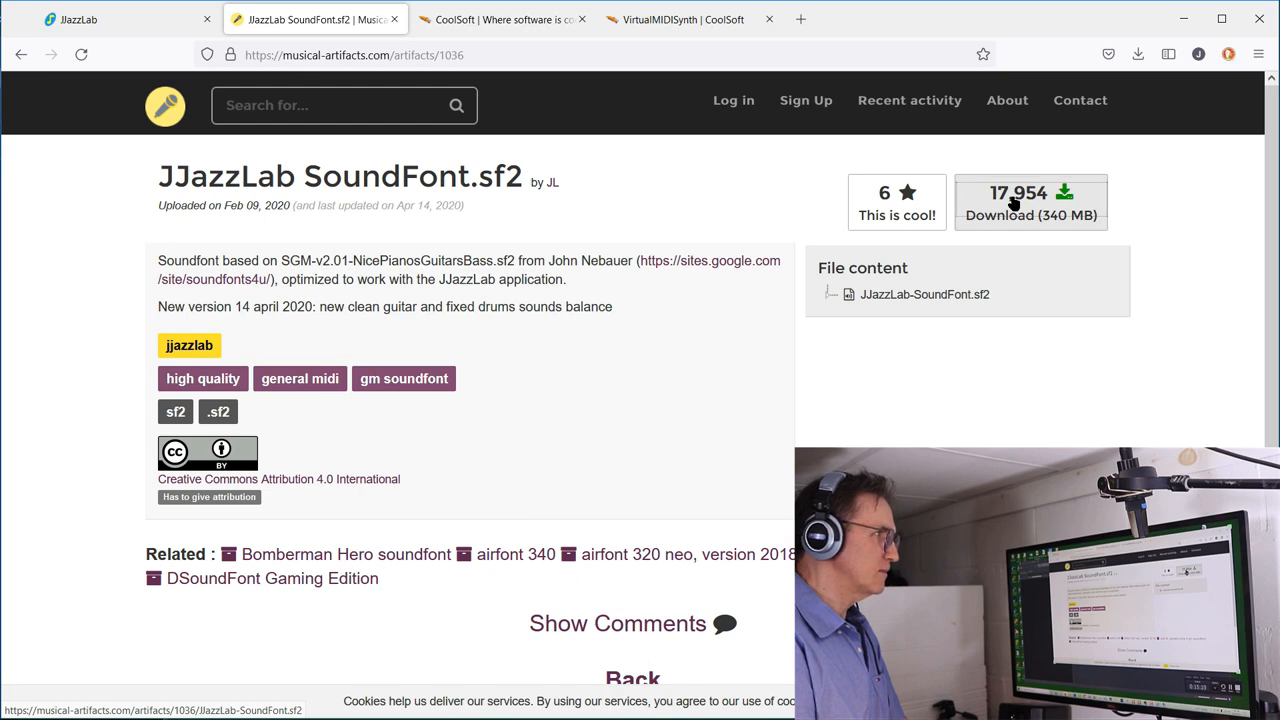
- Download the 340 MB JJazzLab-SoundFont.sf2 and open its context menu in Downloads
{"action": "left_click", "coordinate": [1030, 202]}
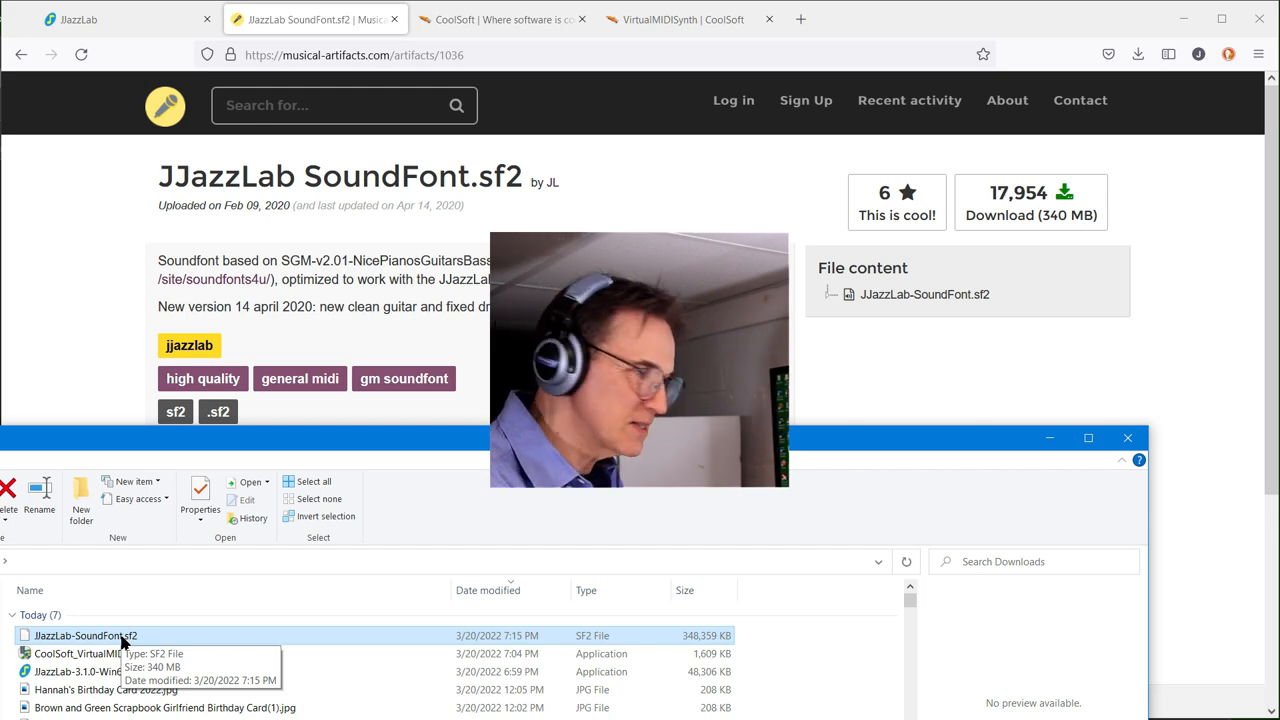
{"action": "right_click", "coordinate": [85, 635]}
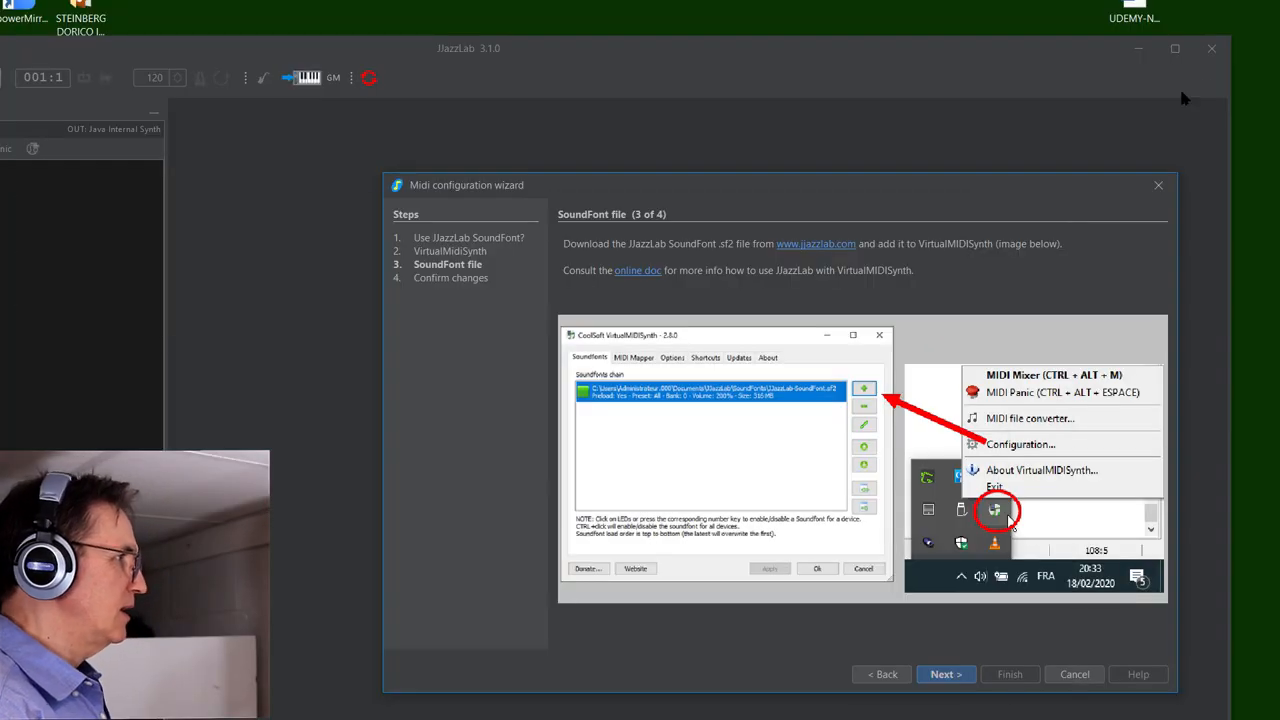
{"action": "mouse_move", "coordinate": [840, 437]}
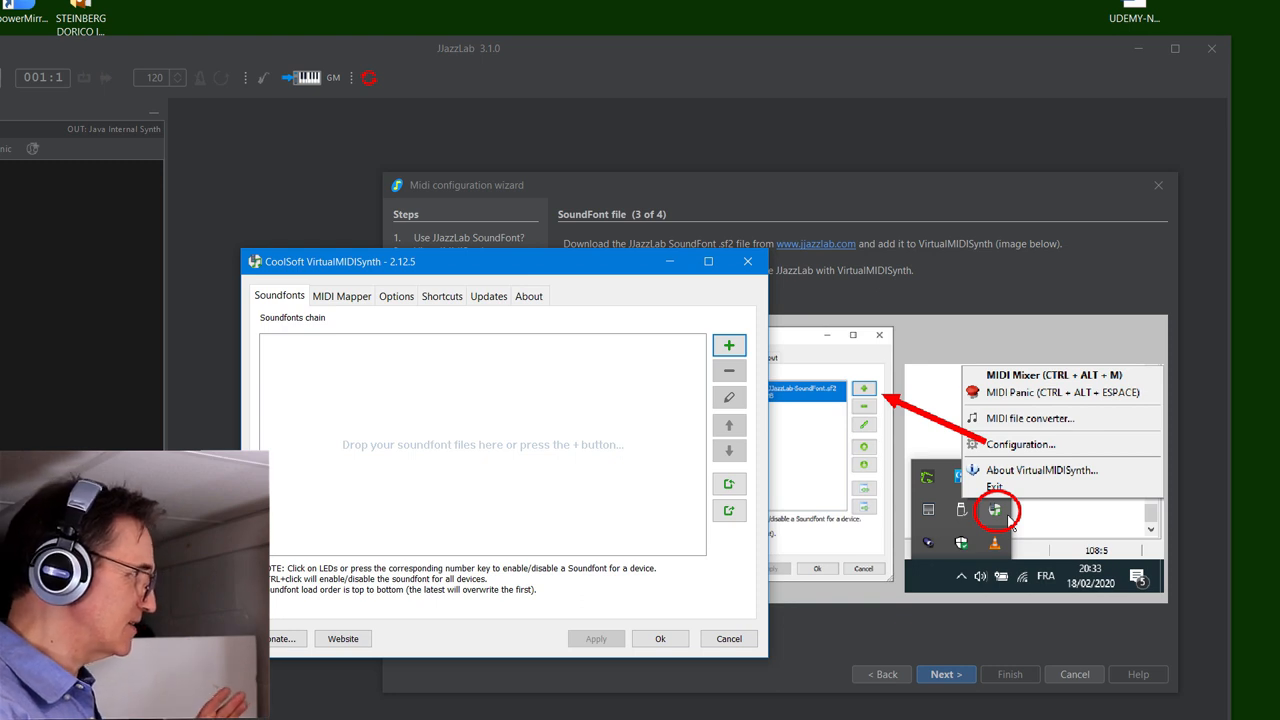
{"action": "mouse_move", "coordinate": [728, 400]}
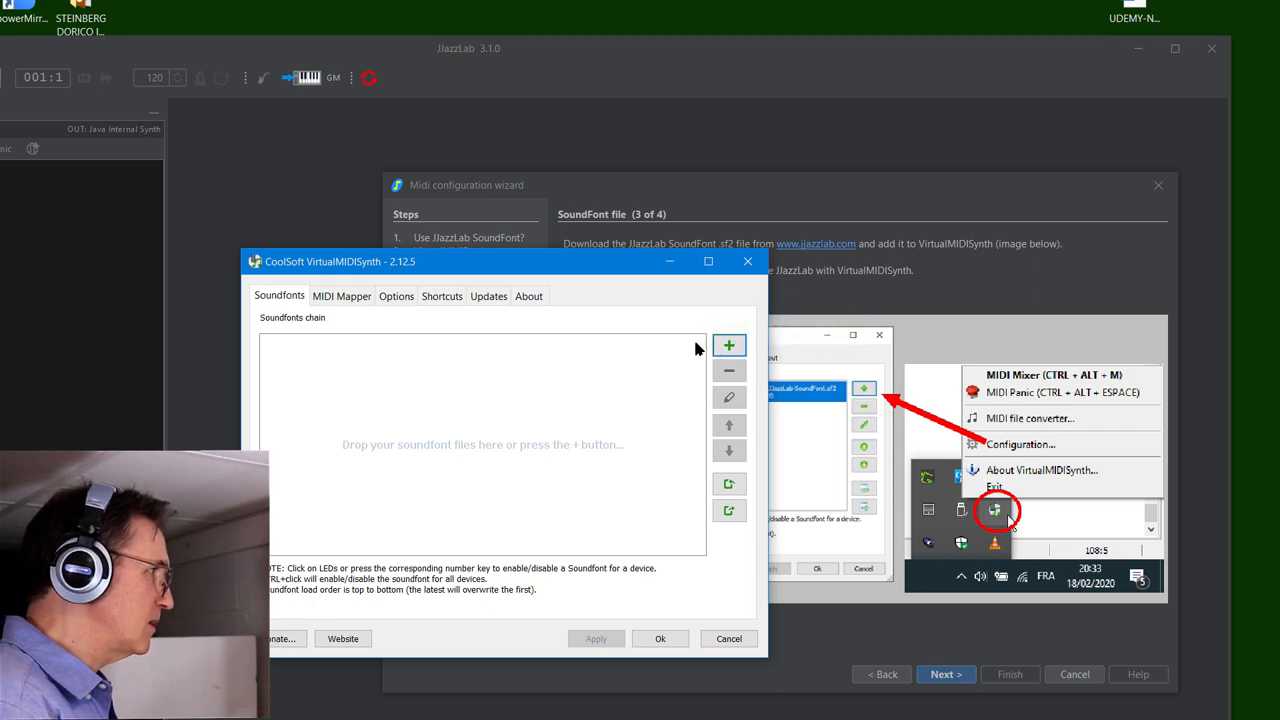
- Load JJazzLab-SoundFont.sf2 into VirtualMIDISynth, save, and advance the wizard to Confirm changes
{"action": "left_click", "coordinate": [729, 345]}
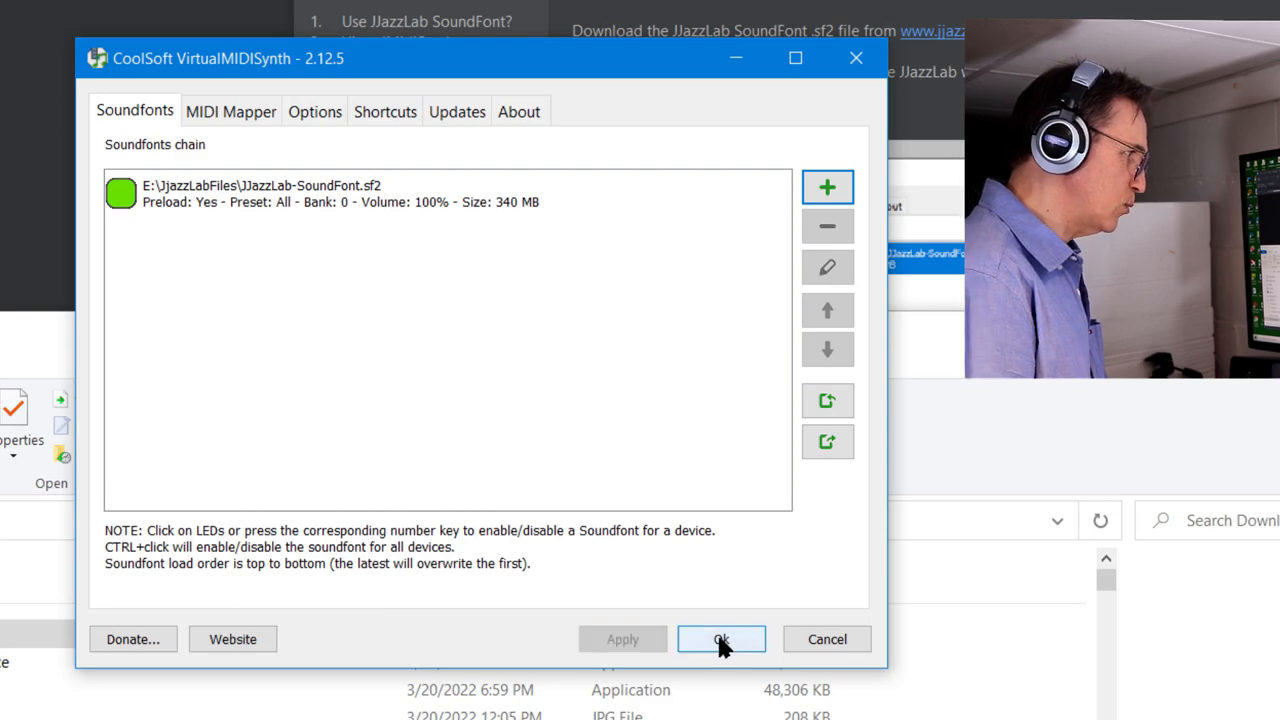
{"action": "left_click", "coordinate": [721, 639]}
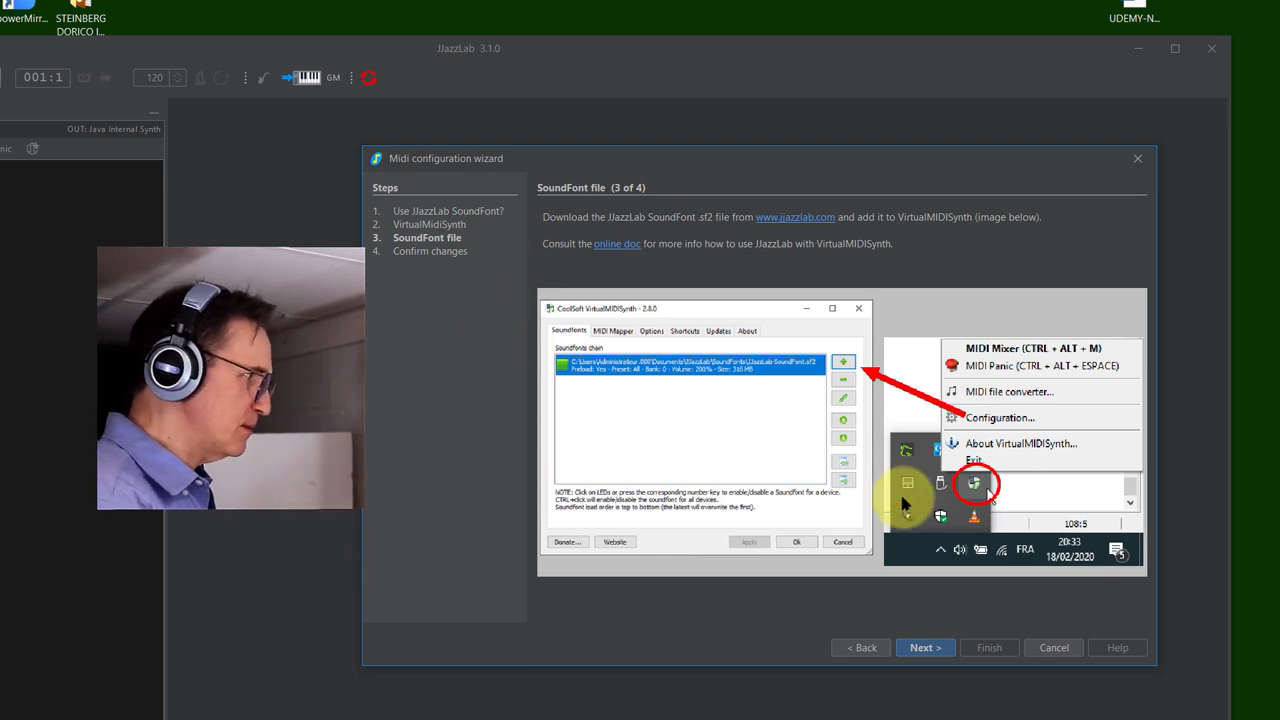
{"action": "left_click", "coordinate": [924, 647]}
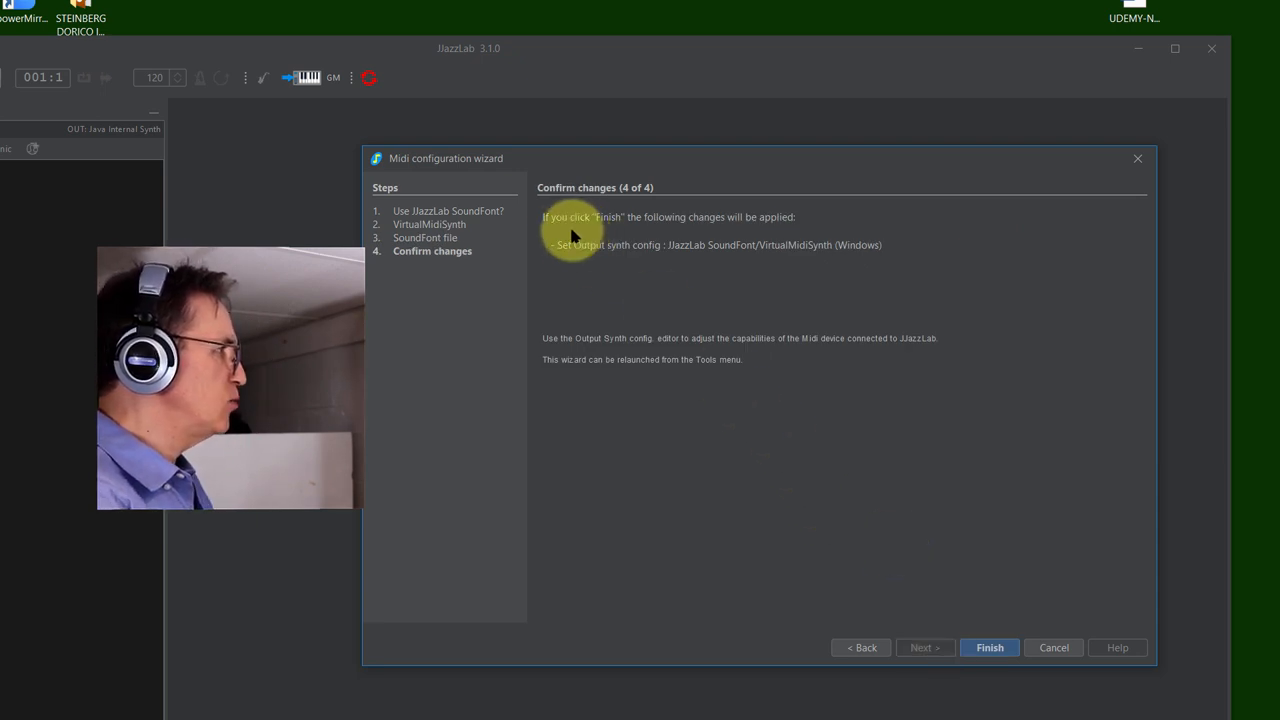
{"action": "mouse_move", "coordinate": [985, 318]}
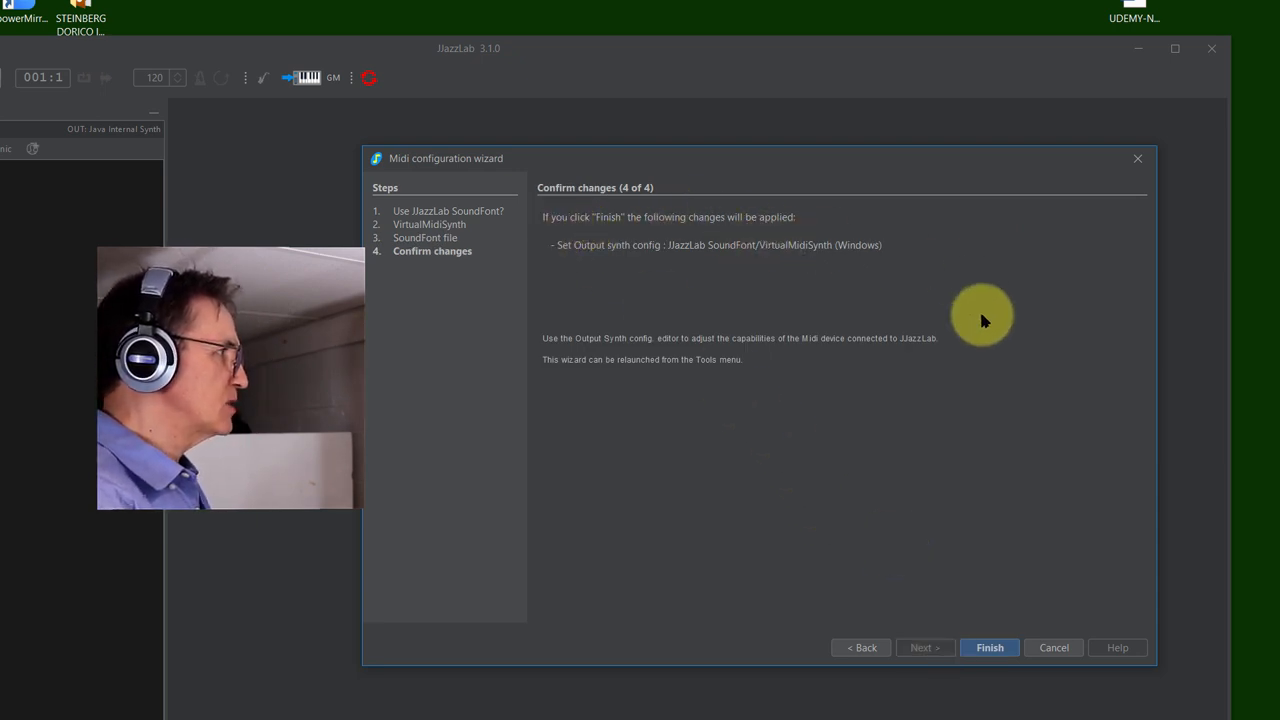
{"action": "mouse_move", "coordinate": [650, 258]}
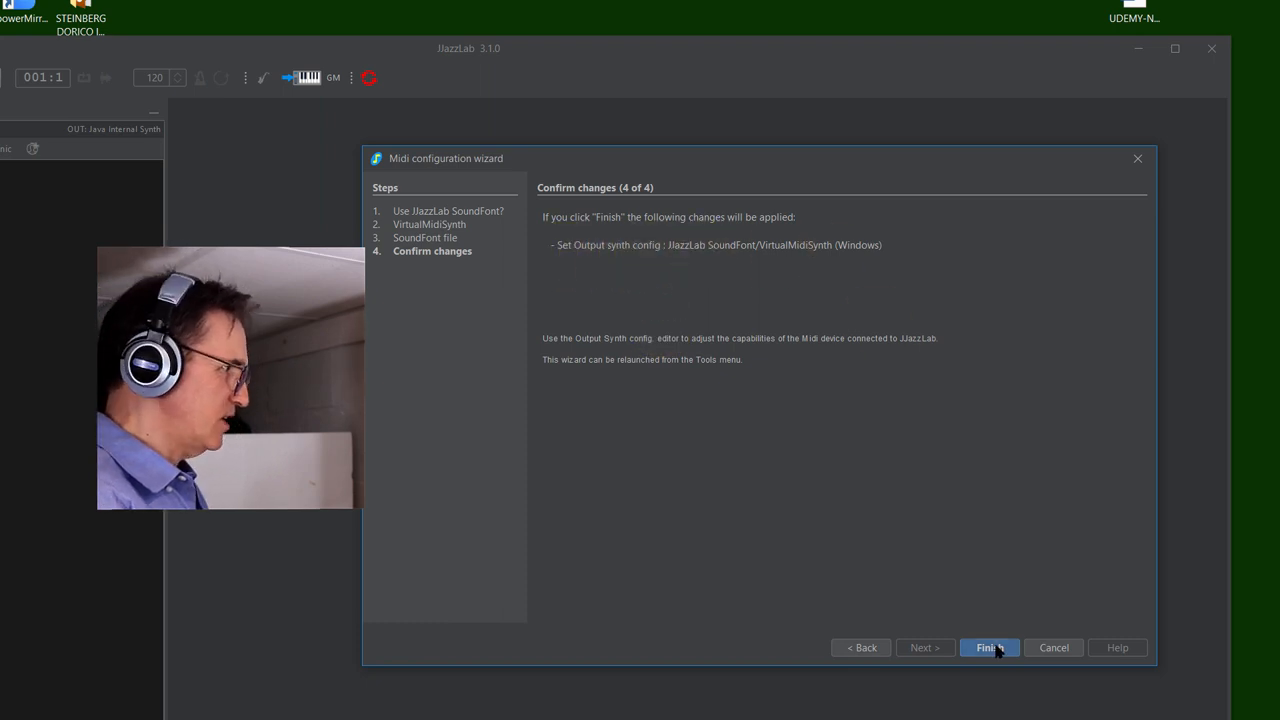
- Finish the MIDI wizard with JJazzLab SoundFont (GS) output and bring up the song file chooser
{"action": "left_click", "coordinate": [988, 647]}
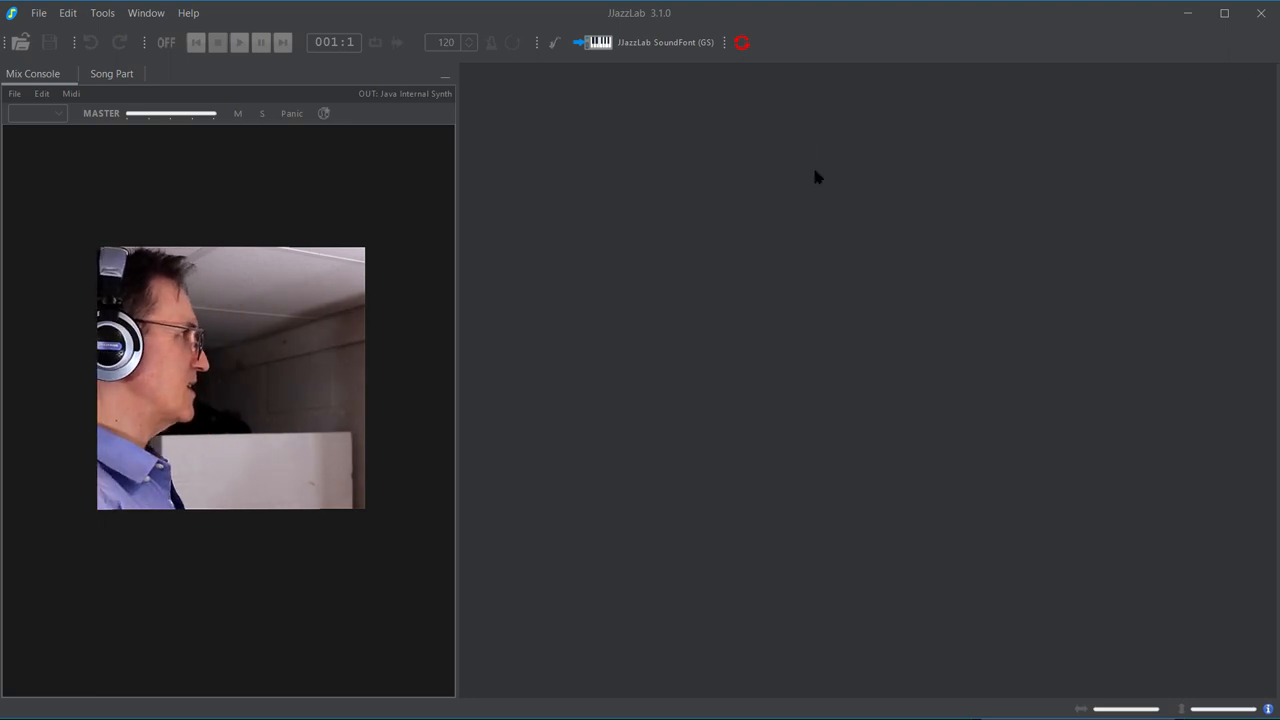
{"action": "left_click", "coordinate": [19, 42]}
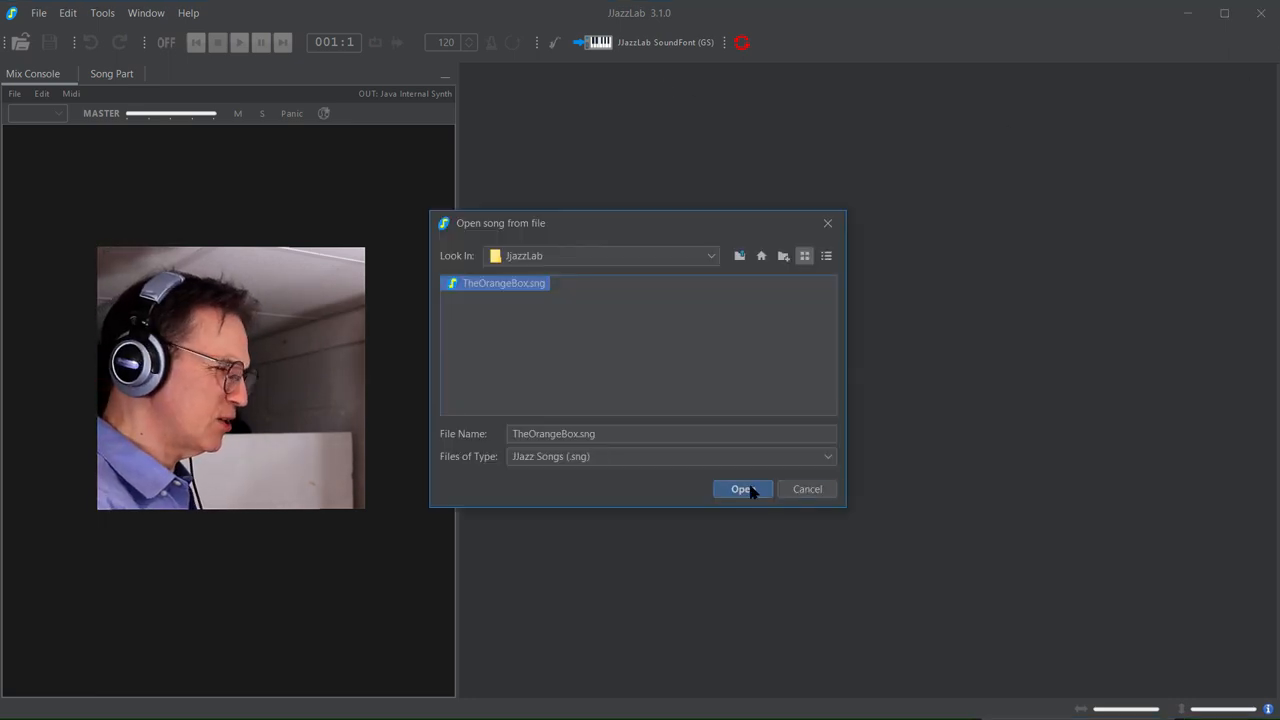
- Open TheOrangeBox.sng to show its chord leadsheet, song parts and mixer
{"action": "left_click", "coordinate": [742, 489]}
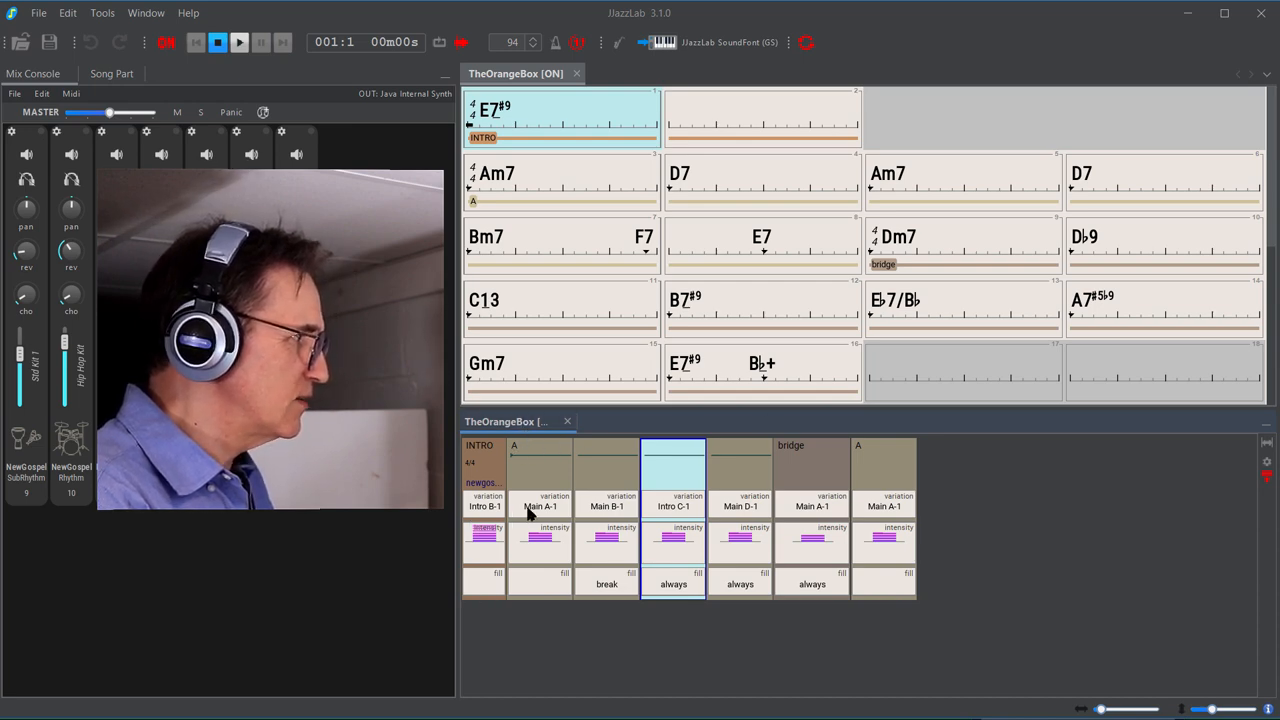
{"action": "mouse_move", "coordinate": [745, 506]}
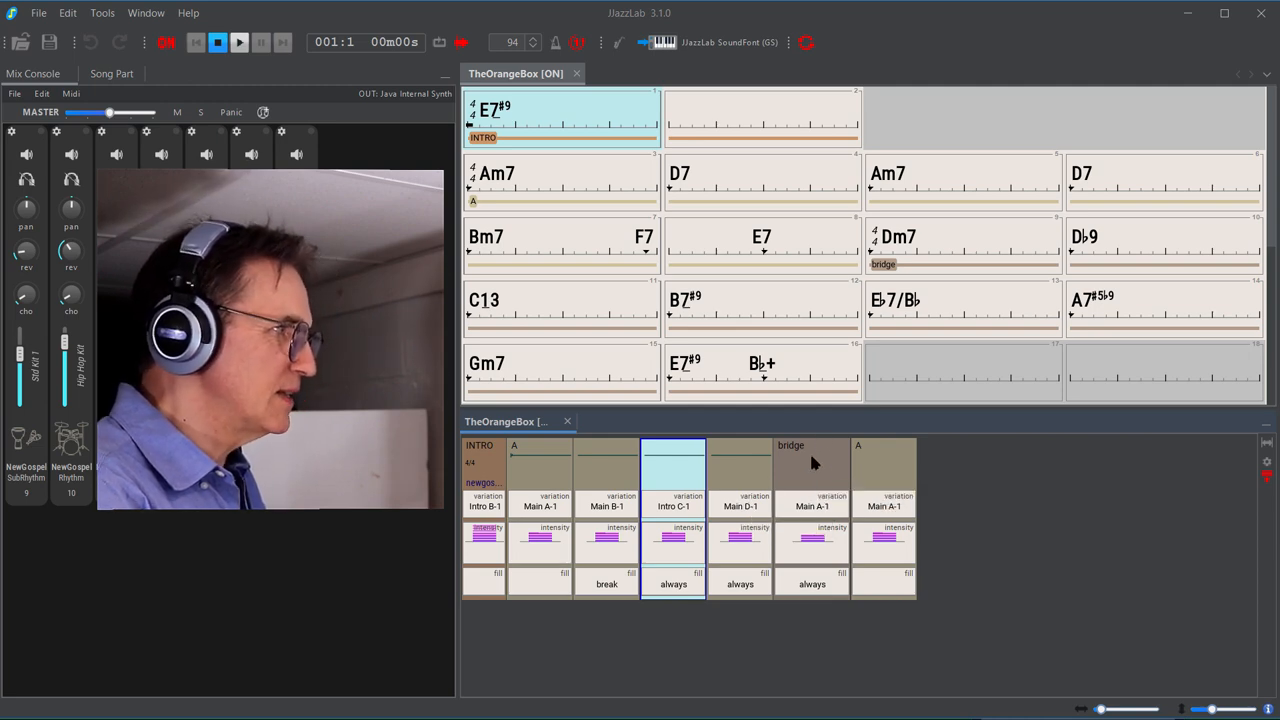
{"action": "mouse_move", "coordinate": [885, 238]}
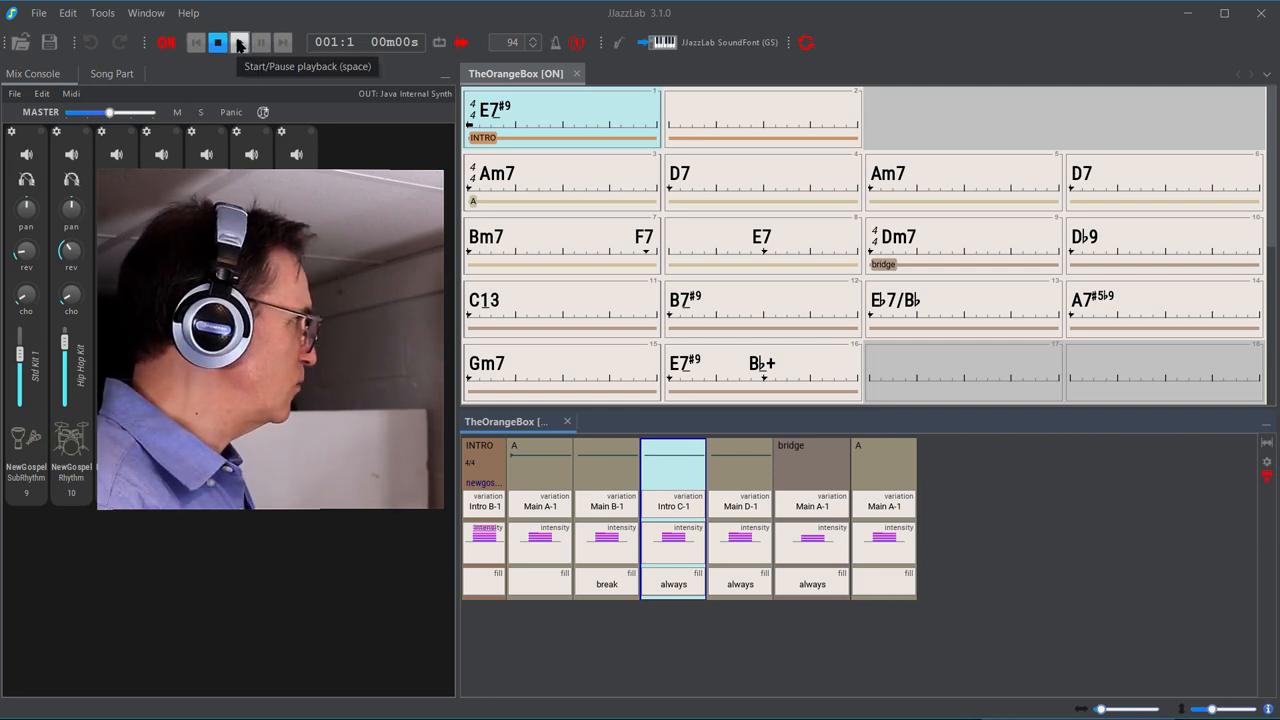
{"action": "left_click", "coordinate": [240, 42]}
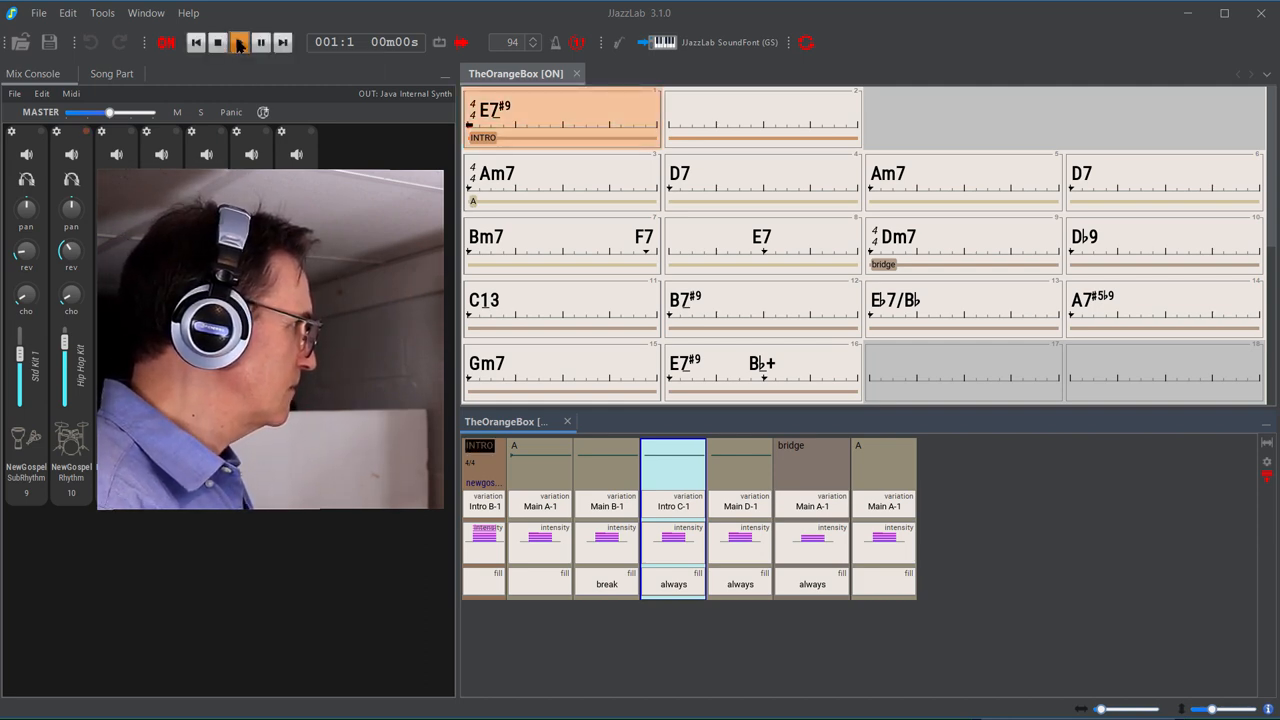
{"action": "left_click", "coordinate": [239, 42]}
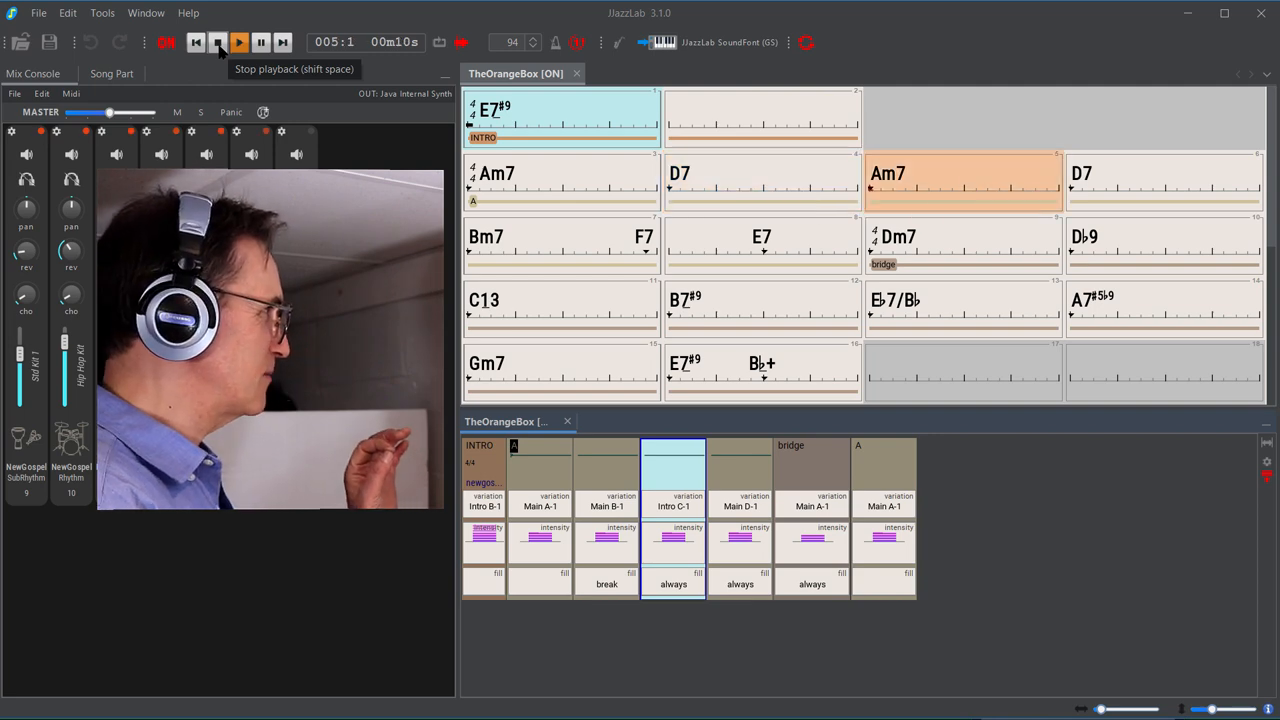
{"action": "left_click", "coordinate": [218, 42]}
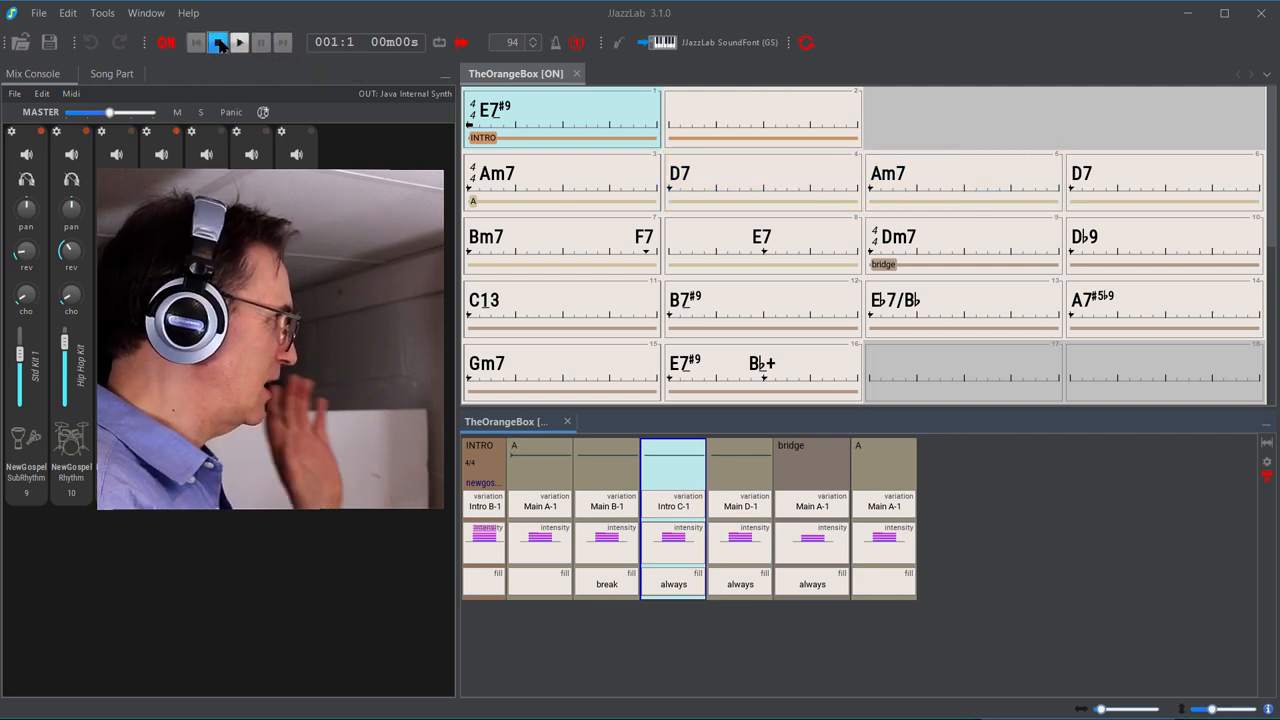
{"action": "left_click", "coordinate": [217, 42]}
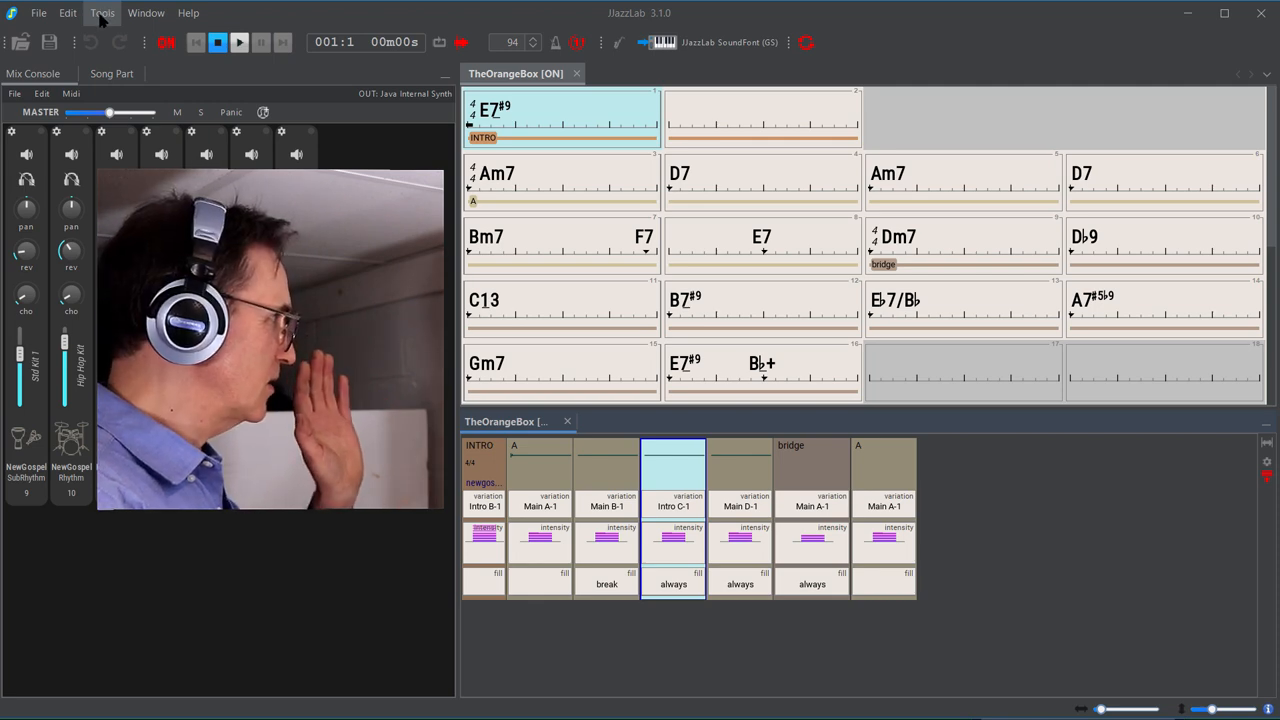
- In Tools > Options, set the Midi OUT device to VirtualMIDISynth #1
{"action": "left_click", "coordinate": [239, 42]}
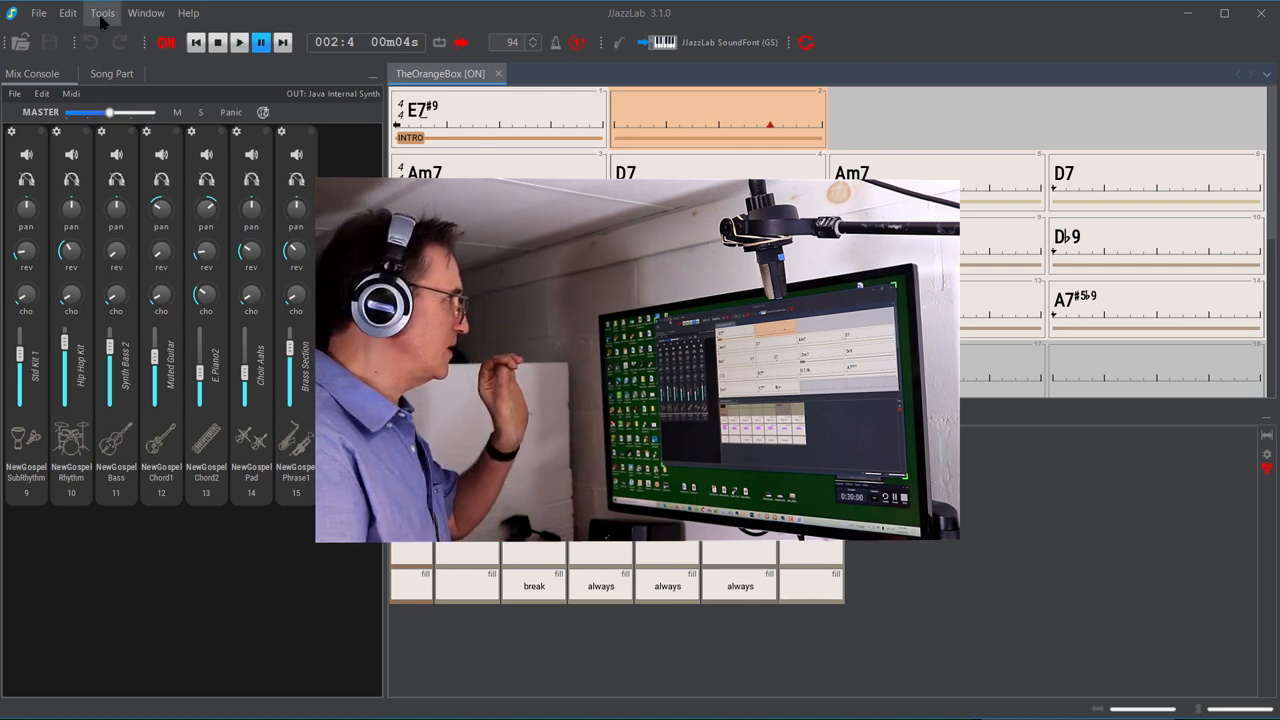
{"action": "left_click", "coordinate": [102, 12]}
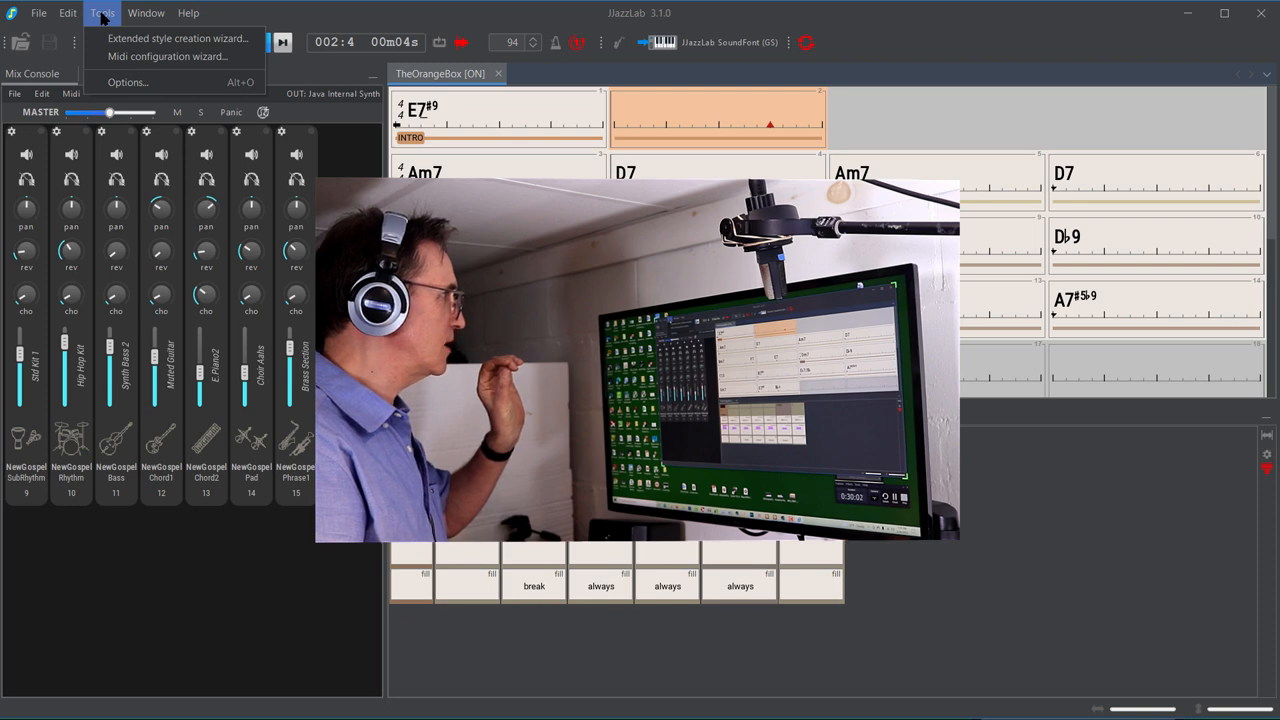
{"action": "left_click", "coordinate": [128, 82]}
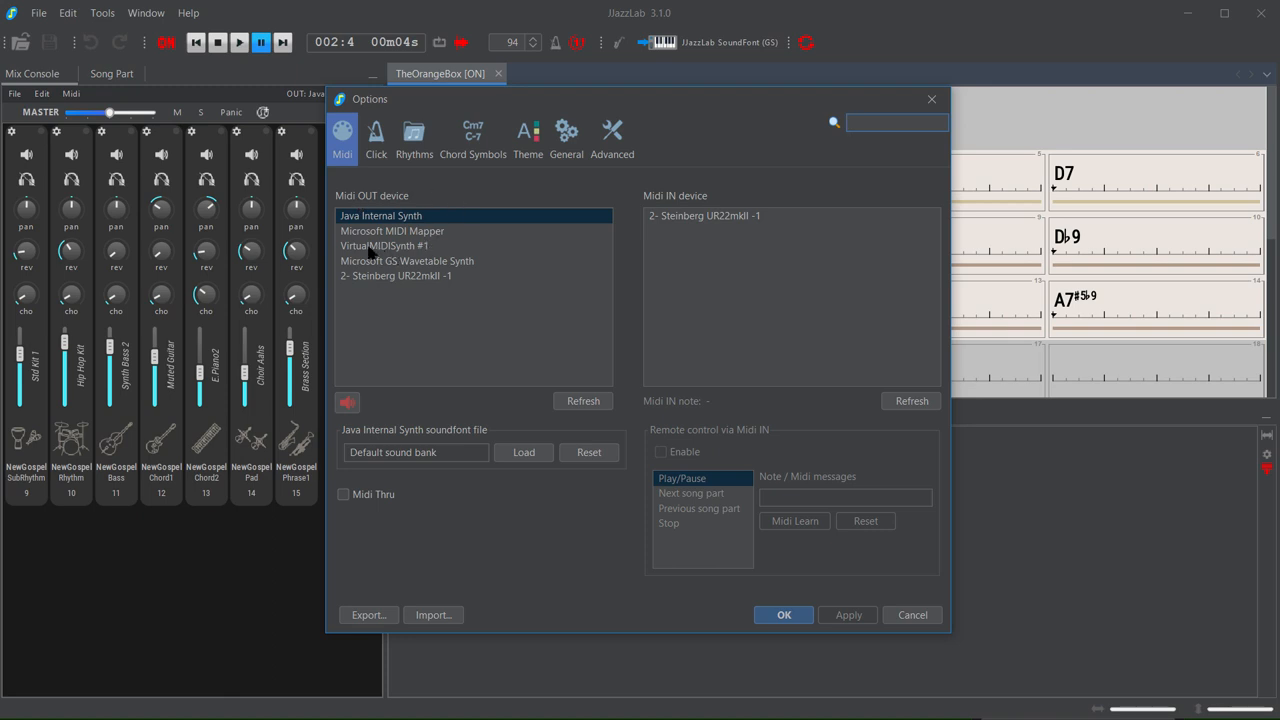
{"action": "mouse_move", "coordinate": [393, 260]}
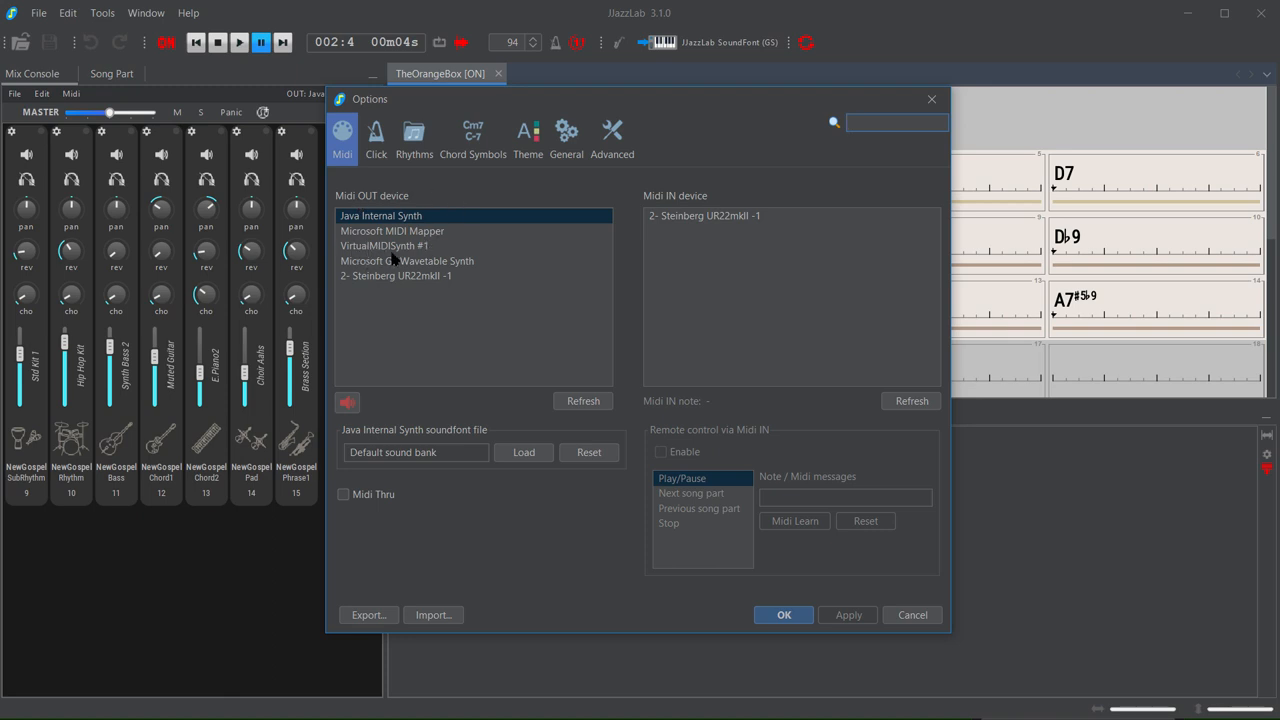
{"action": "left_click", "coordinate": [384, 246]}
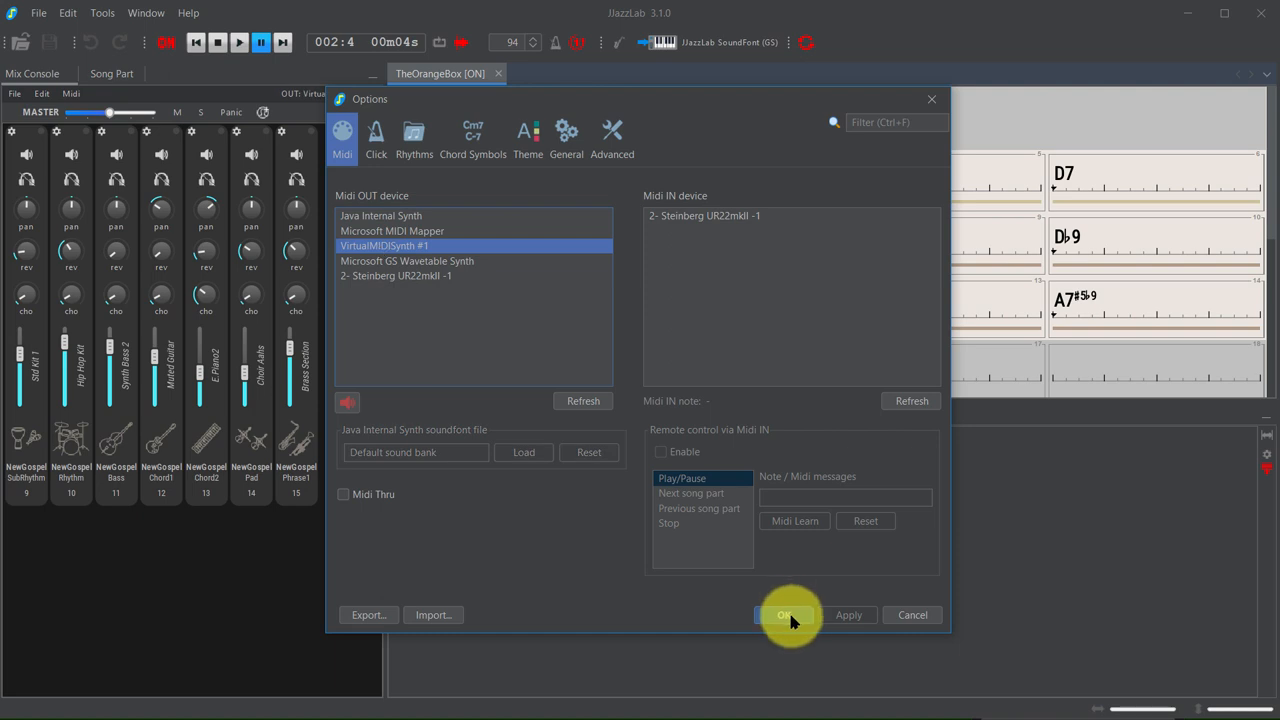
{"action": "left_click", "coordinate": [785, 615]}
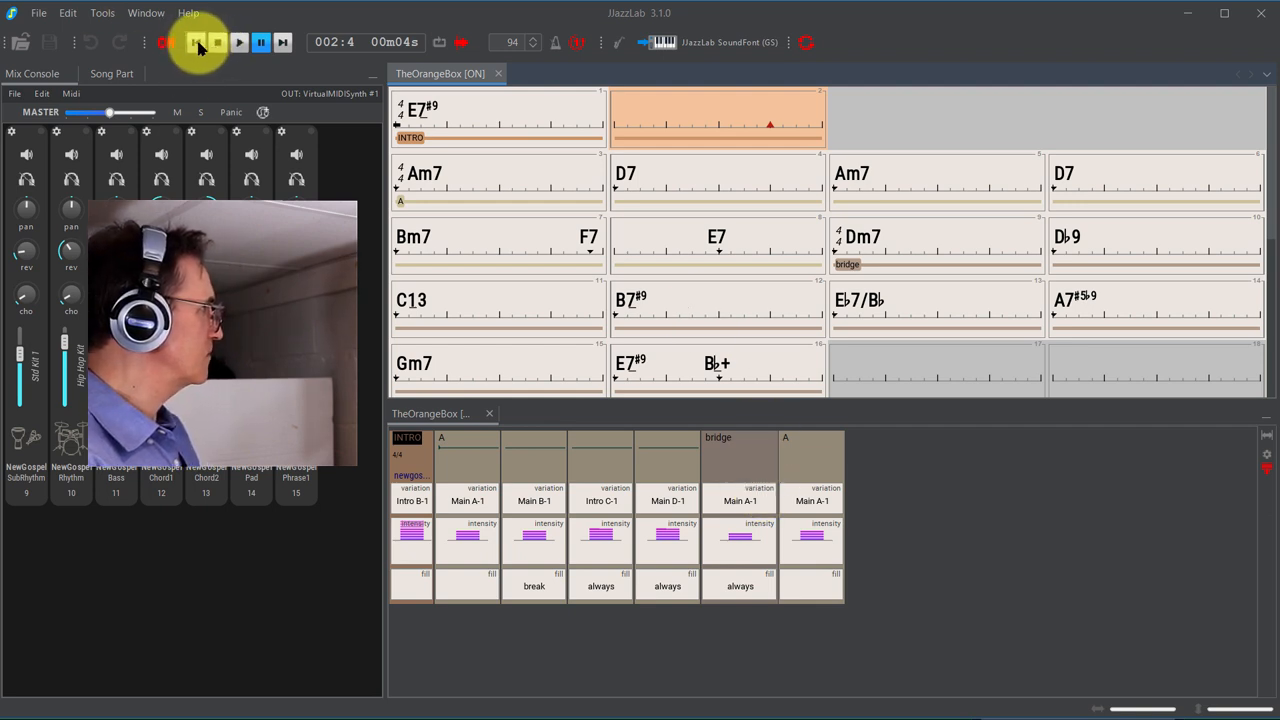
- Play TheOrangeBox through VirtualMIDISynth #1 into the bridge around bar 12
{"action": "left_click", "coordinate": [196, 42]}
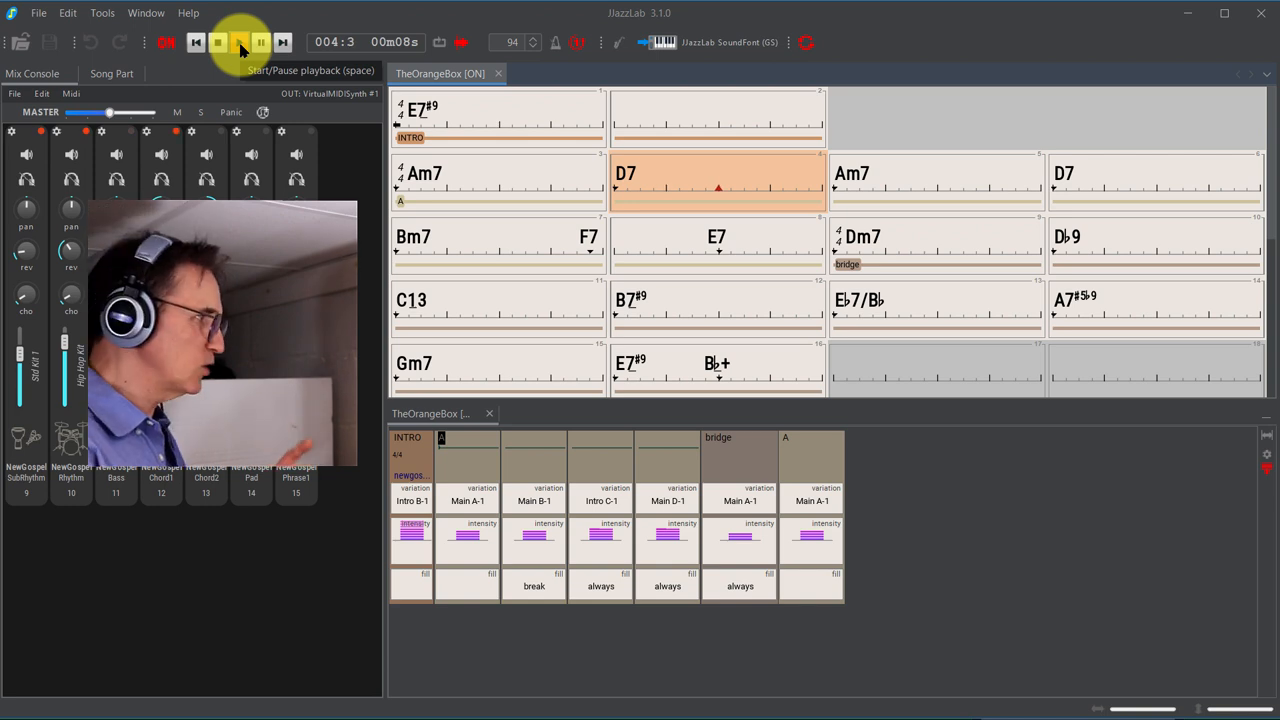
{"action": "left_click", "coordinate": [239, 42]}
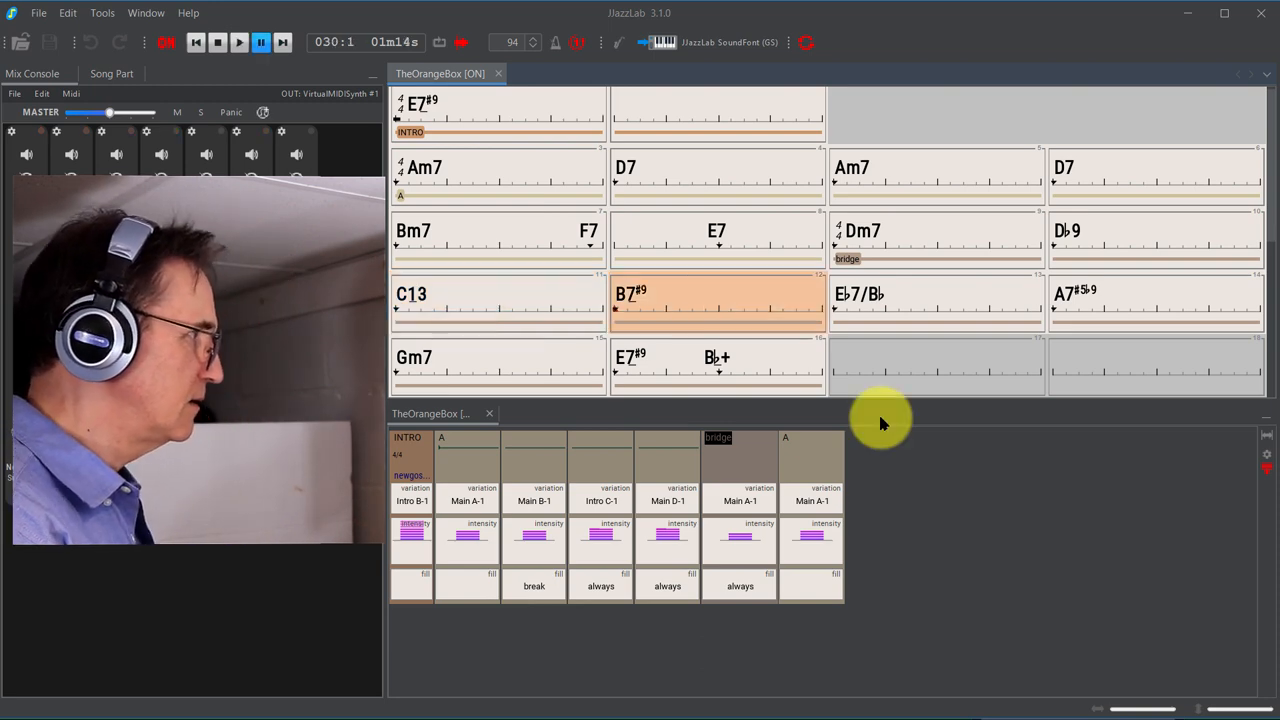
{"action": "mouse_move", "coordinate": [1105, 445]}
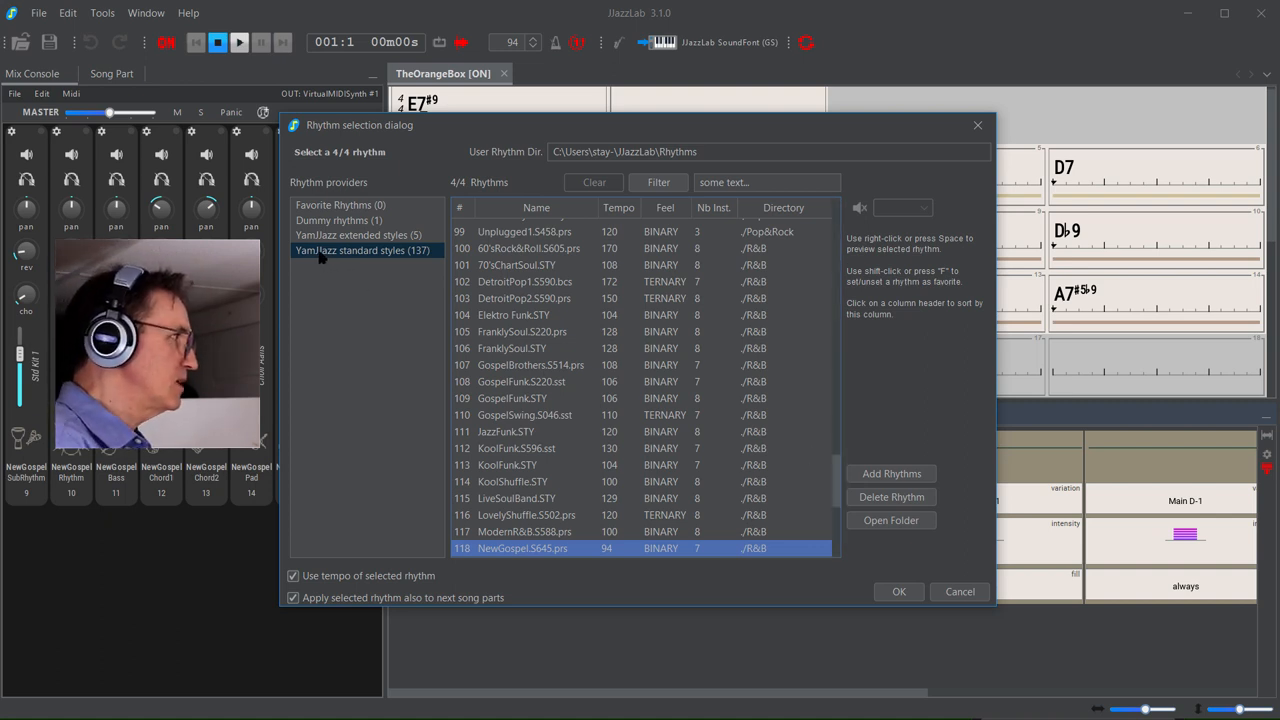
{"action": "mouse_move", "coordinate": [362, 250]}
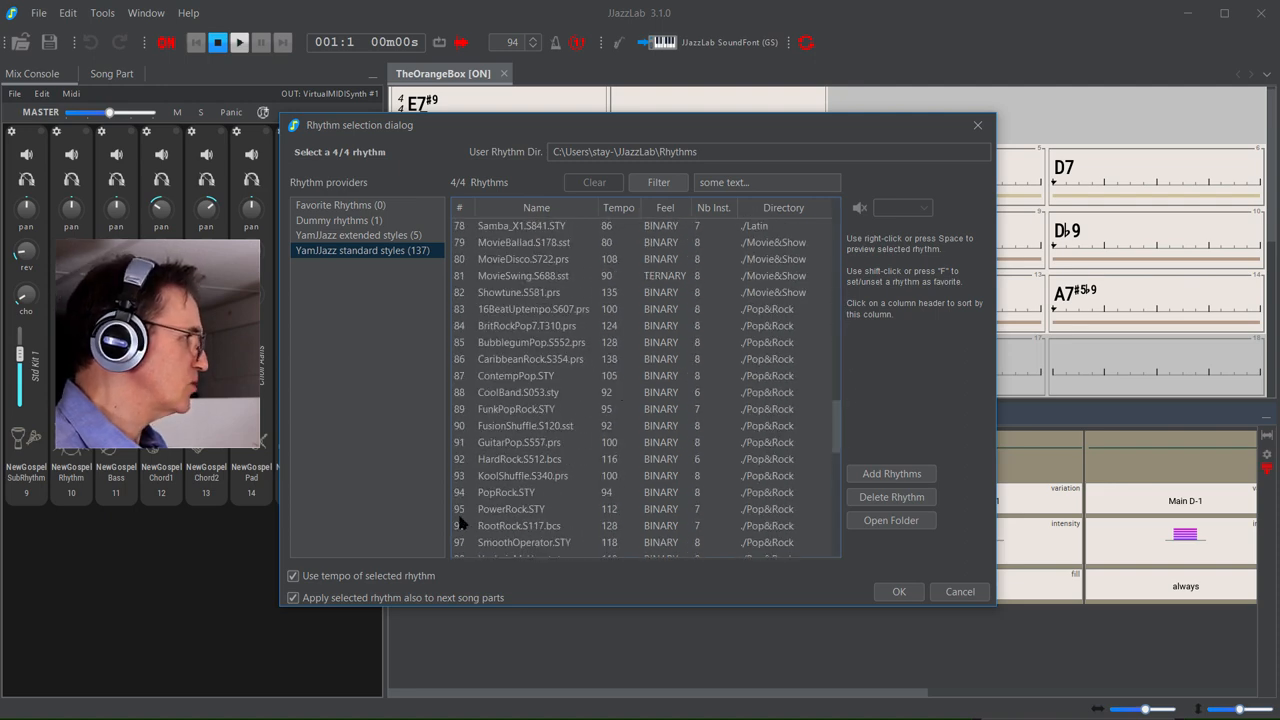
- Apply FunkPopRock.STY as the rhythm for all song parts and restart playback
{"action": "left_click", "coordinate": [516, 409]}
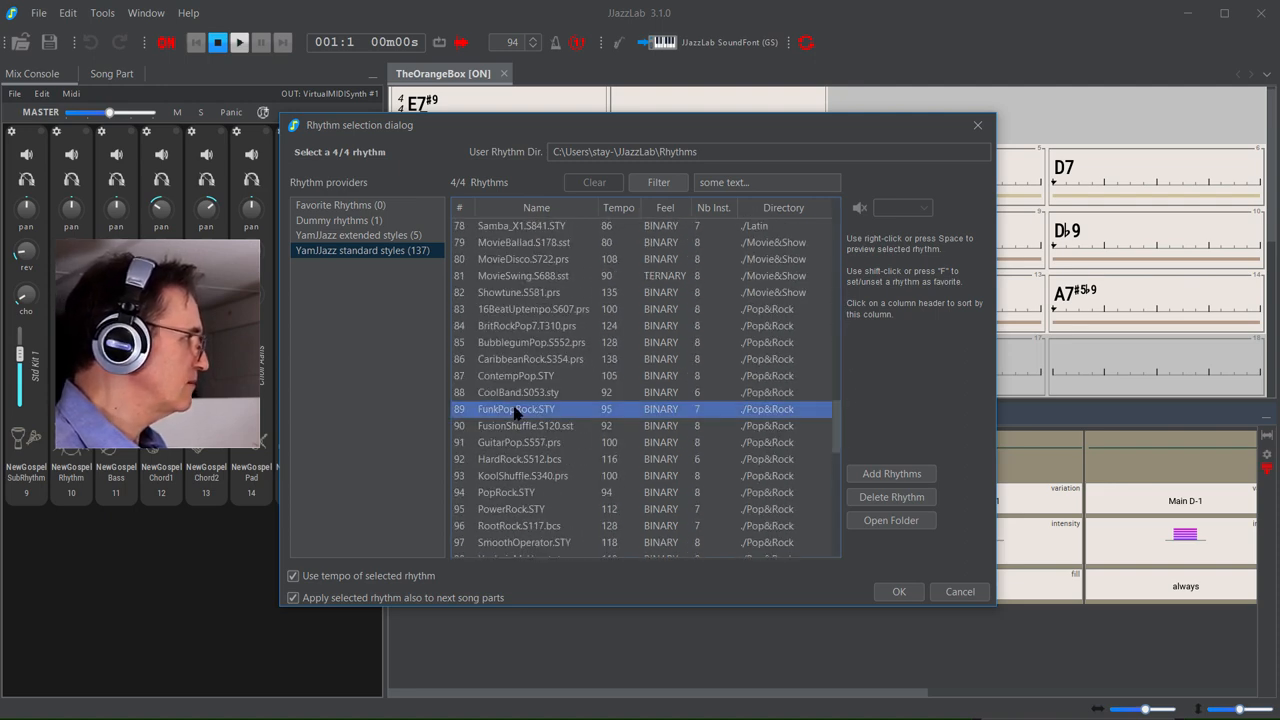
{"action": "mouse_move", "coordinate": [578, 449]}
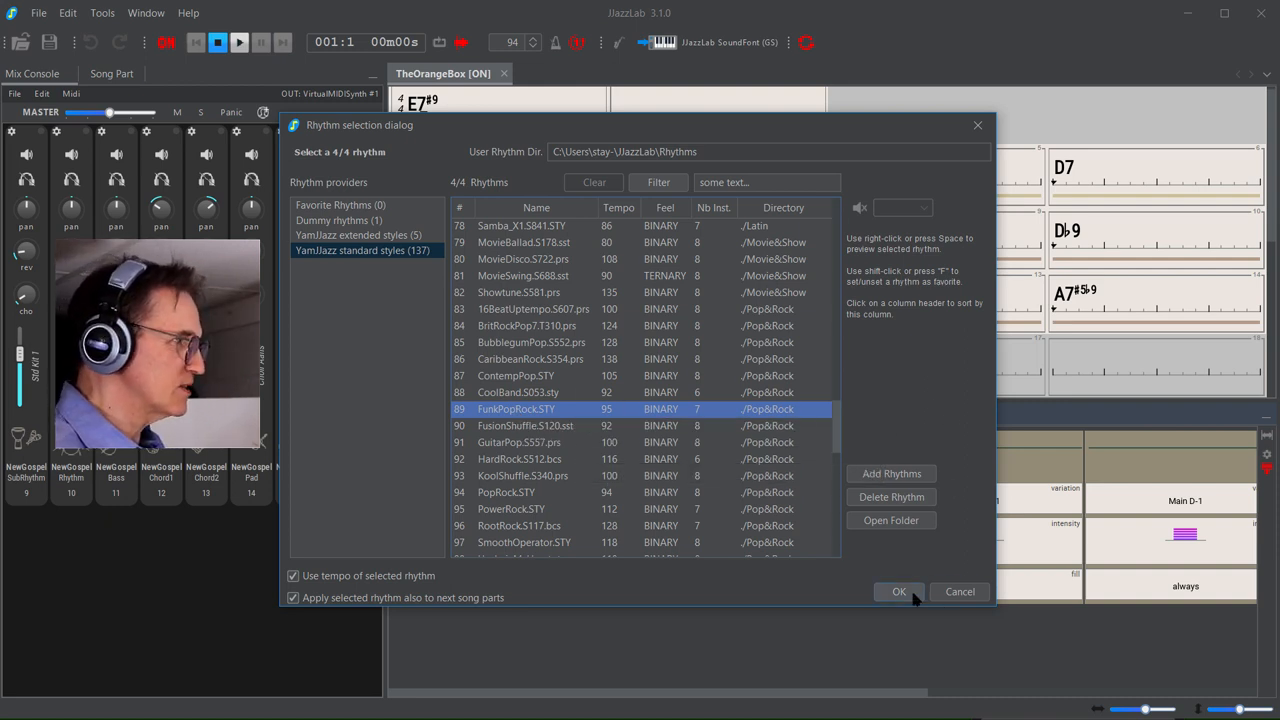
{"action": "left_click", "coordinate": [898, 591]}
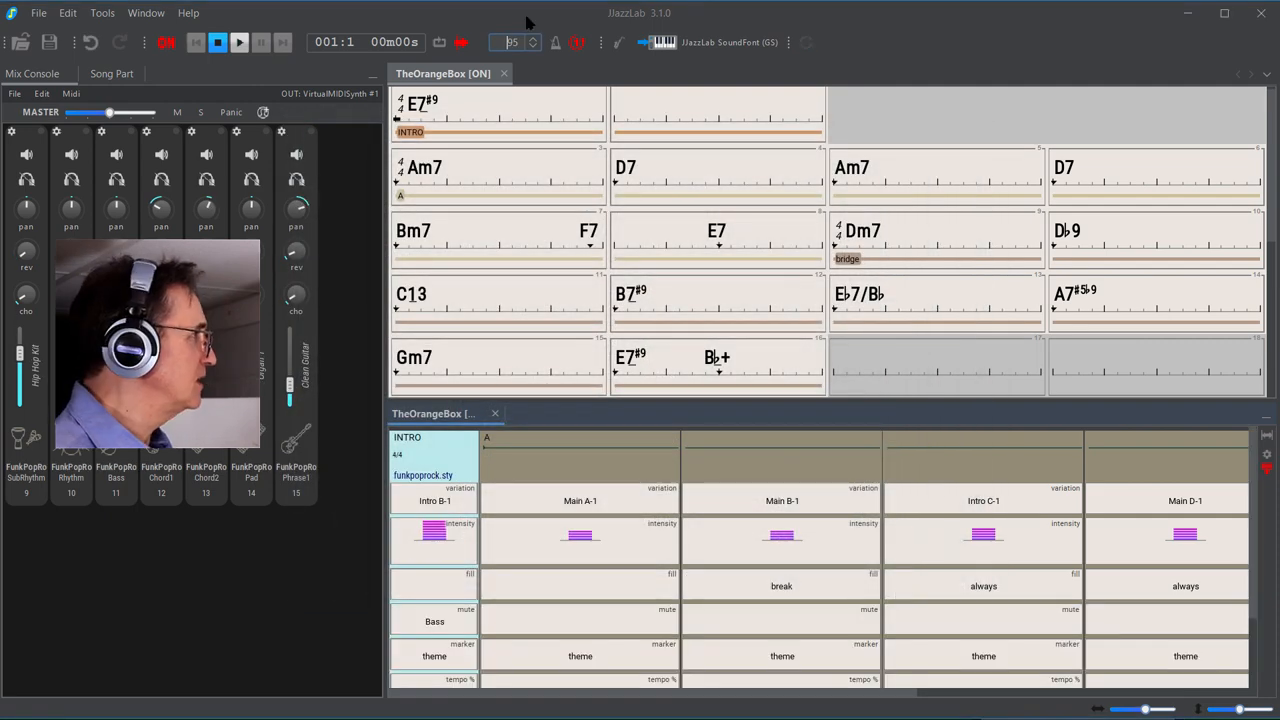
{"action": "mouse_move", "coordinate": [183, 89]}
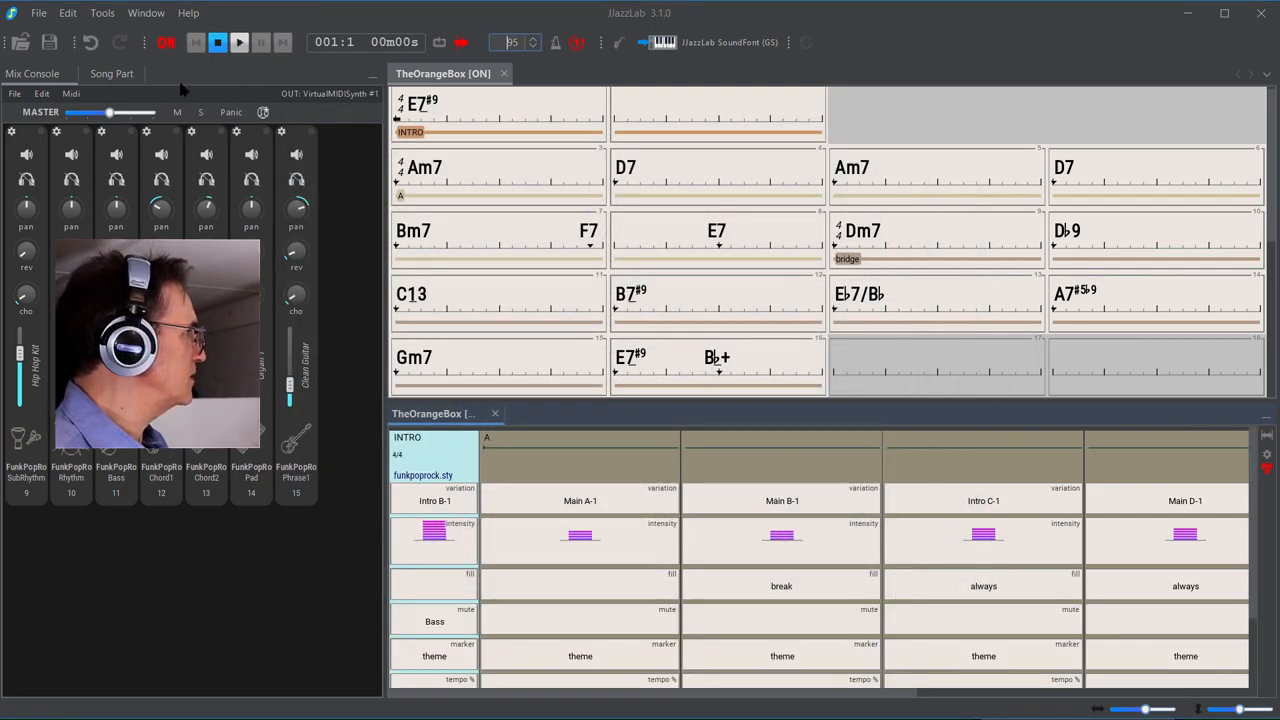
{"action": "left_click", "coordinate": [239, 42]}
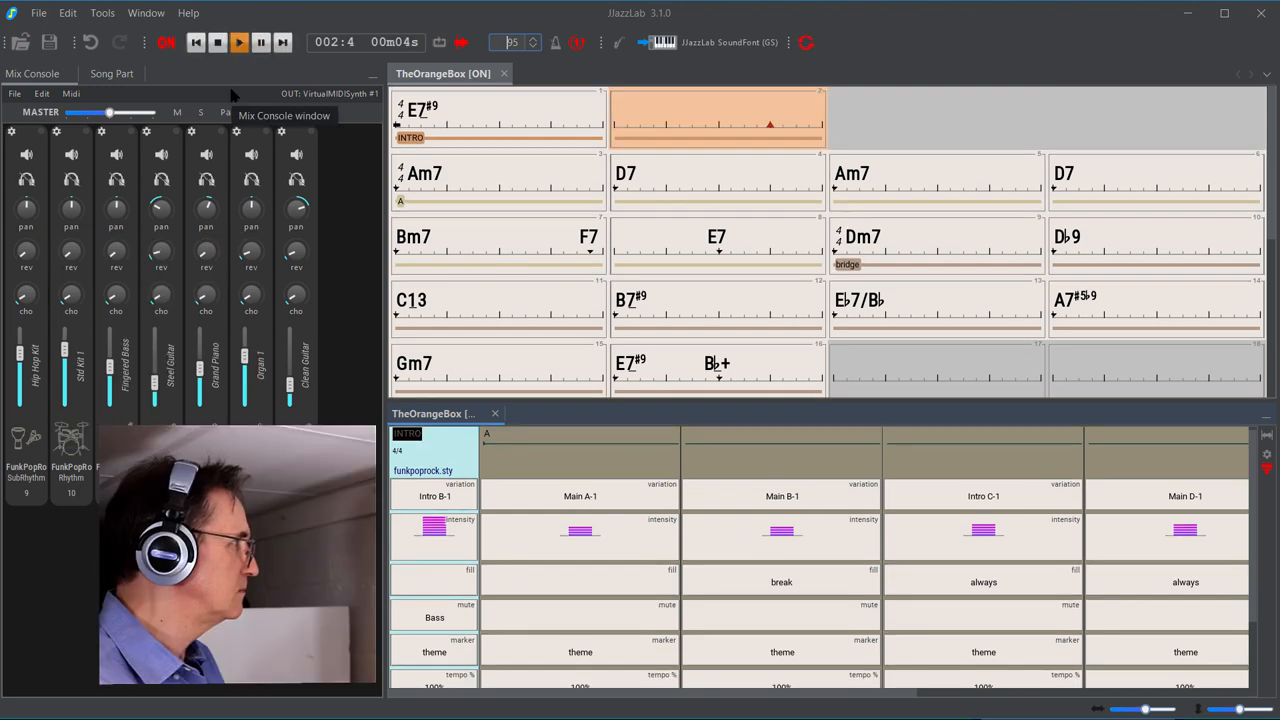